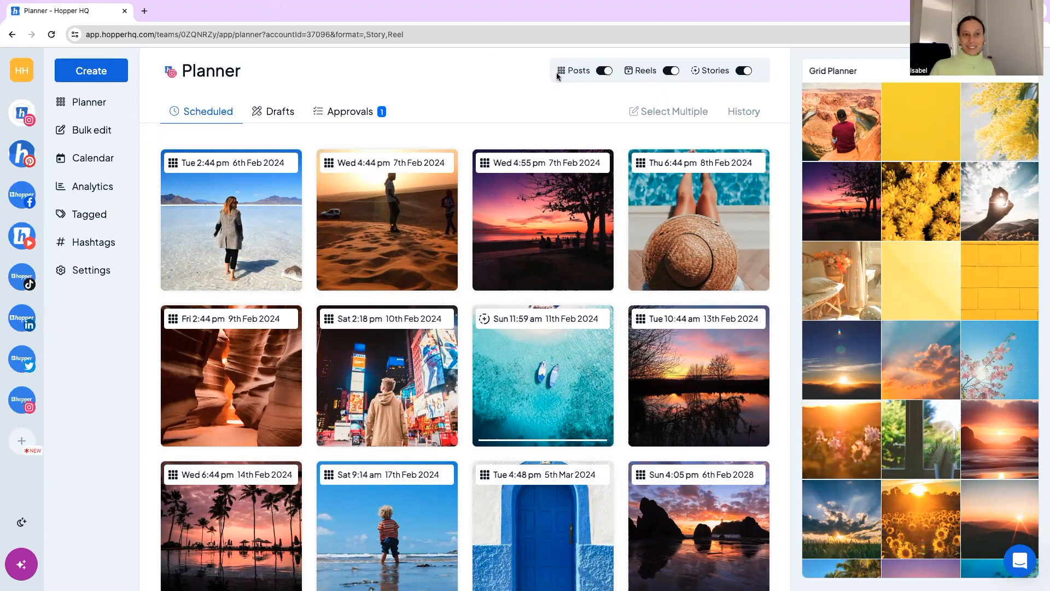
mouse_move(356, 60)
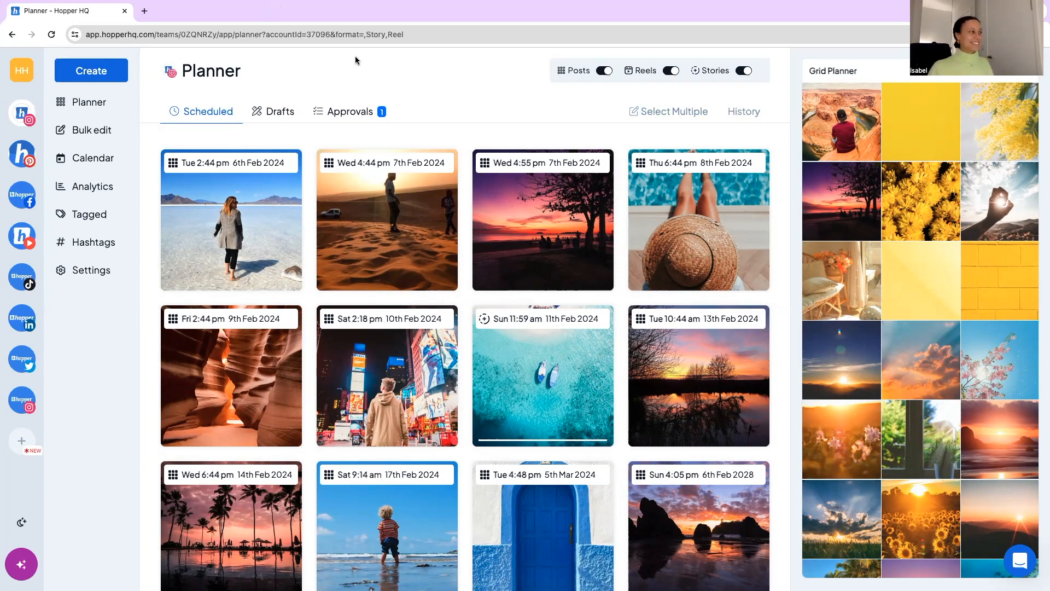
mouse_move(340, 82)
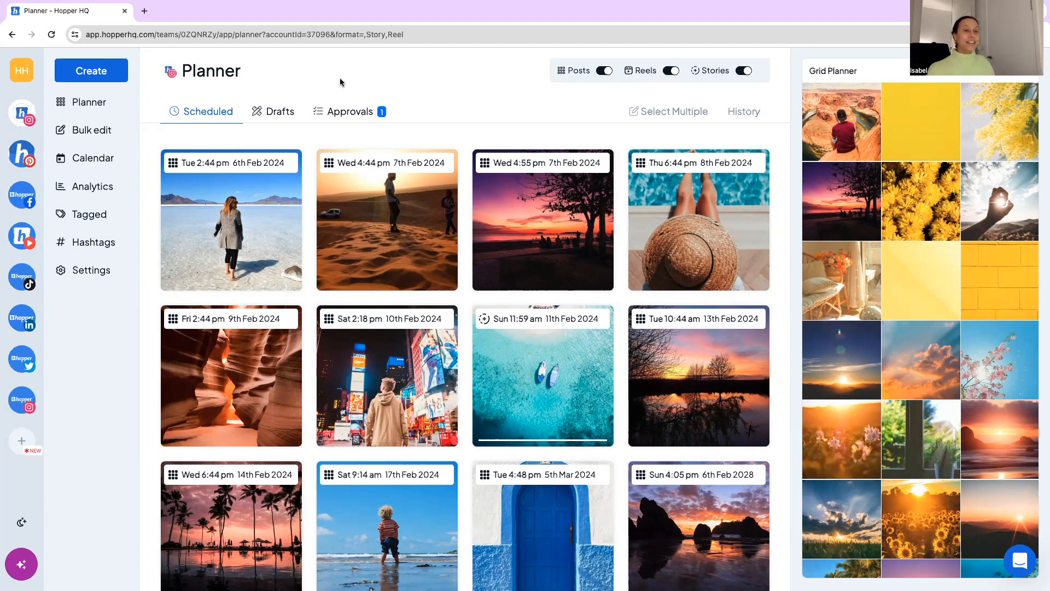
mouse_move(329, 78)
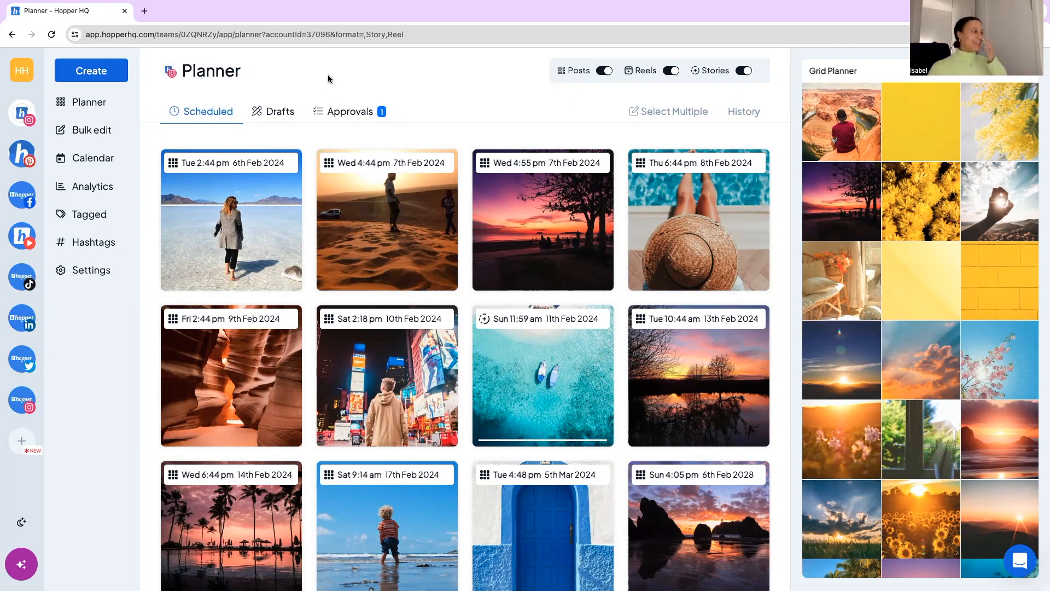
mouse_move(263, 83)
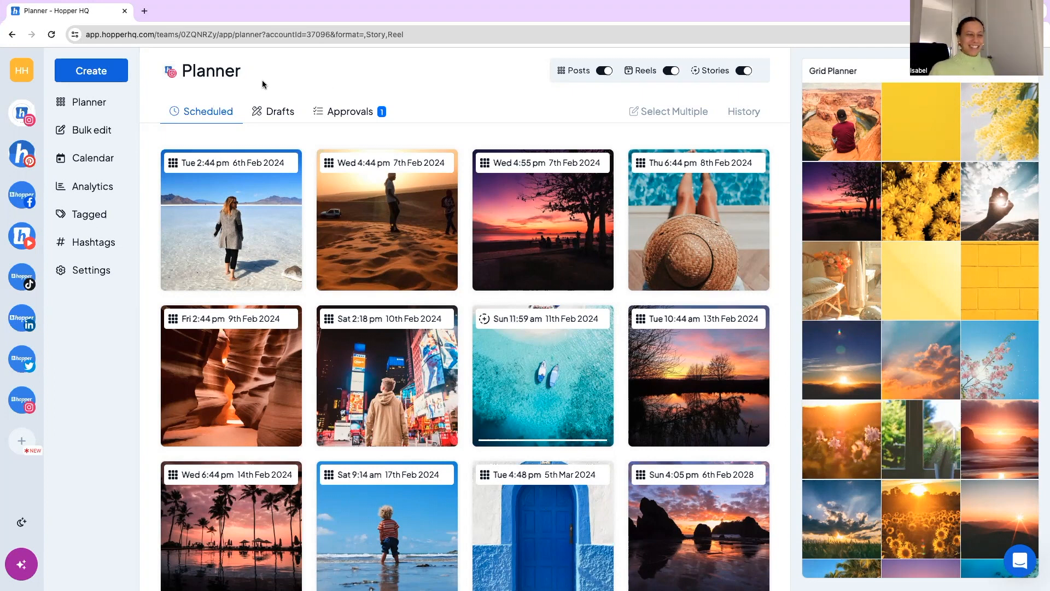
mouse_move(288, 163)
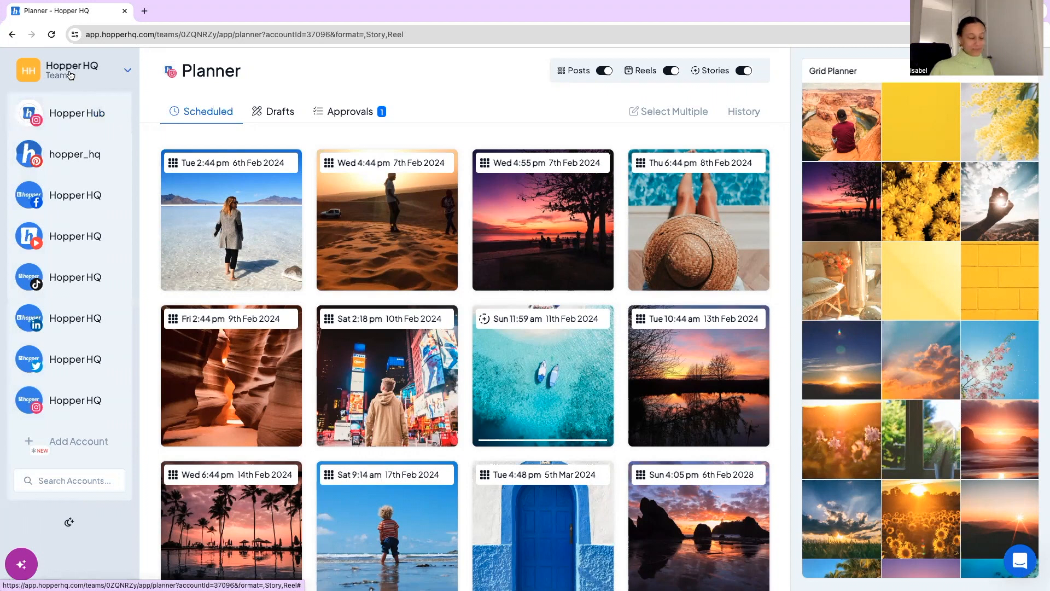
Open the Hopper HQ team switcher, then close it so the sidebar lists accounts again.
left_click(74, 70)
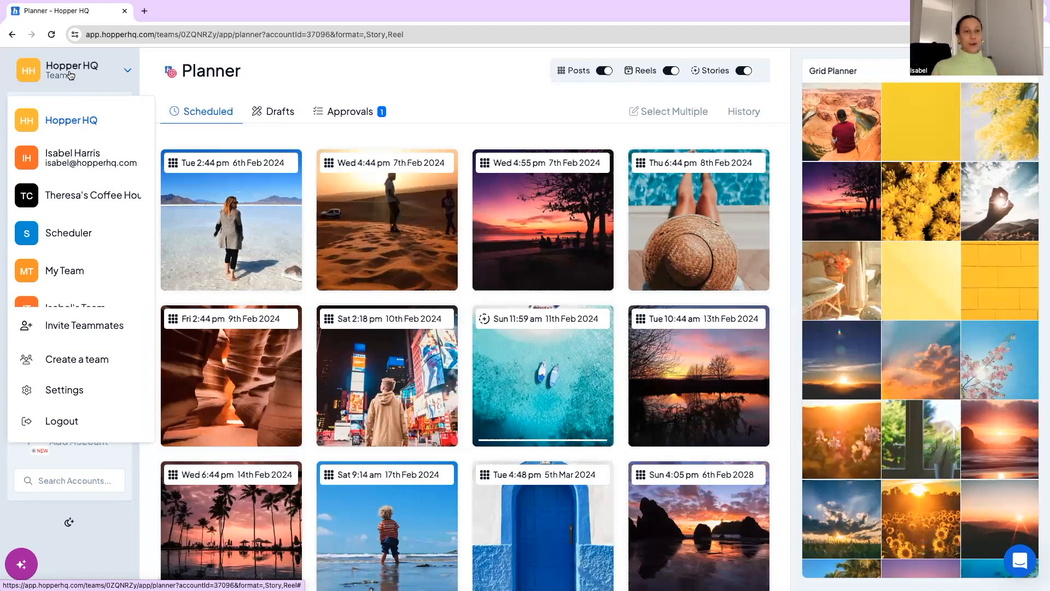
mouse_move(78, 158)
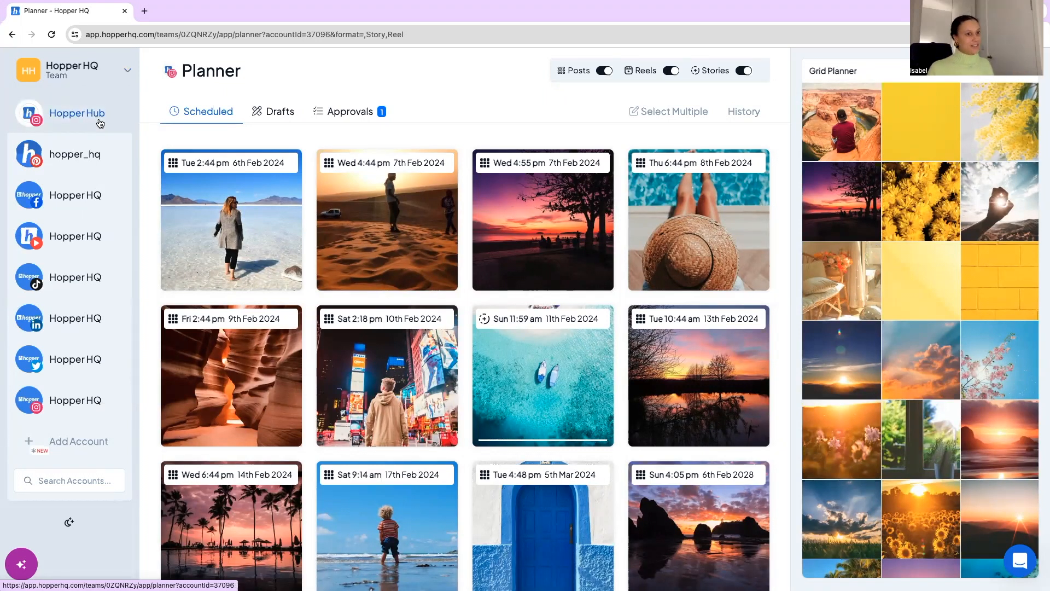
mouse_move(99, 134)
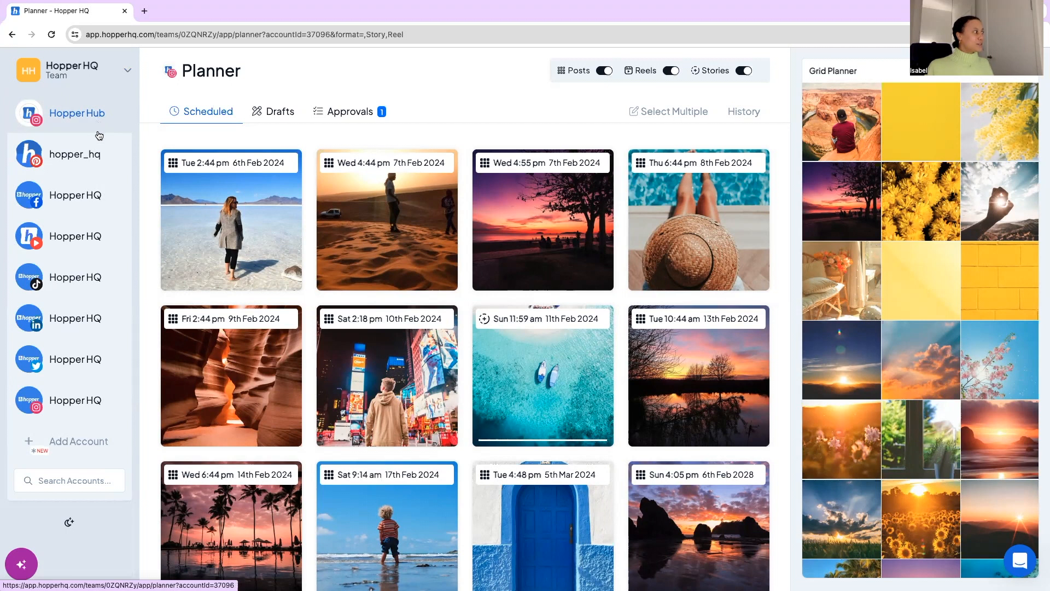
left_click(75, 236)
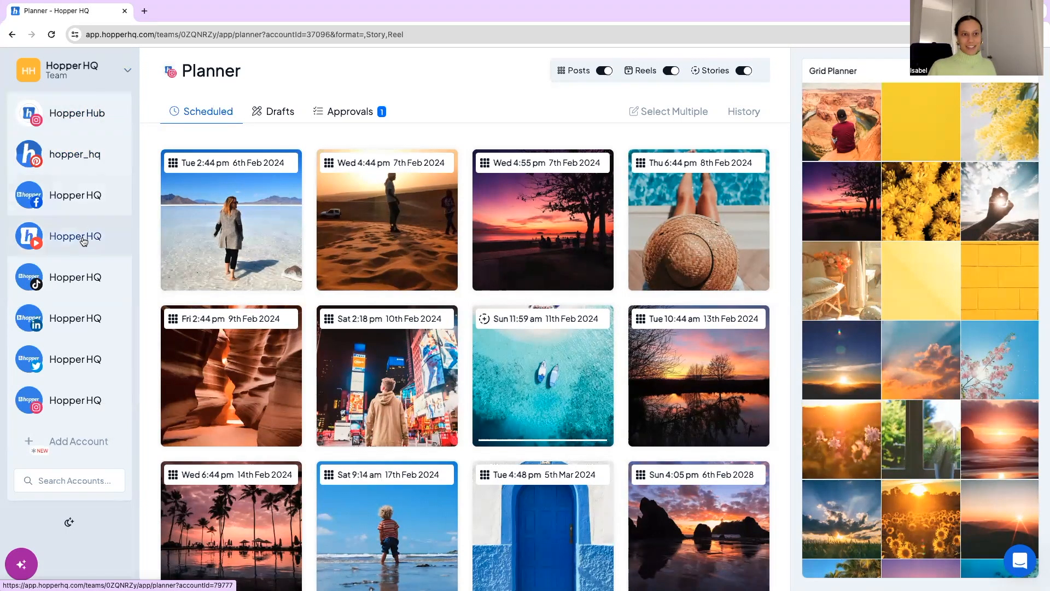
mouse_move(76, 236)
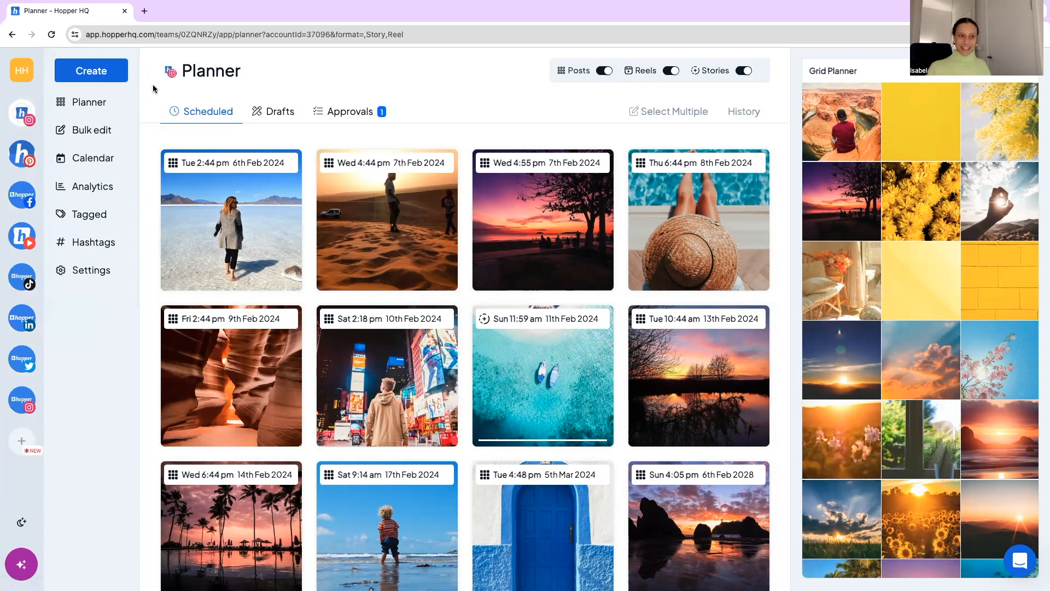
mouse_move(87, 101)
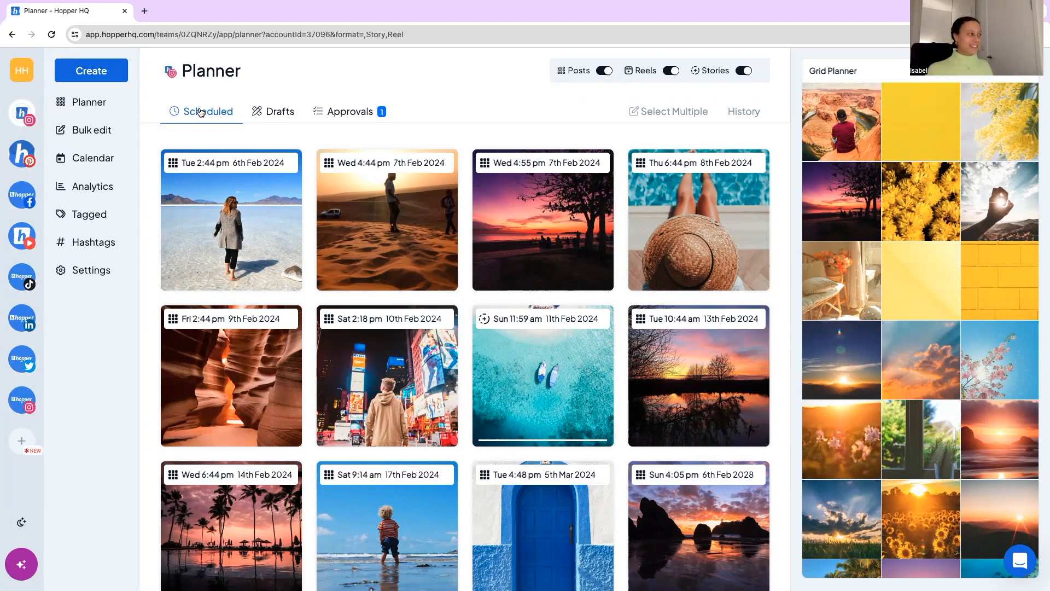
mouse_move(193, 193)
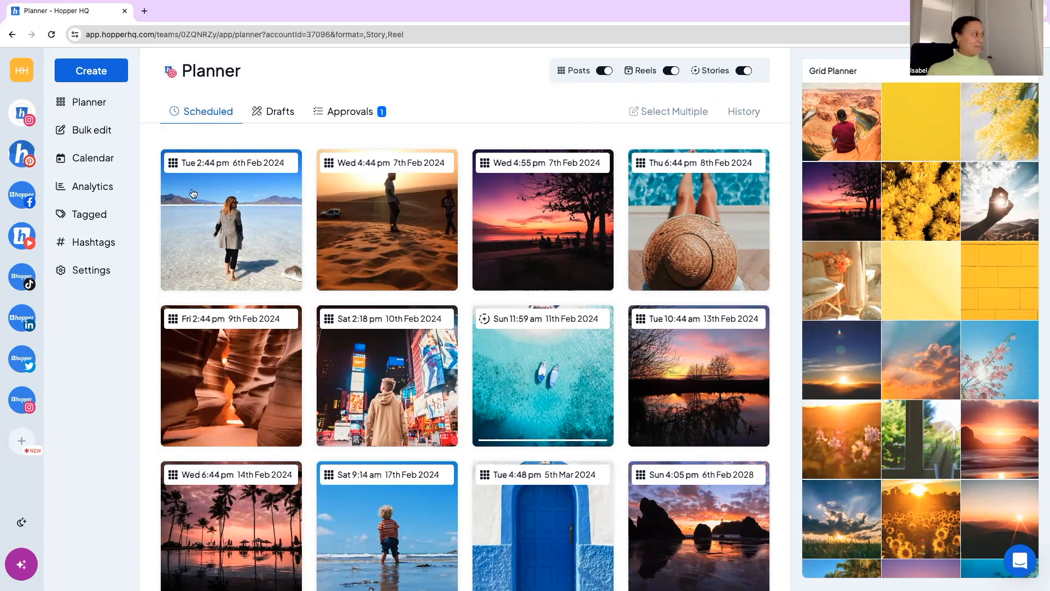
mouse_move(228, 219)
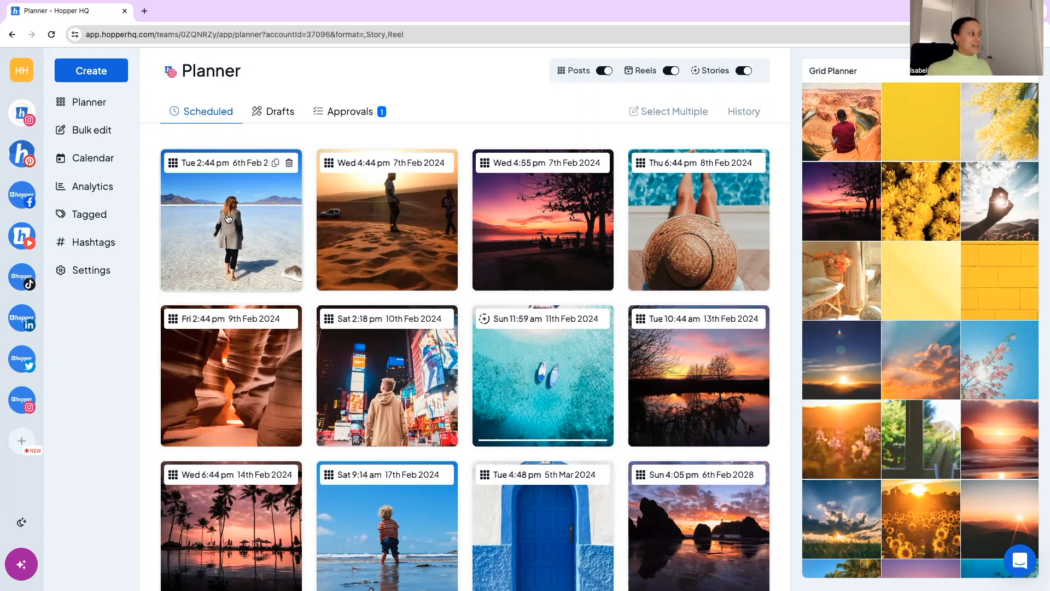
Review the Tue 6th Feb salt-flat post's caption and comment, then discard it unsaved.
left_click(230, 219)
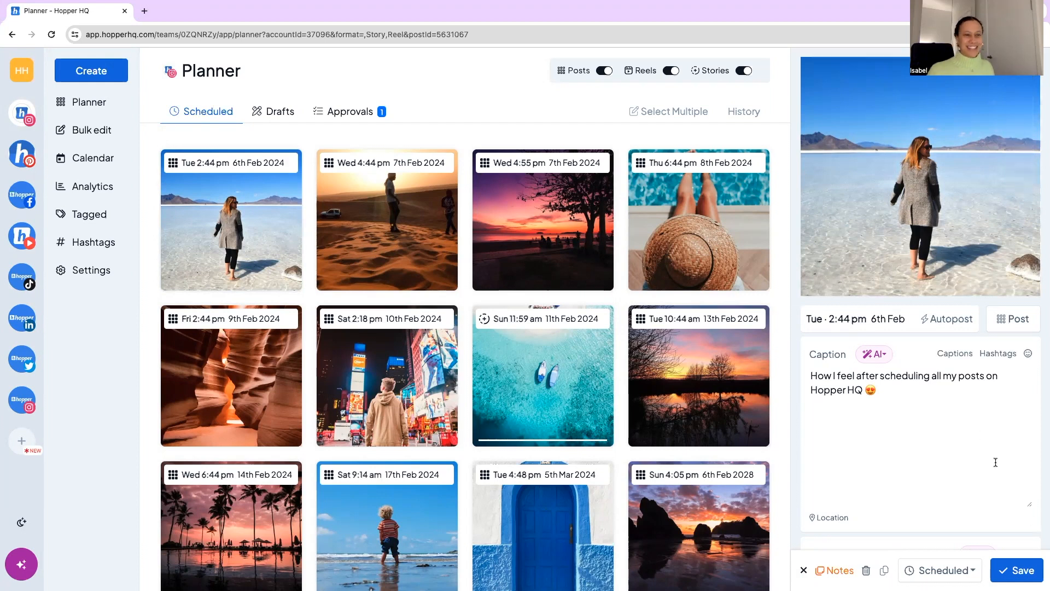
scroll("down", 3)
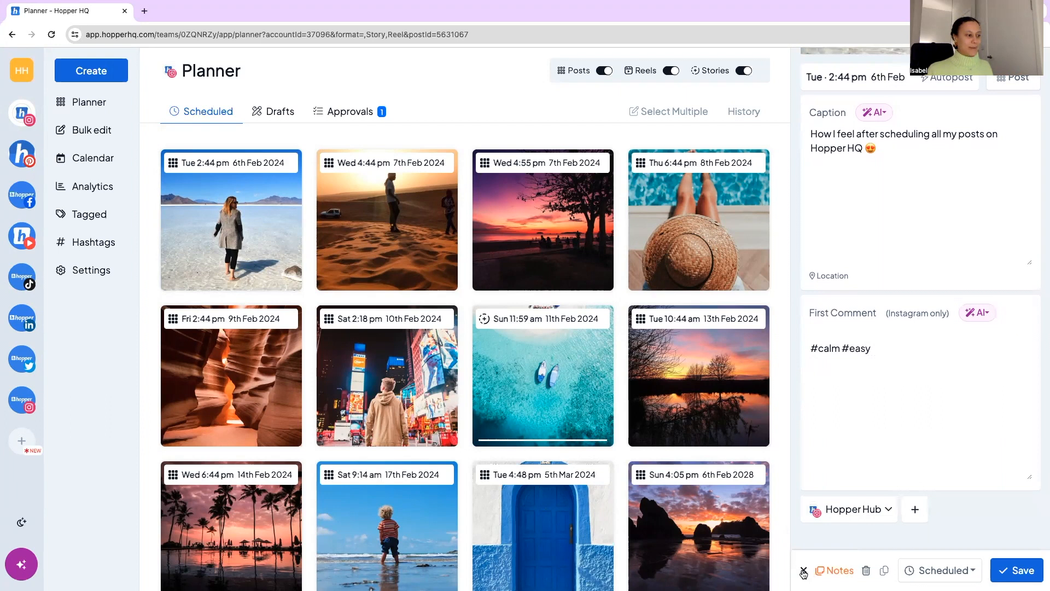
left_click(804, 574)
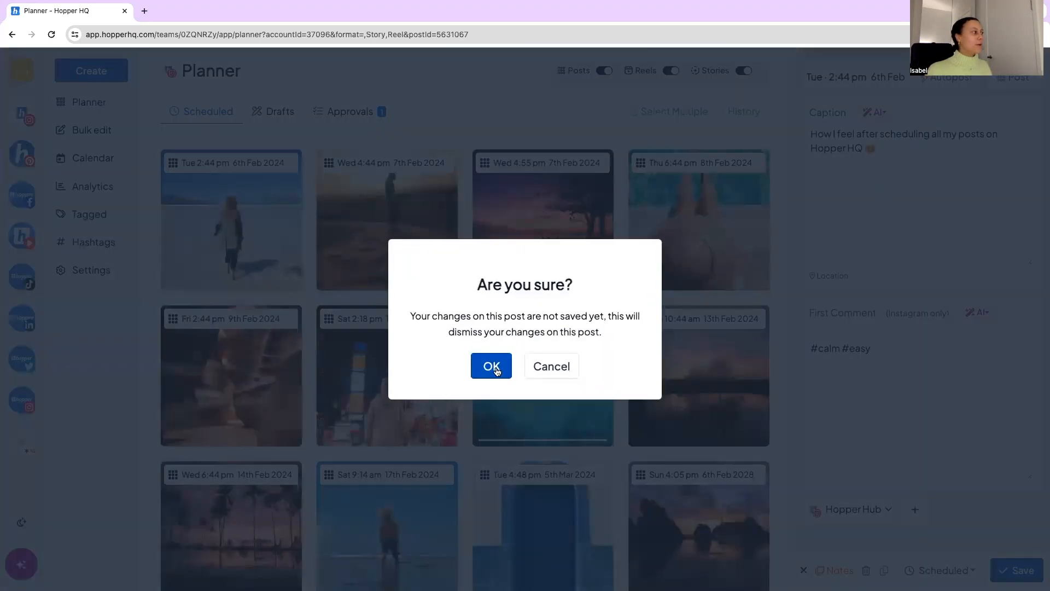
left_click(490, 366)
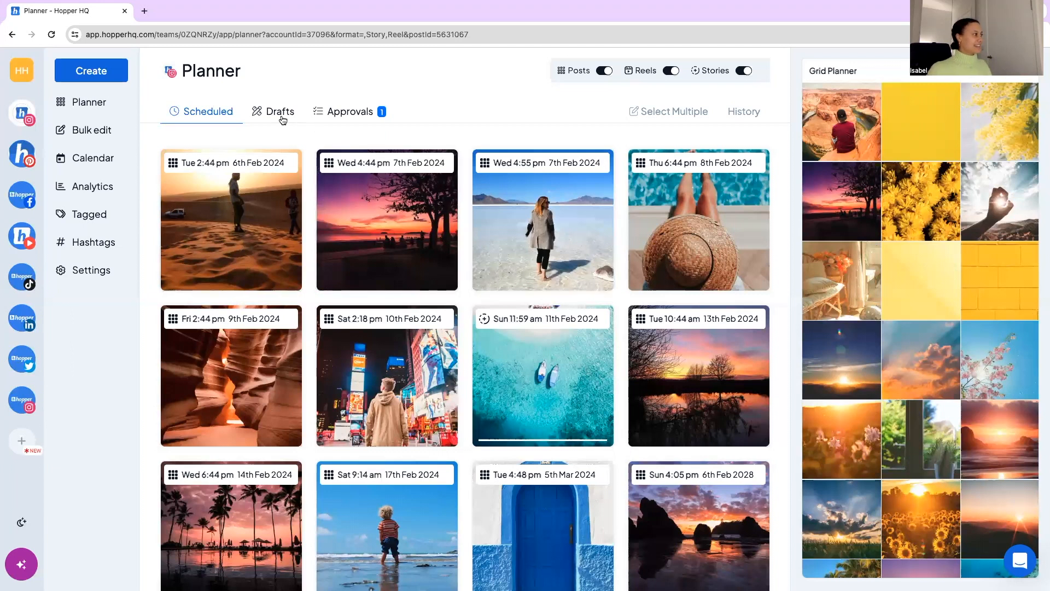
In Drafts, view the Fri 2nd Feb infinity-pool draft's status options, then discard it unsaved.
left_click(280, 111)
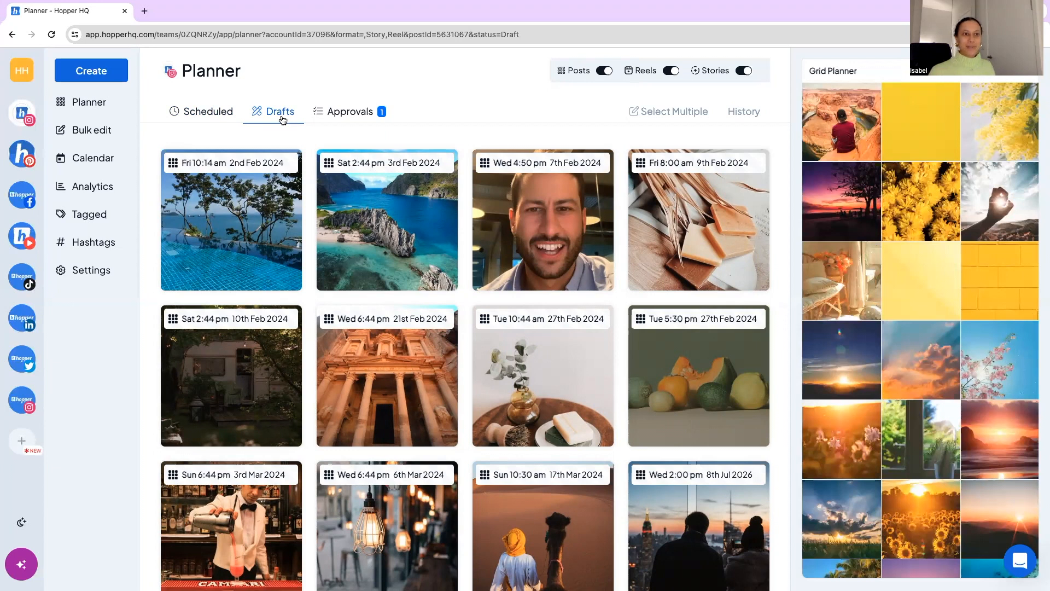
mouse_move(281, 241)
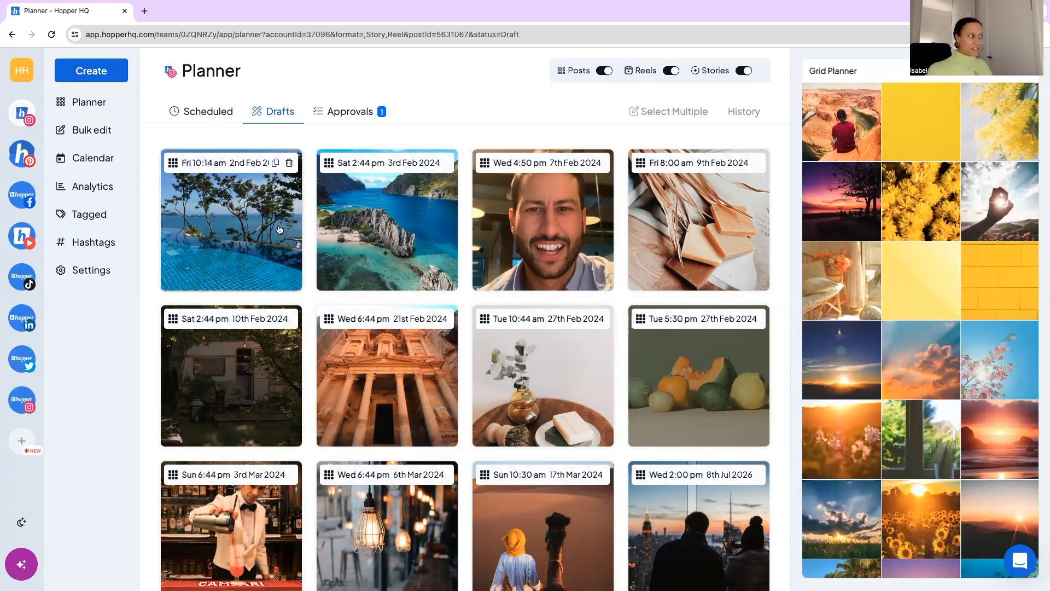
left_click(230, 220)
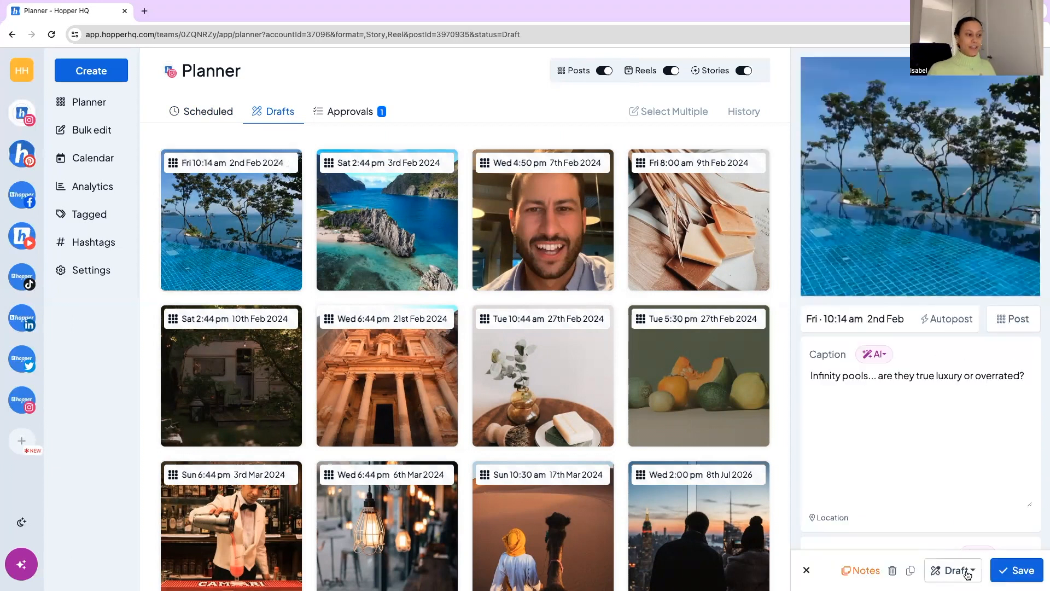
left_click(951, 570)
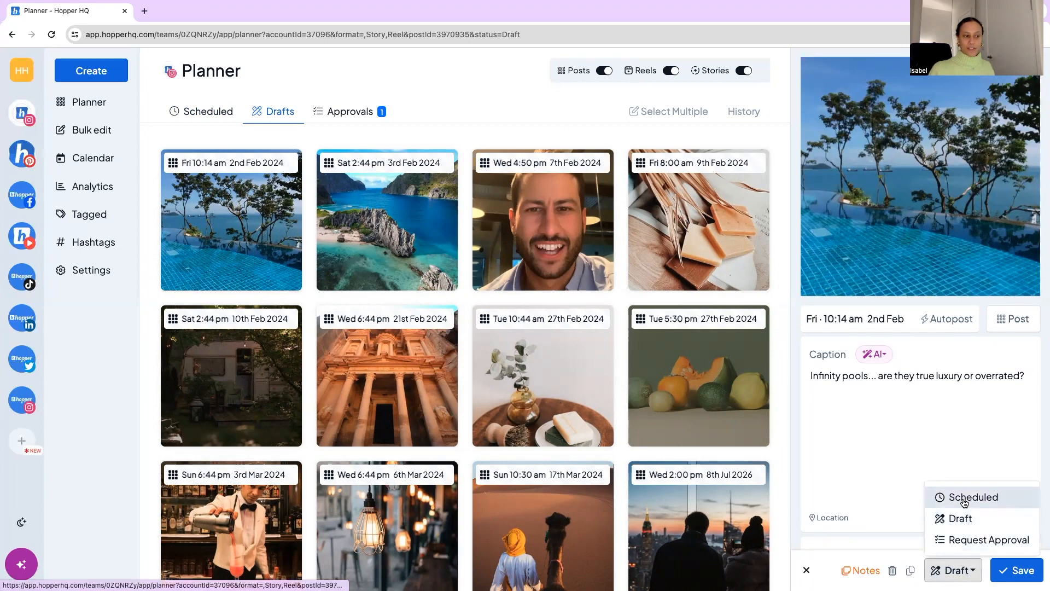
mouse_move(988, 540)
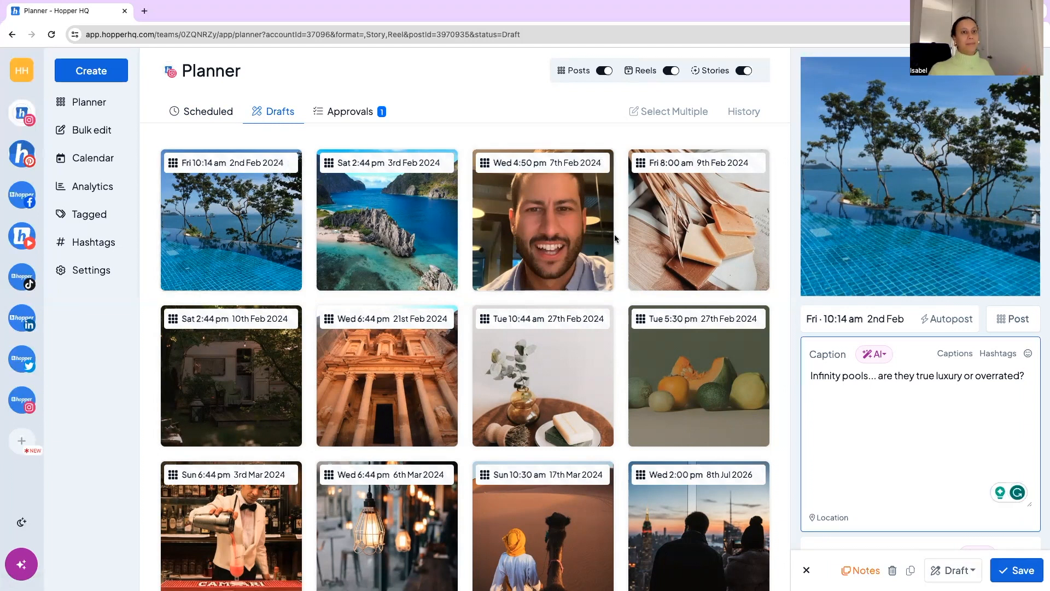
mouse_move(777, 366)
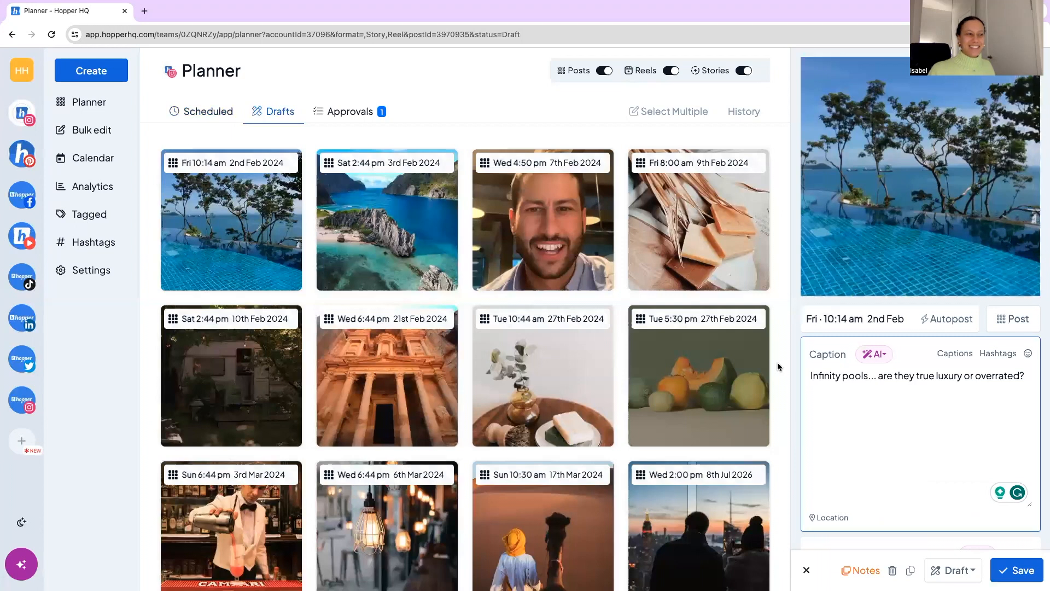
left_click(806, 570)
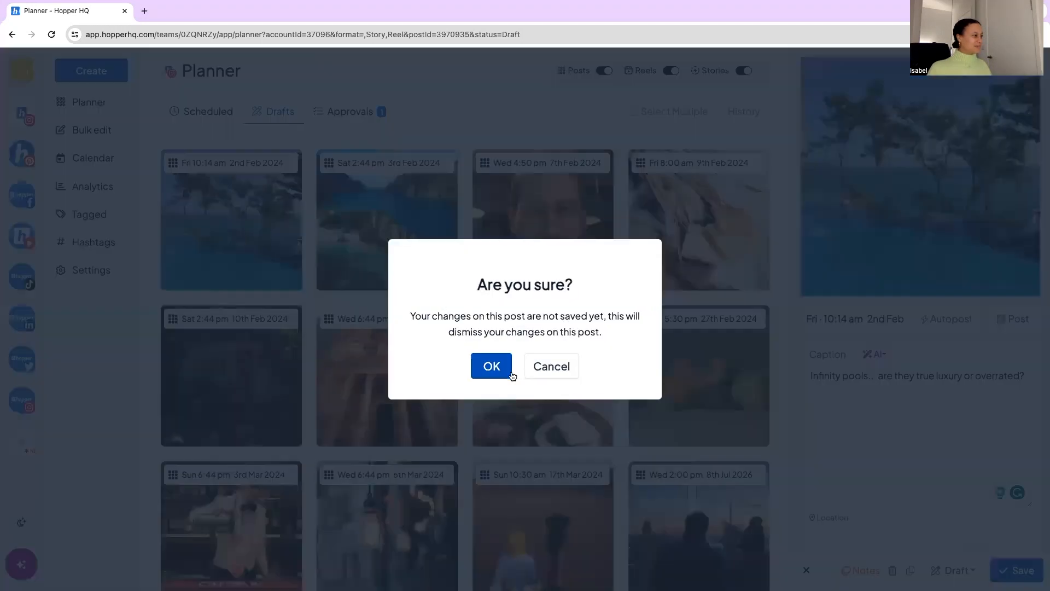
left_click(491, 366)
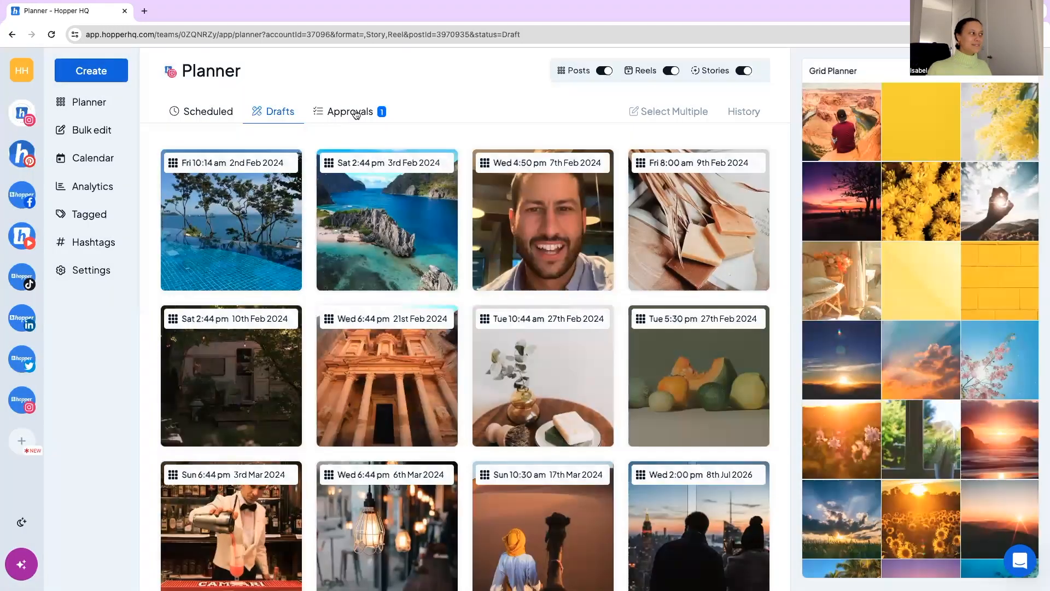
In Approvals, read the Sat 5th Feb blue-door Essaouira post's caption and hashtags, then close it.
left_click(349, 111)
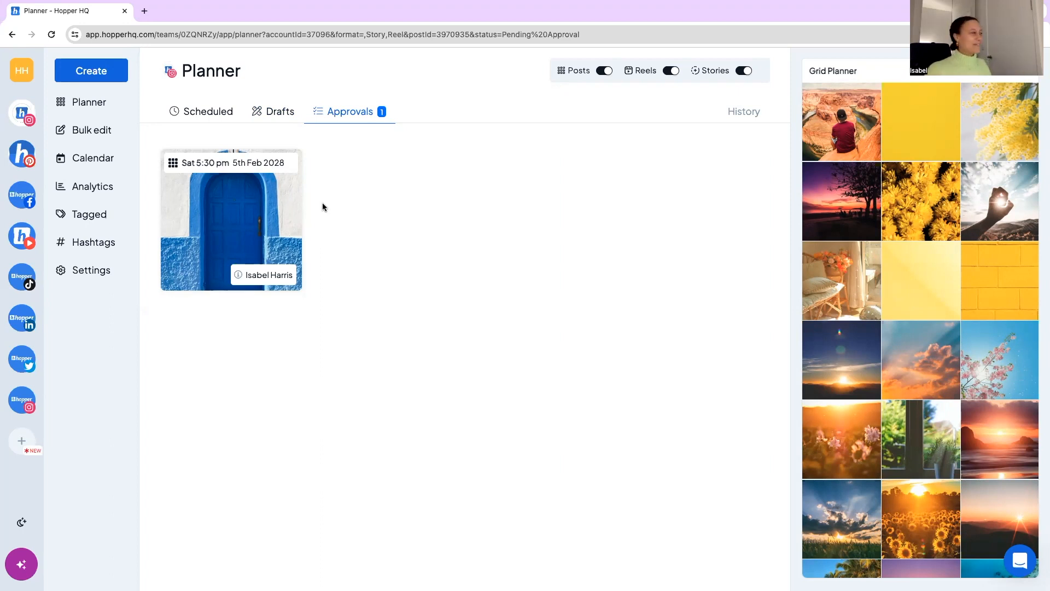
mouse_move(238, 275)
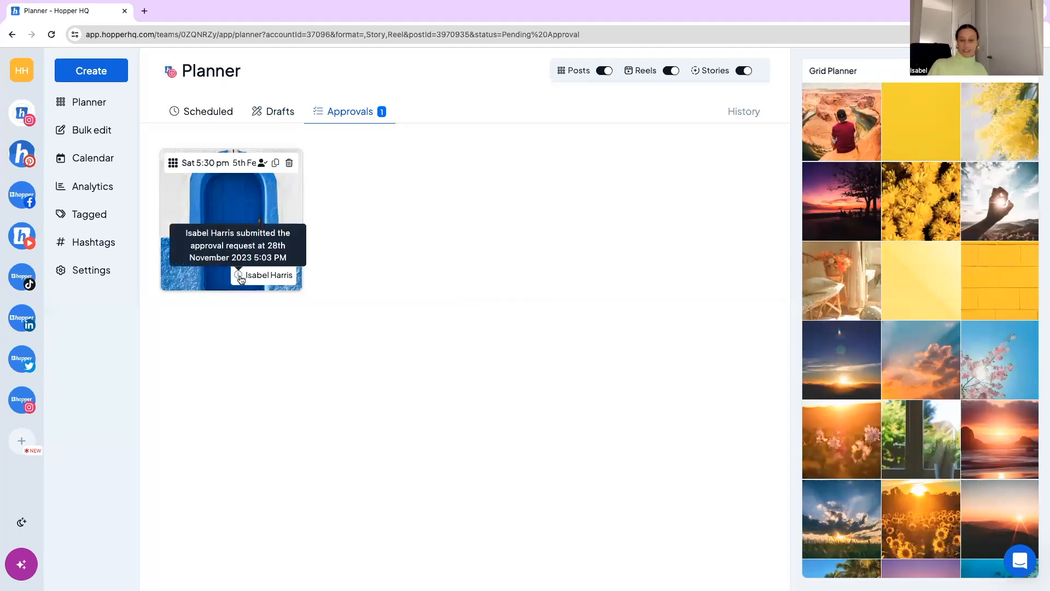
left_click(231, 221)
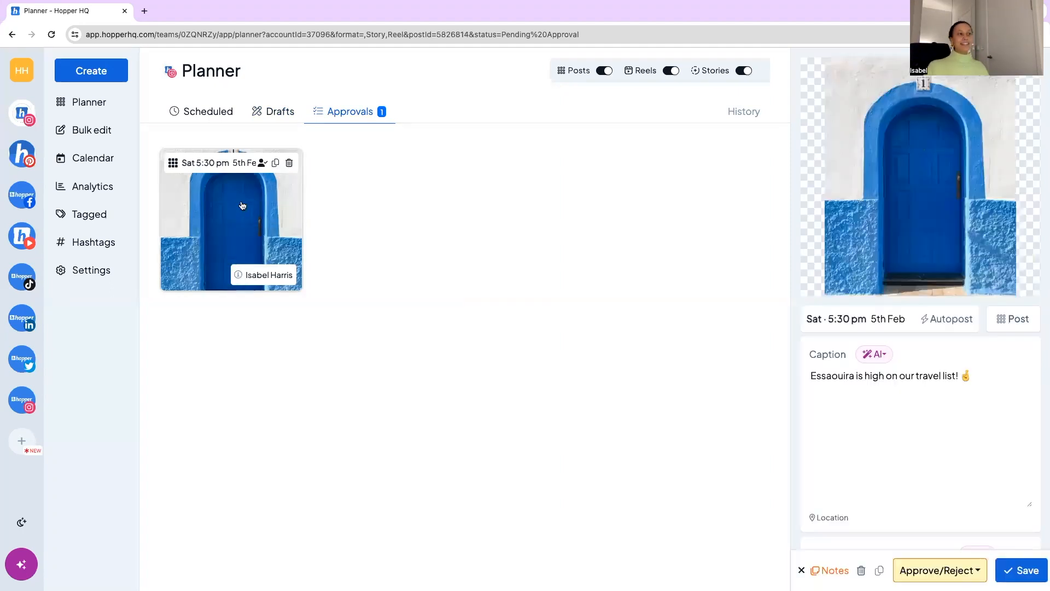
scroll("down", 3)
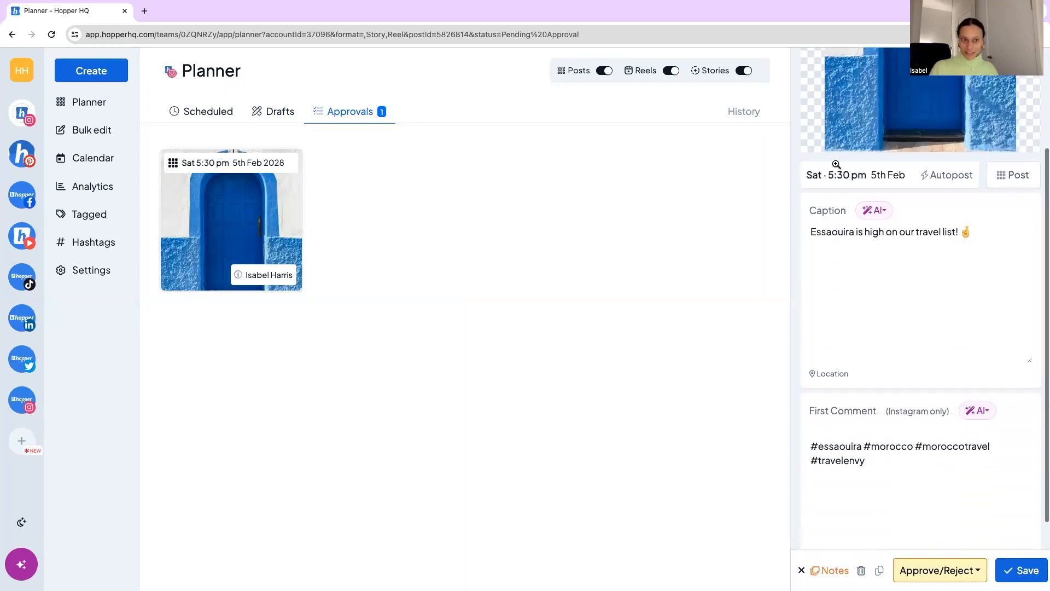
left_click(940, 570)
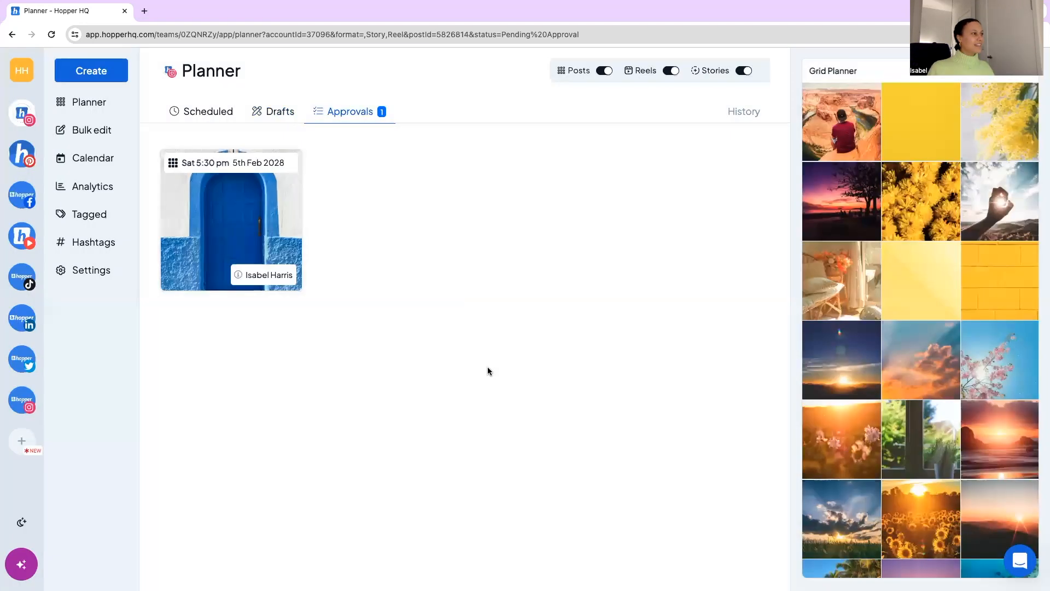
mouse_move(998, 201)
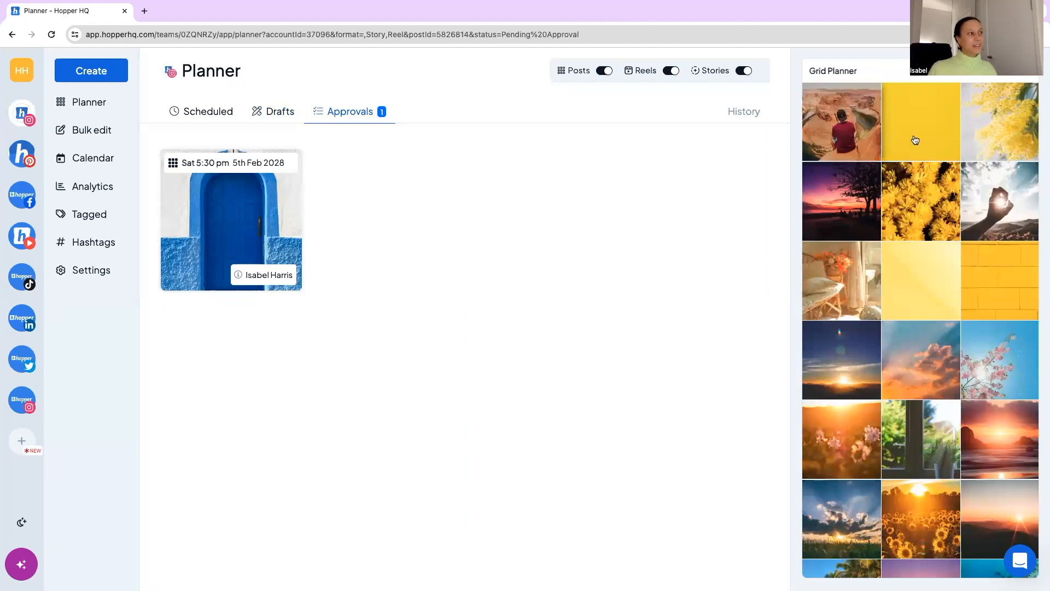
Scroll the Grid Planner preview and pick up a photo tile to reposition it.
scroll("down", 3)
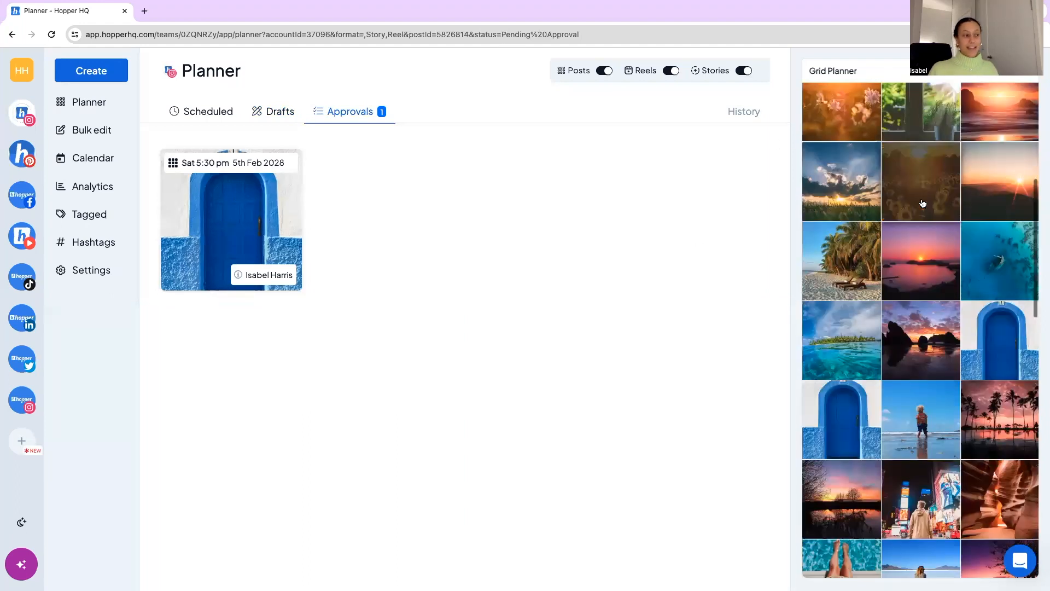
scroll("down", 3)
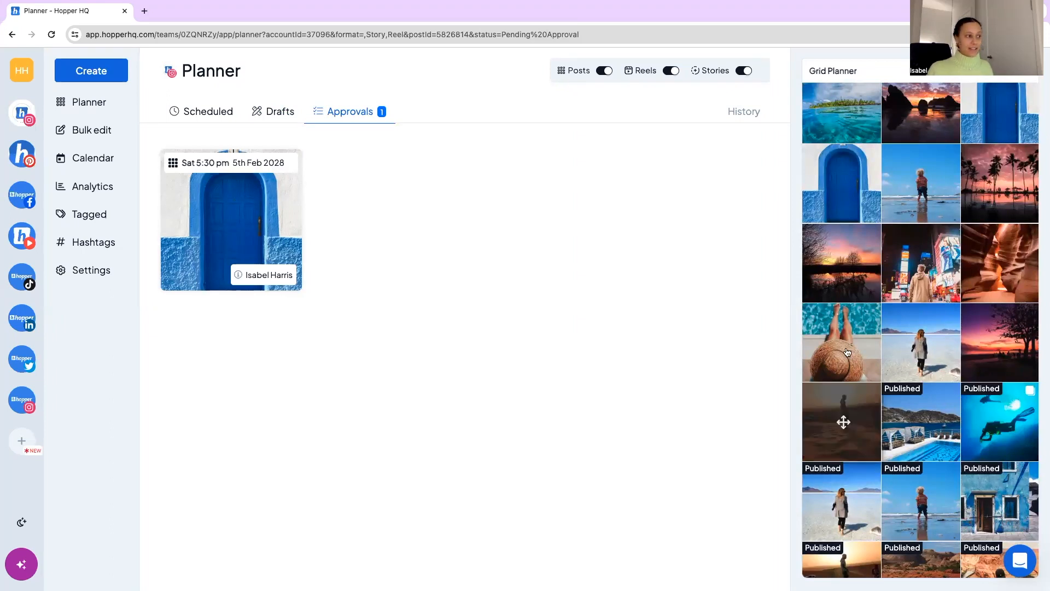
left_click(842, 342)
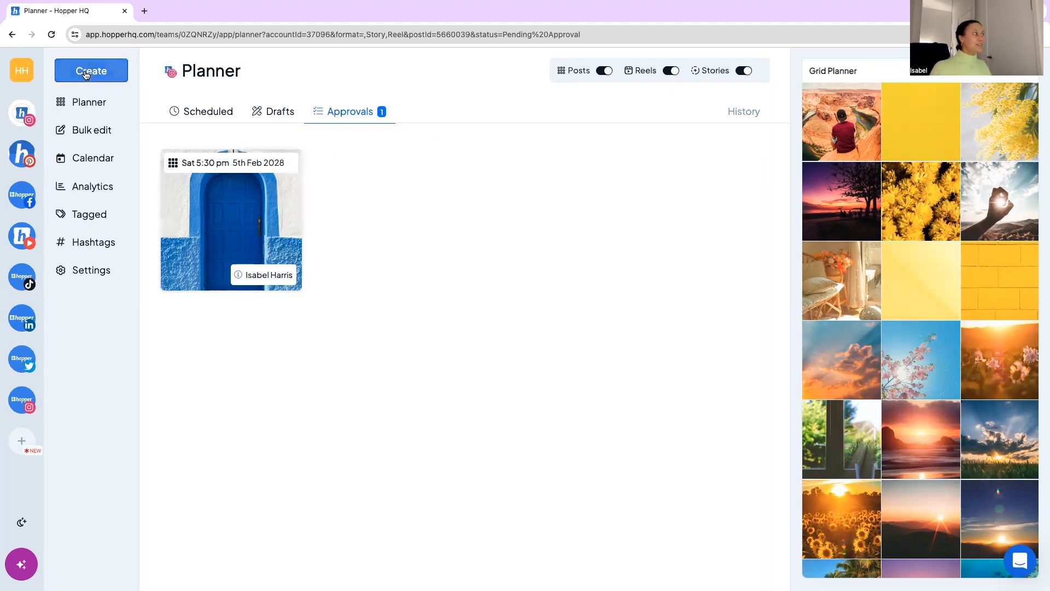
Start a new single post and add media to it.
left_click(91, 70)
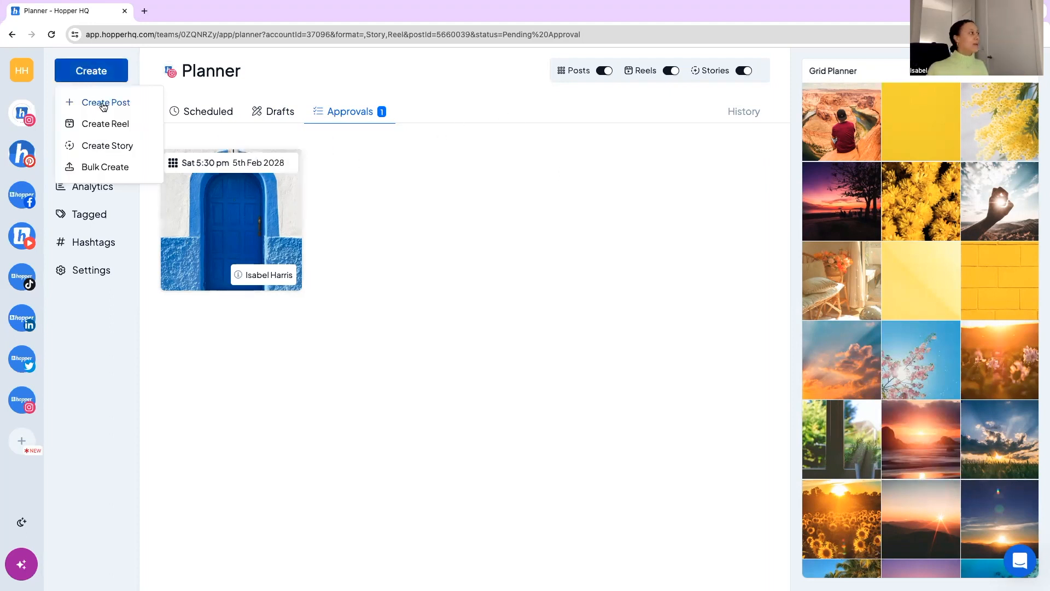
left_click(105, 102)
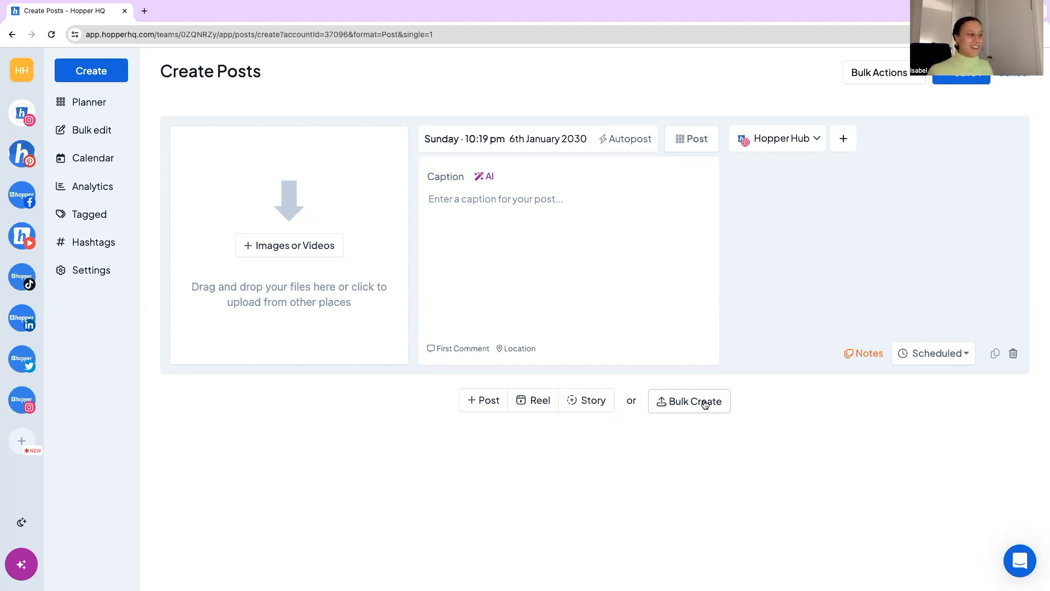
left_click(289, 245)
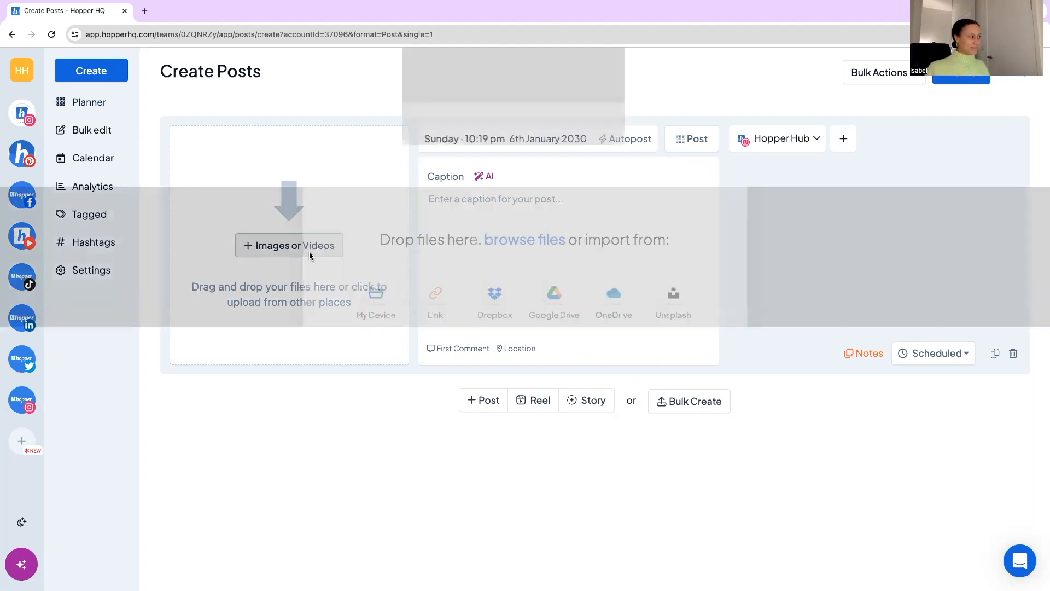
left_click(289, 245)
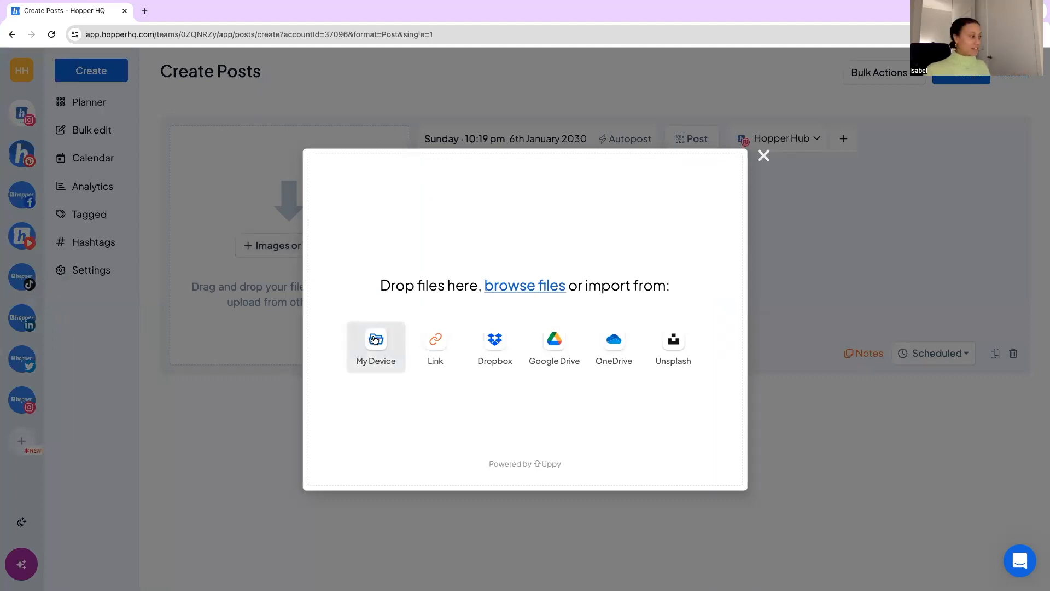
mouse_move(555, 347)
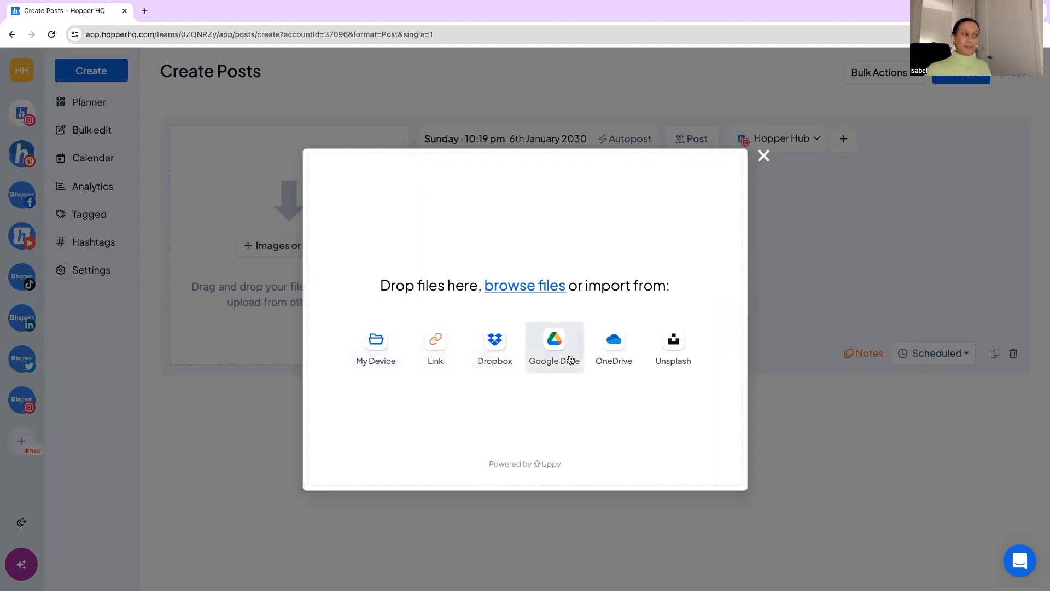
mouse_move(672, 345)
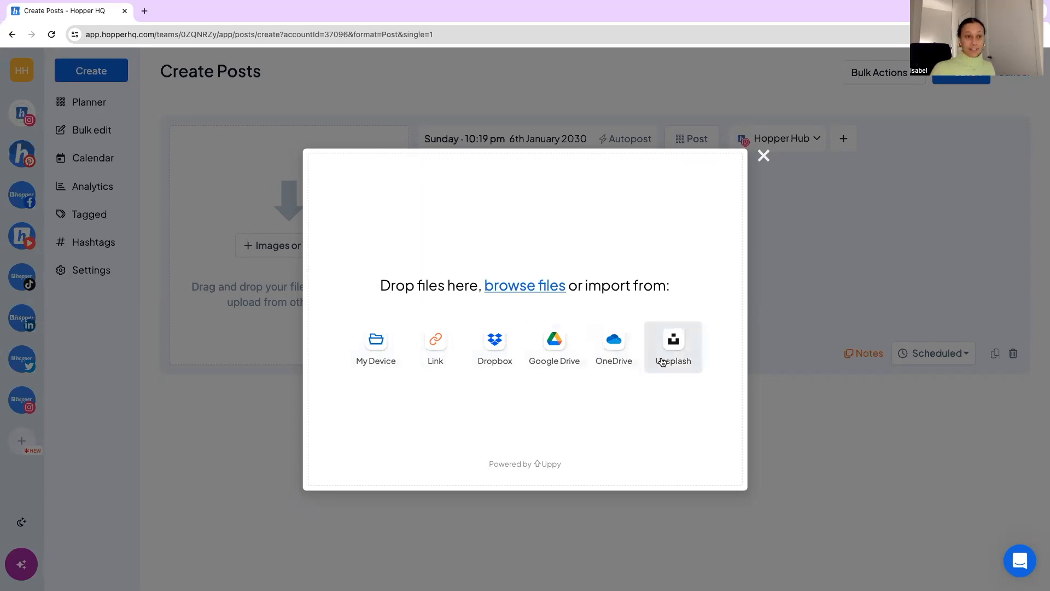
Import the sunset beach photo from an Unsplash search for 'beach'.
left_click(673, 347)
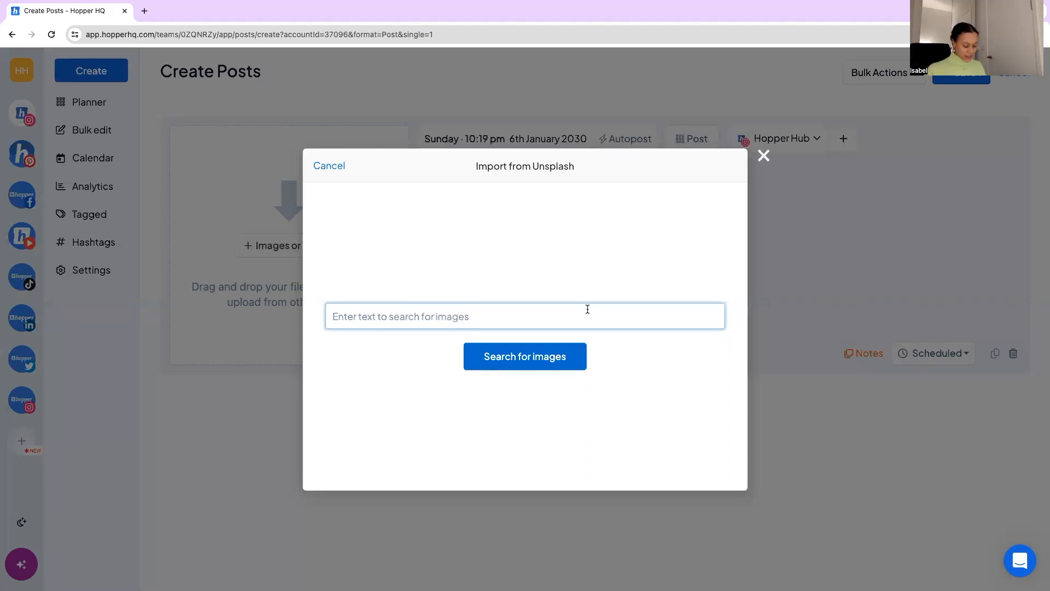
type("beach")
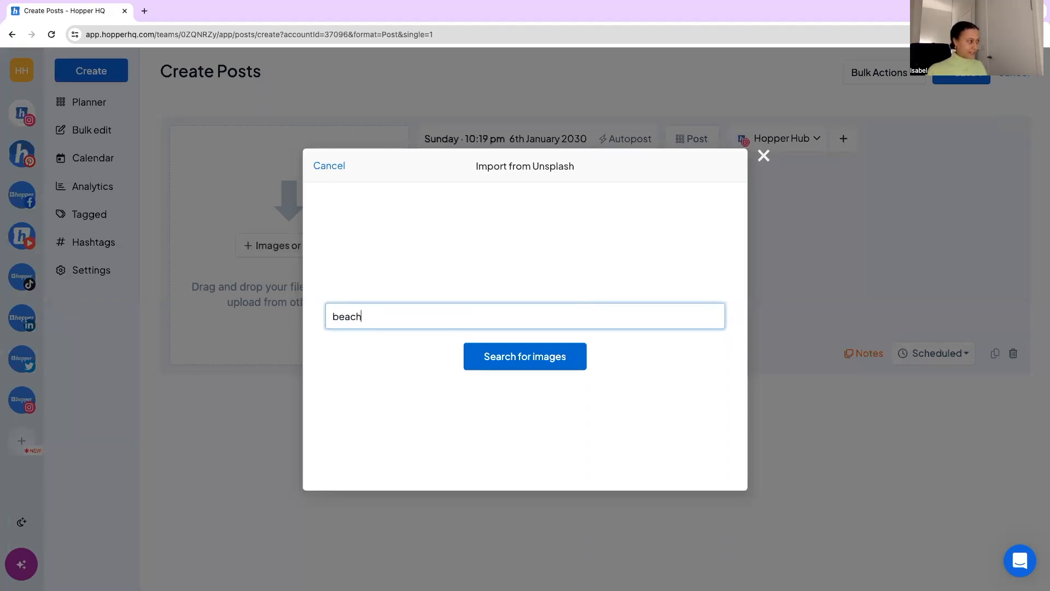
left_click(525, 355)
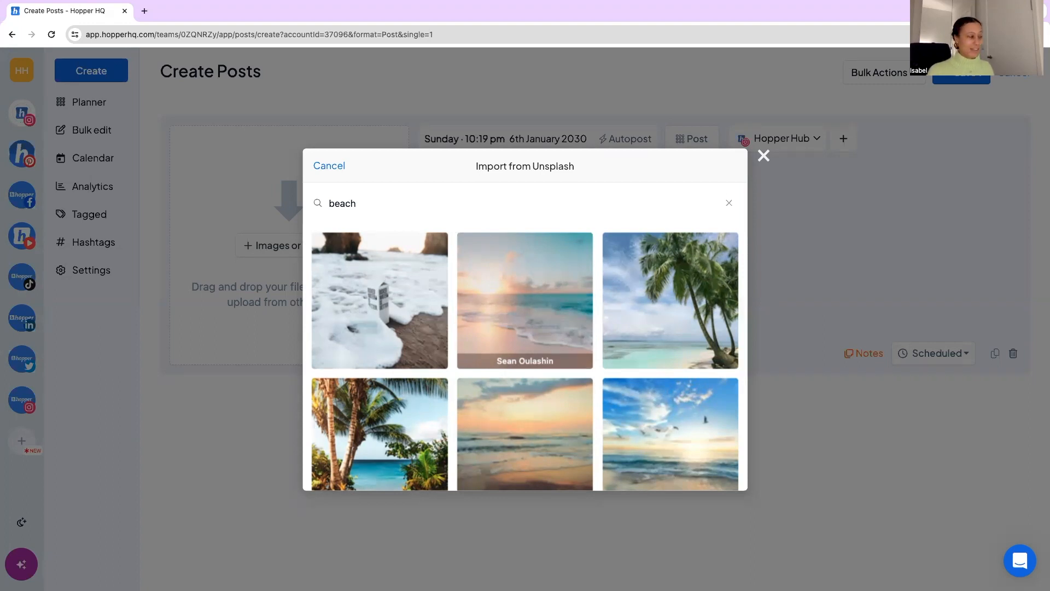
left_click(525, 300)
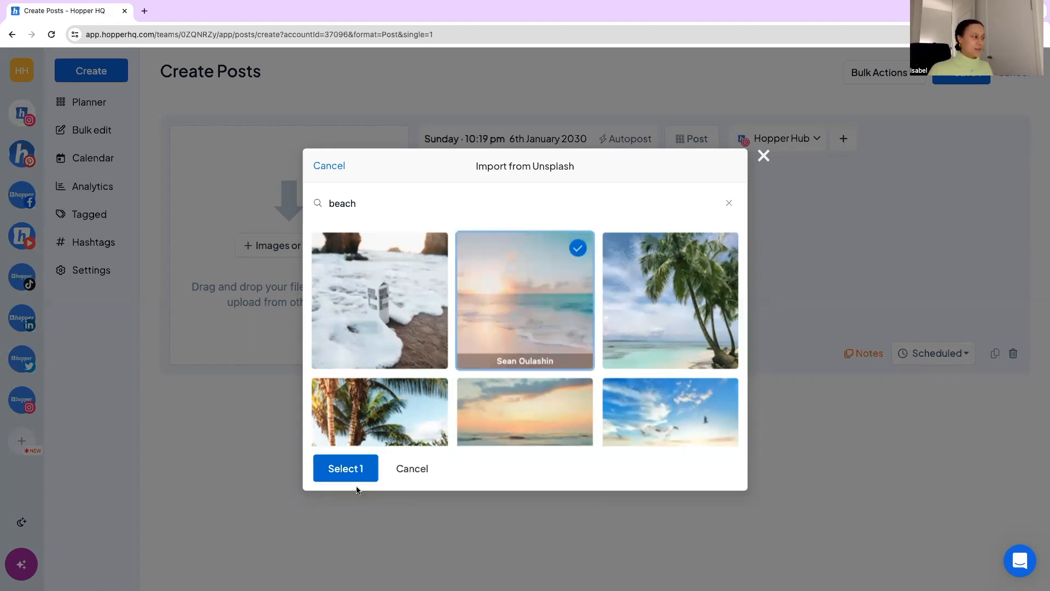
left_click(346, 468)
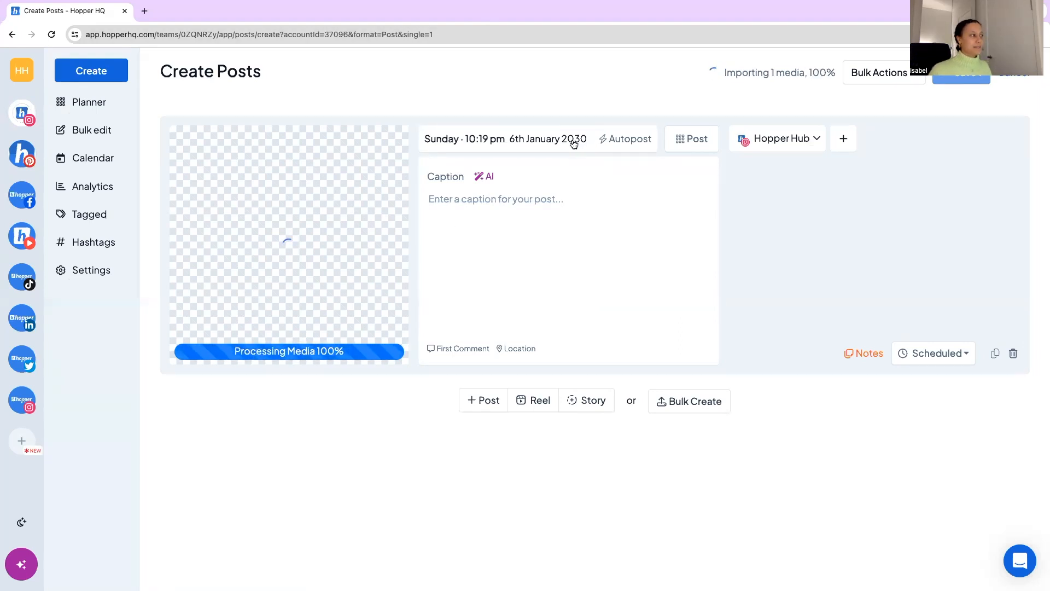
Pick 17 April 2036 in the date picker and set the minutes to 17 (10:17 pm).
left_click(505, 138)
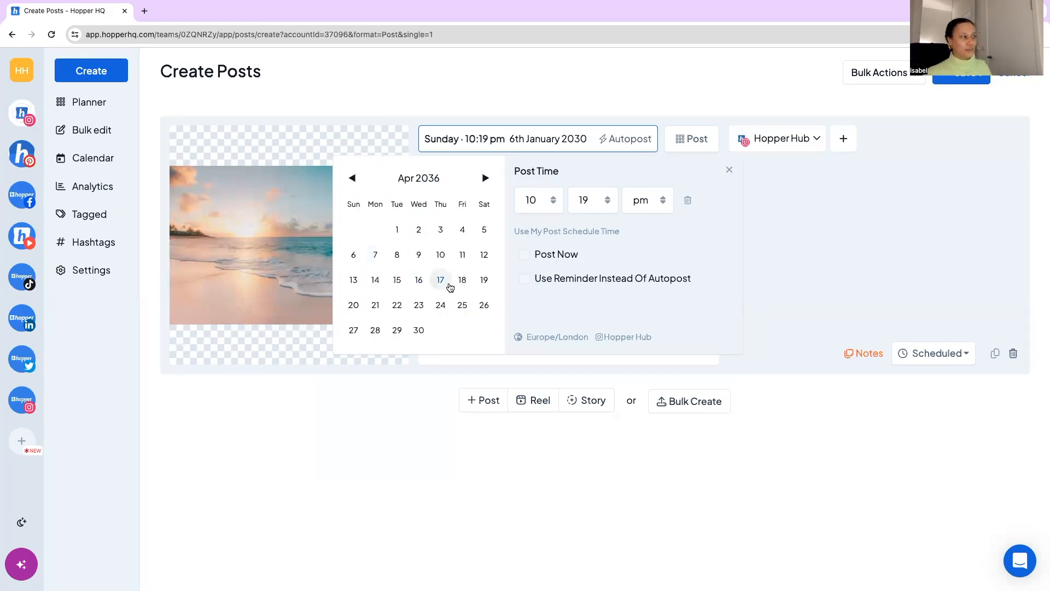
left_click(440, 279)
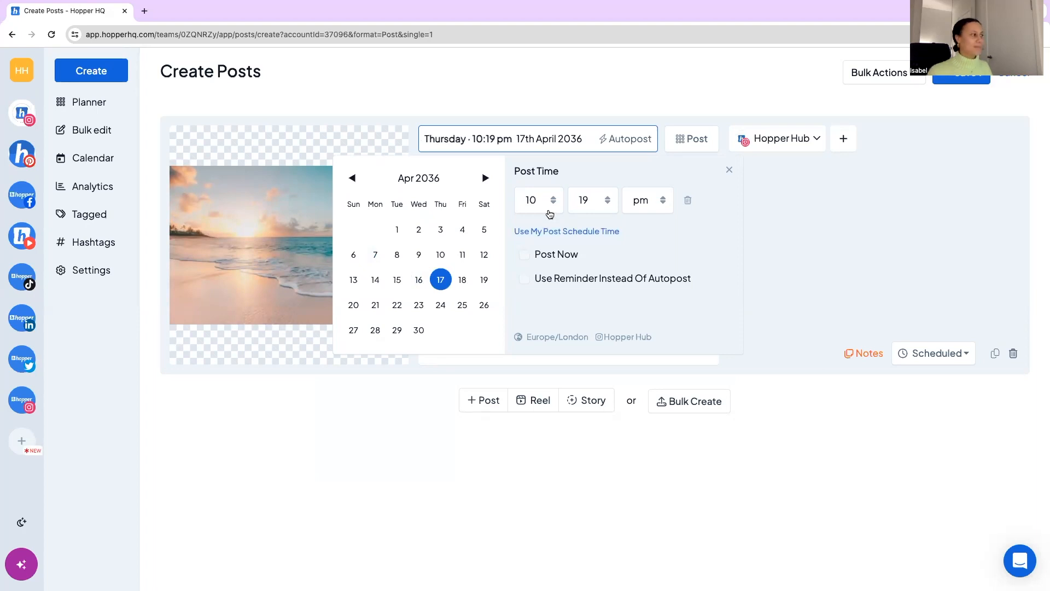
left_click(531, 200)
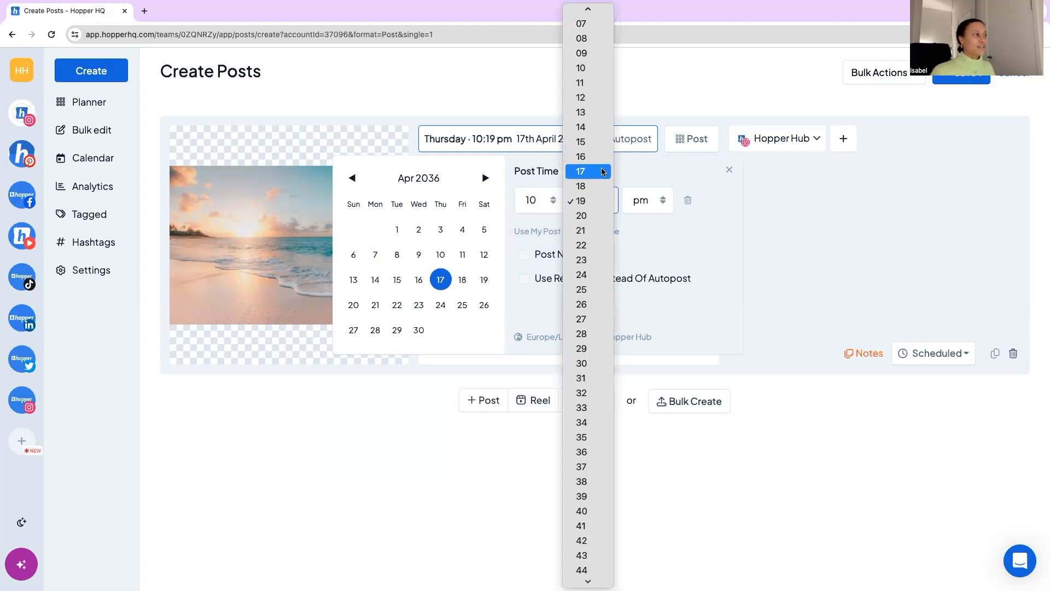
left_click(581, 170)
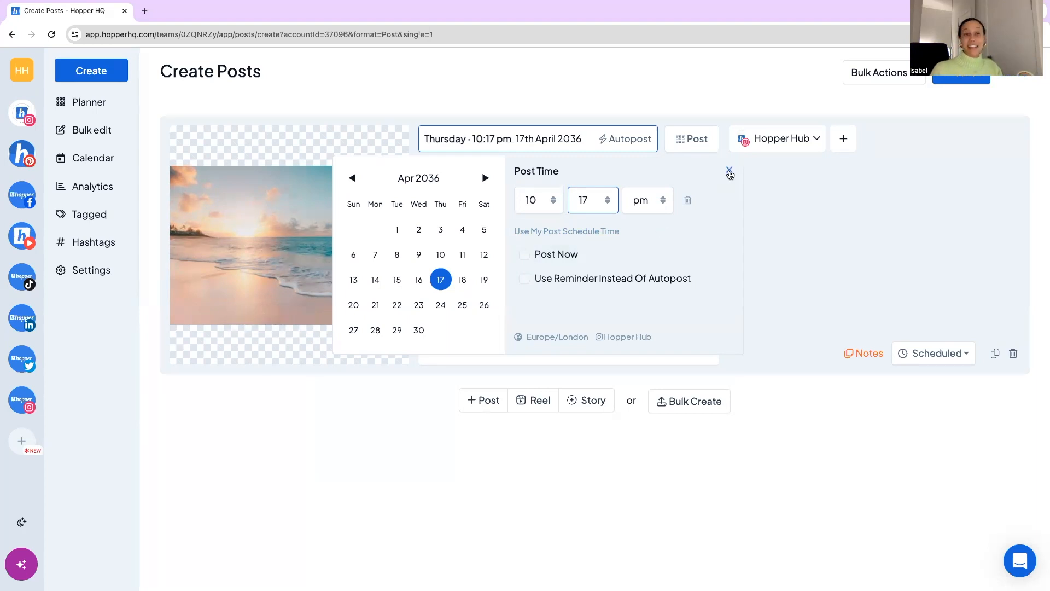
left_click(729, 172)
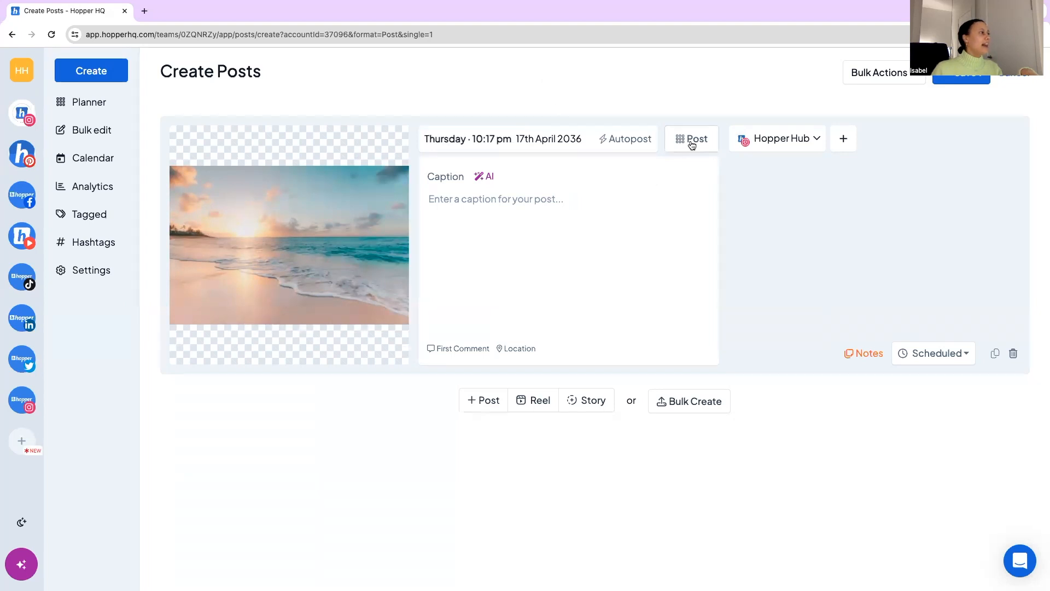
Check the post format options, then tag the hopper_hq account on the beach photo.
left_click(692, 139)
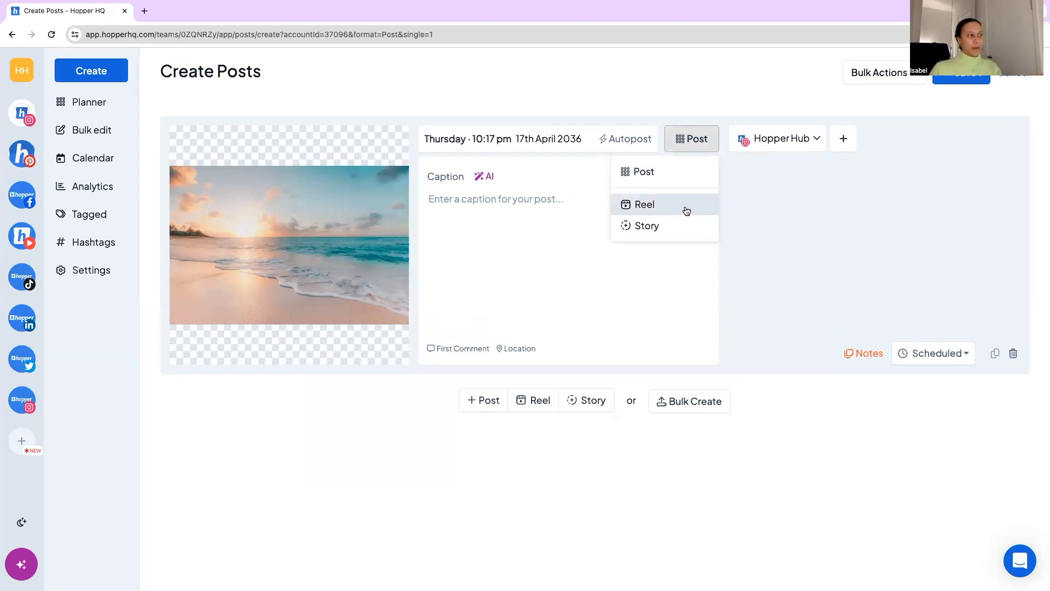
mouse_move(645, 225)
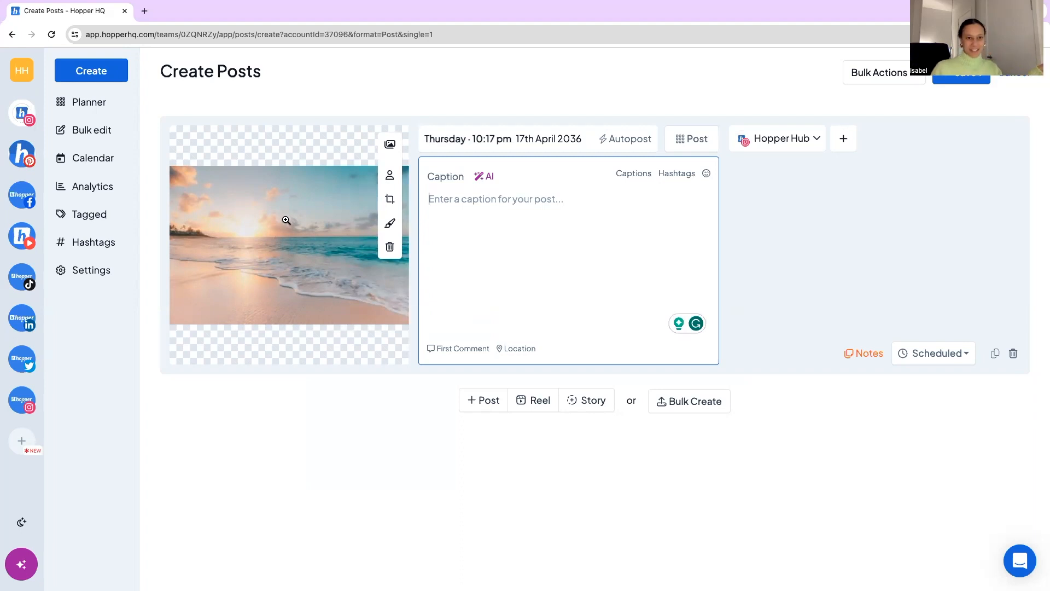
mouse_move(390, 146)
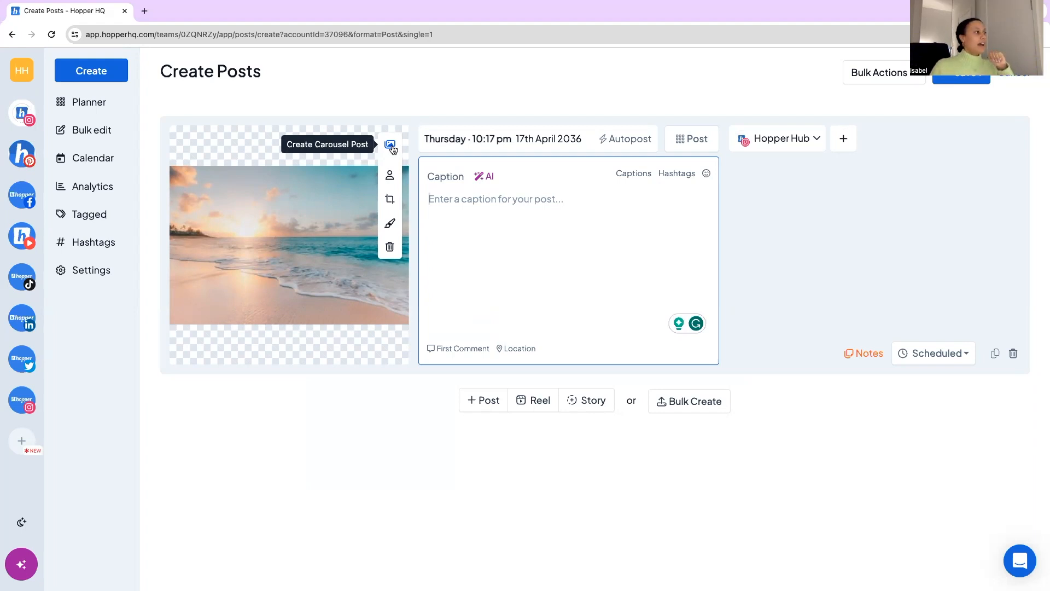
mouse_move(389, 176)
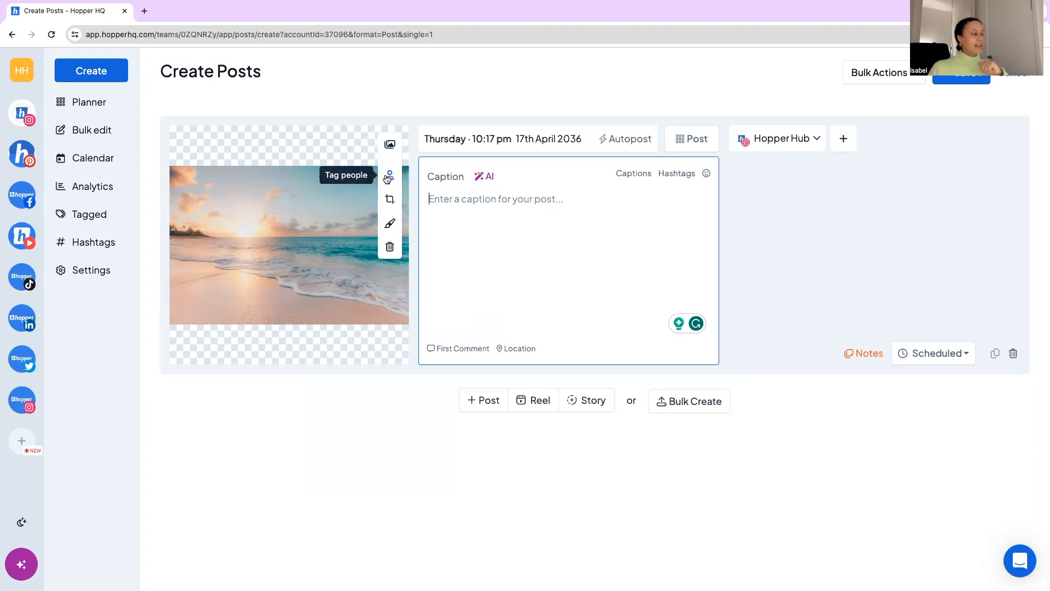
left_click(388, 177)
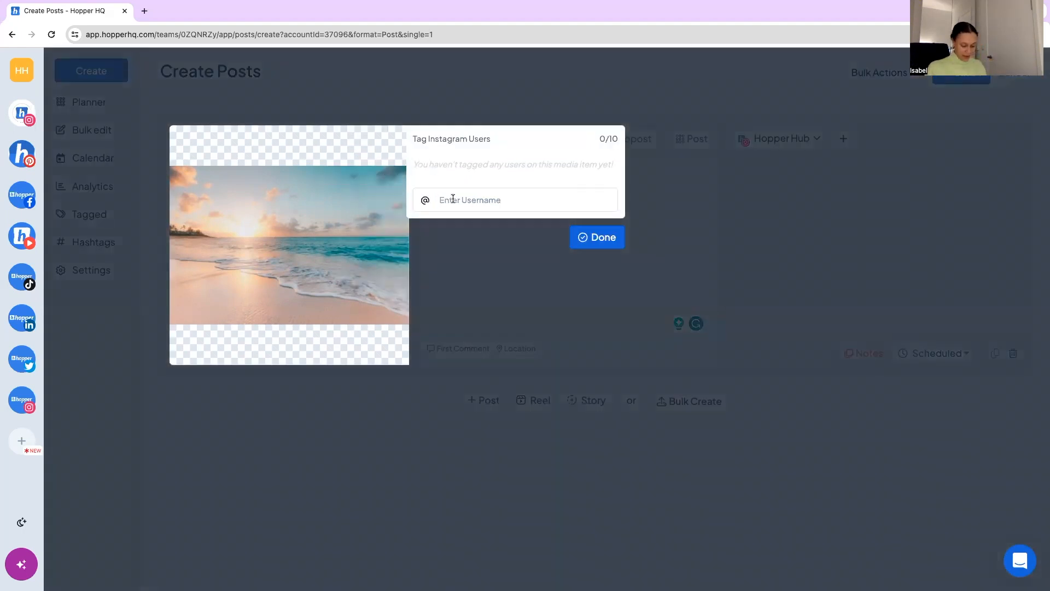
type("hopper_hq")
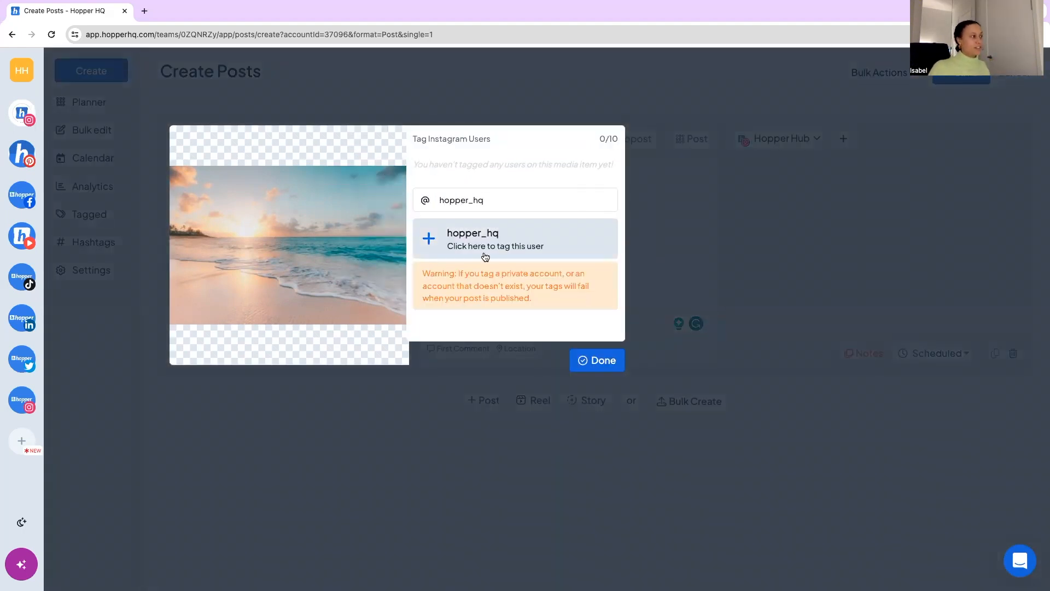
left_click(595, 361)
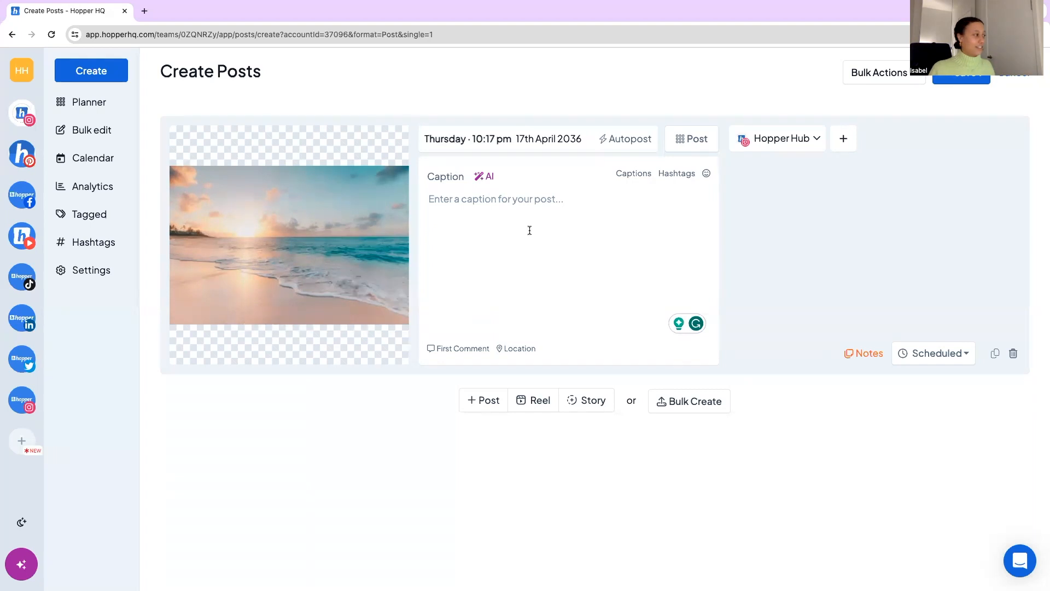
mouse_move(389, 201)
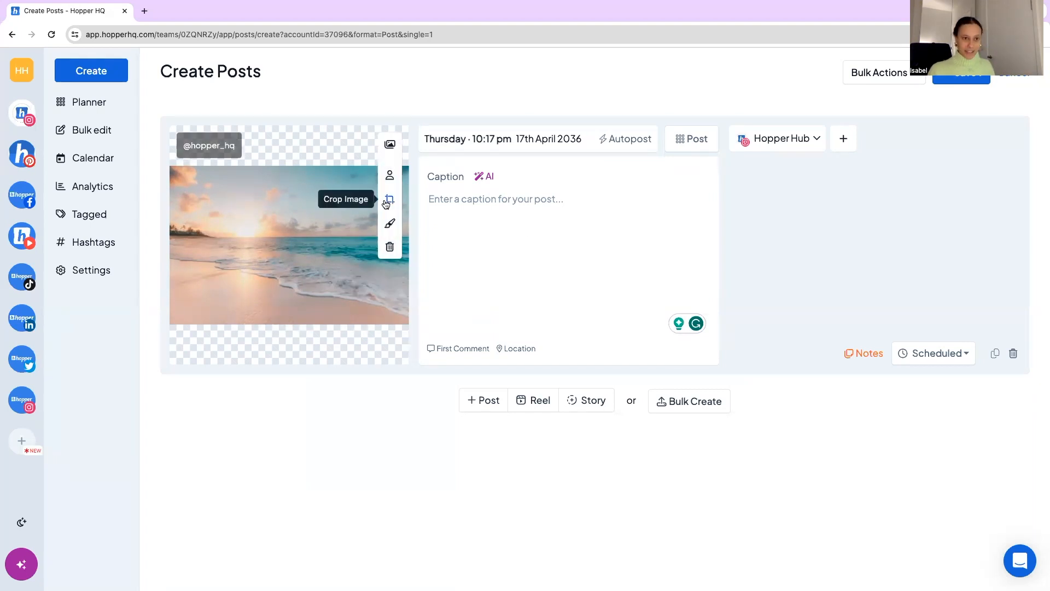
mouse_move(389, 223)
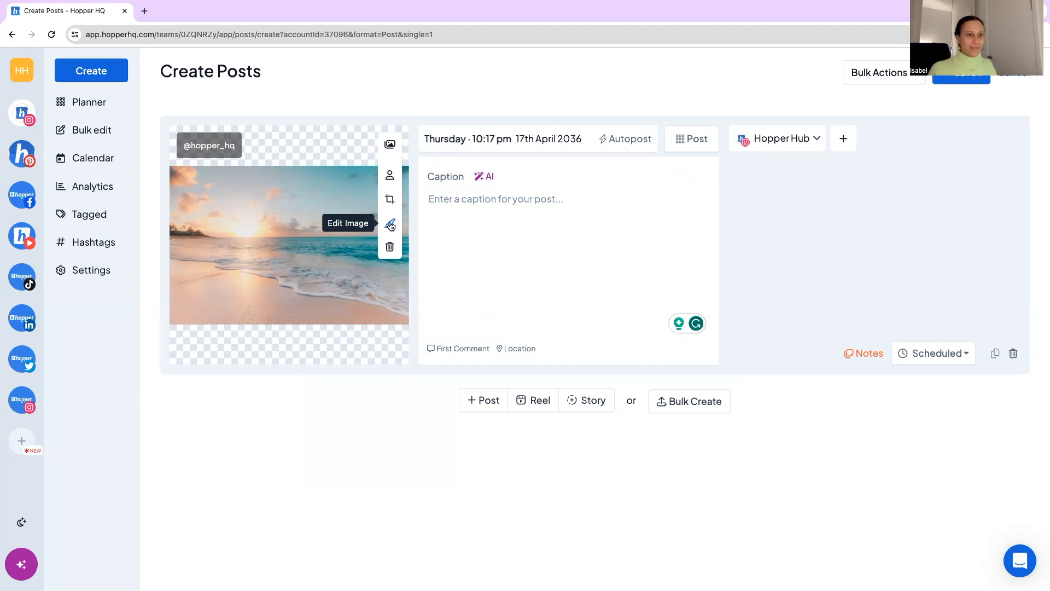
mouse_move(390, 247)
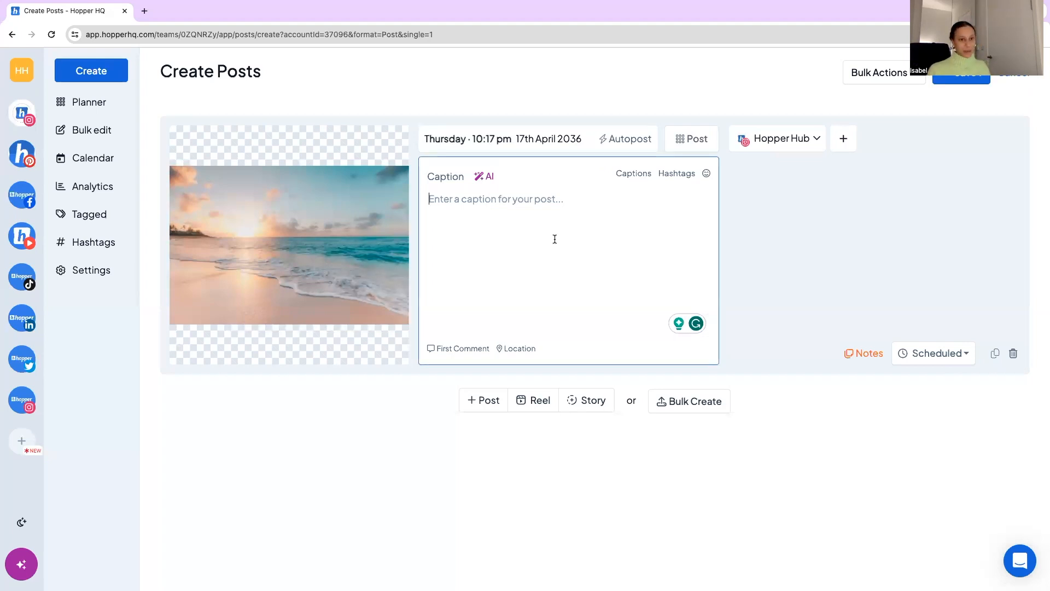
Generate humorous AI captions and insert 'Endless horizons and serene vibes. #peacefulmoments'.
left_click(484, 176)
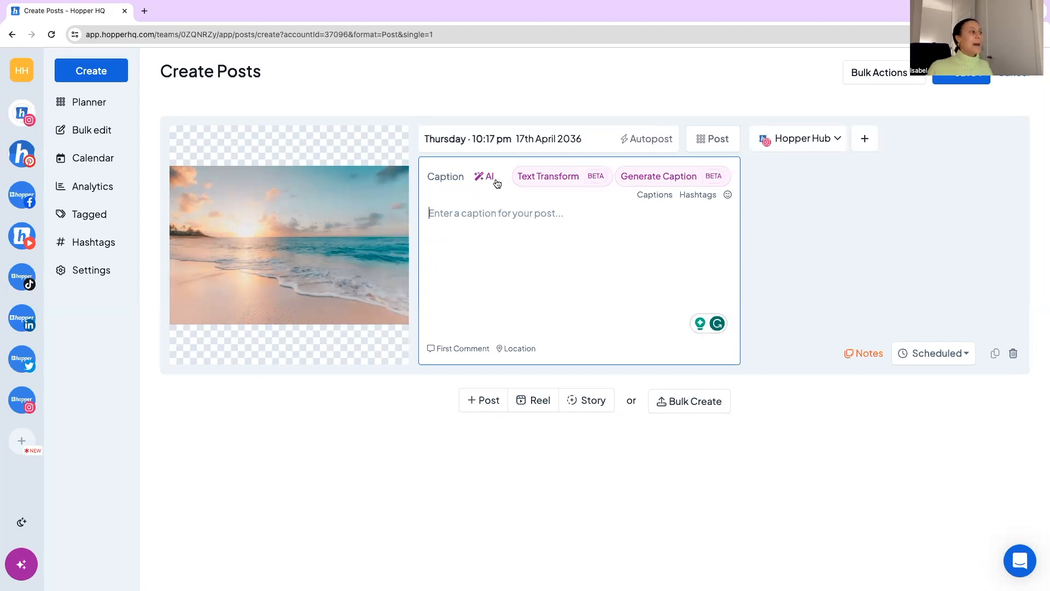
mouse_move(548, 177)
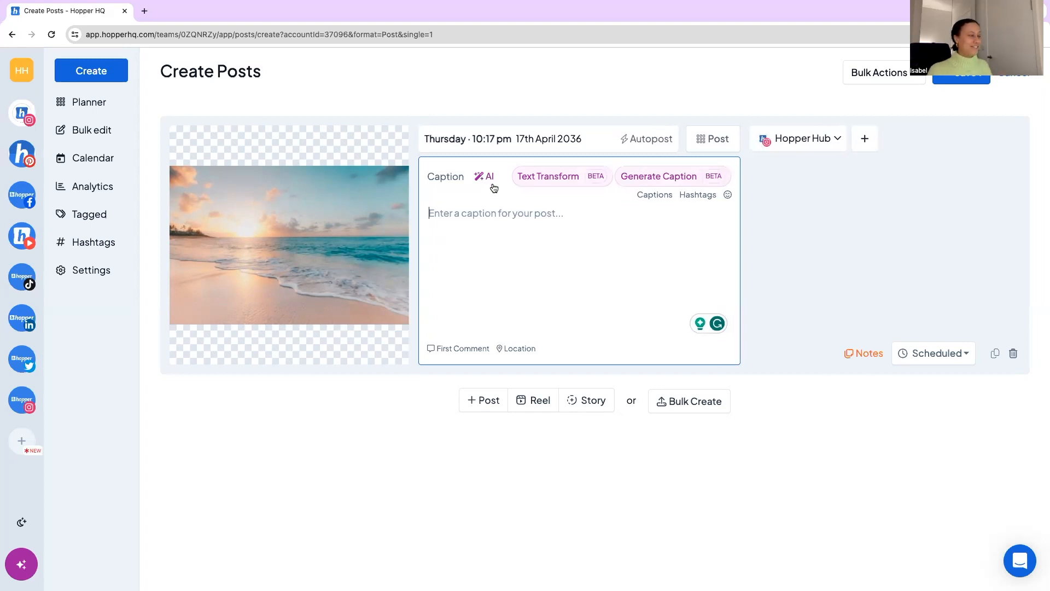
mouse_move(548, 177)
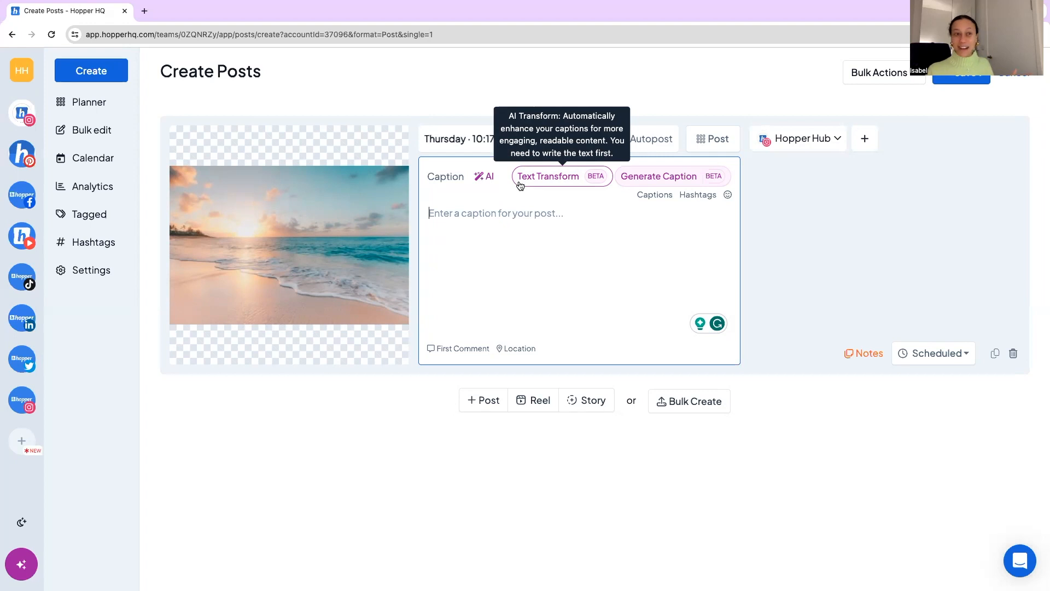
mouse_move(520, 187)
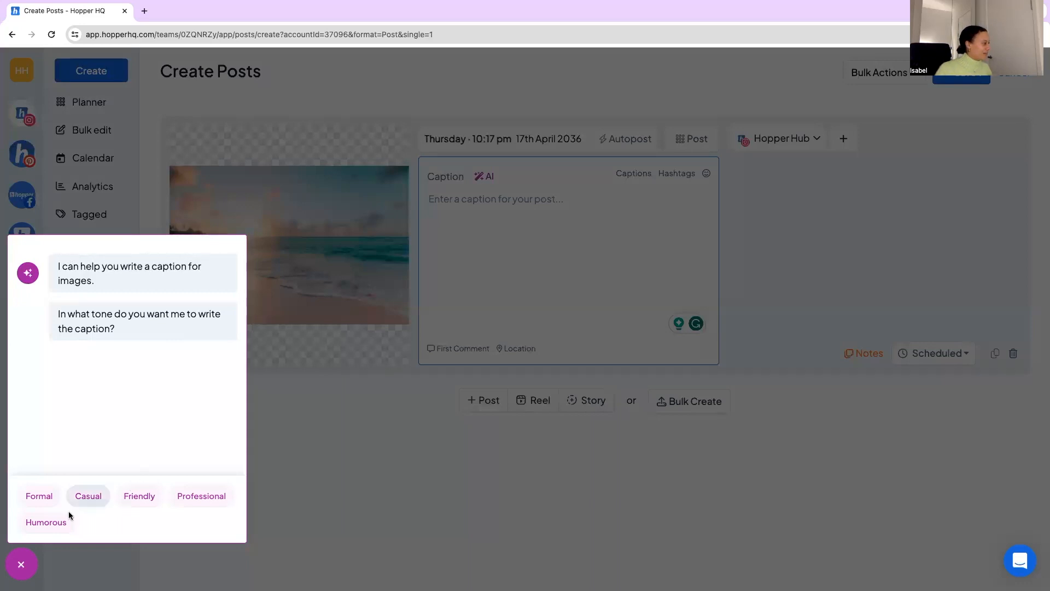
left_click(45, 522)
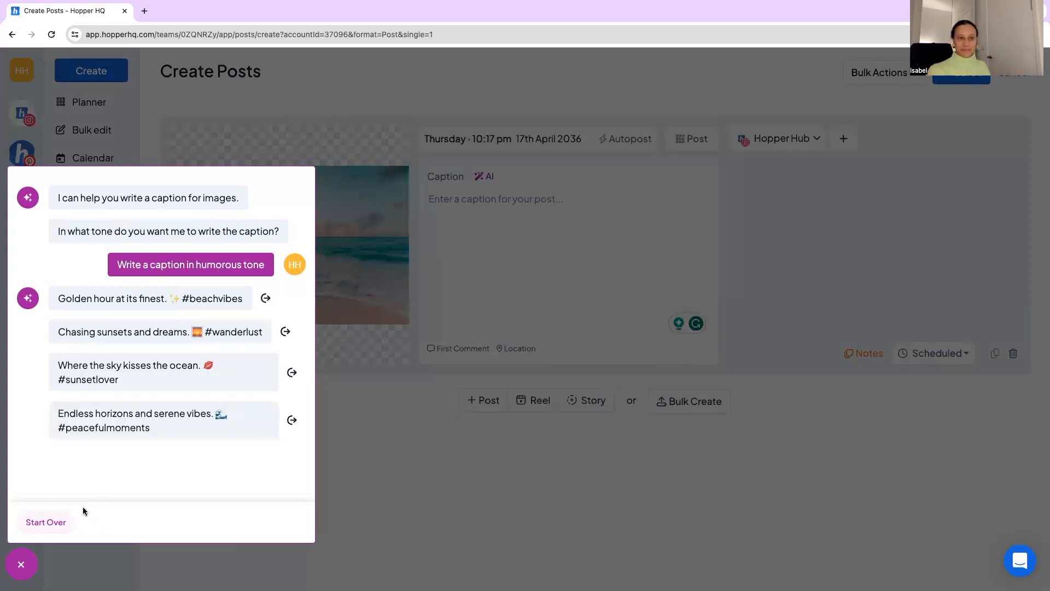
mouse_move(315, 427)
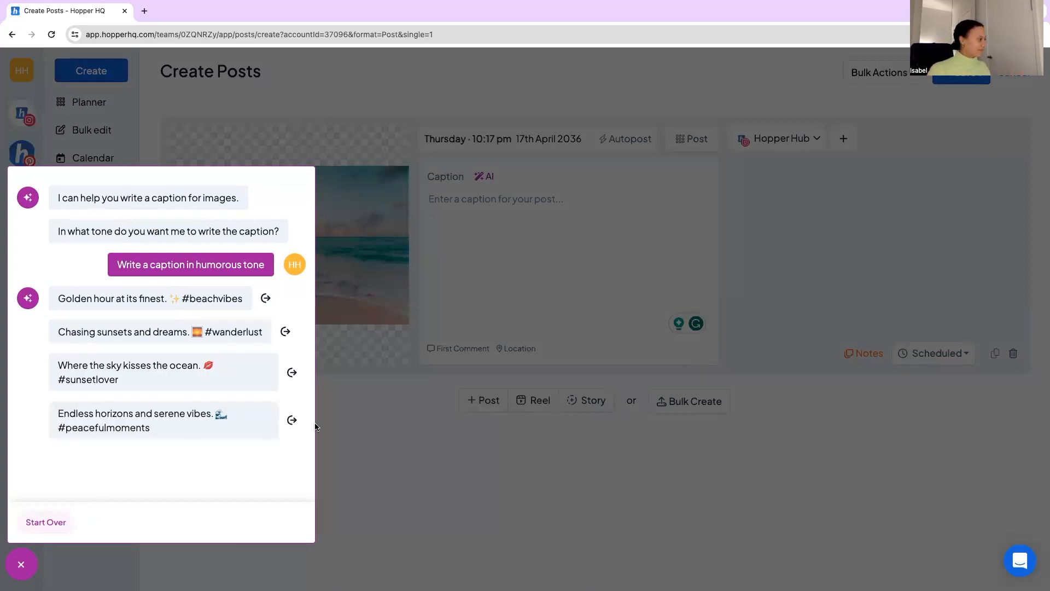
left_click(292, 420)
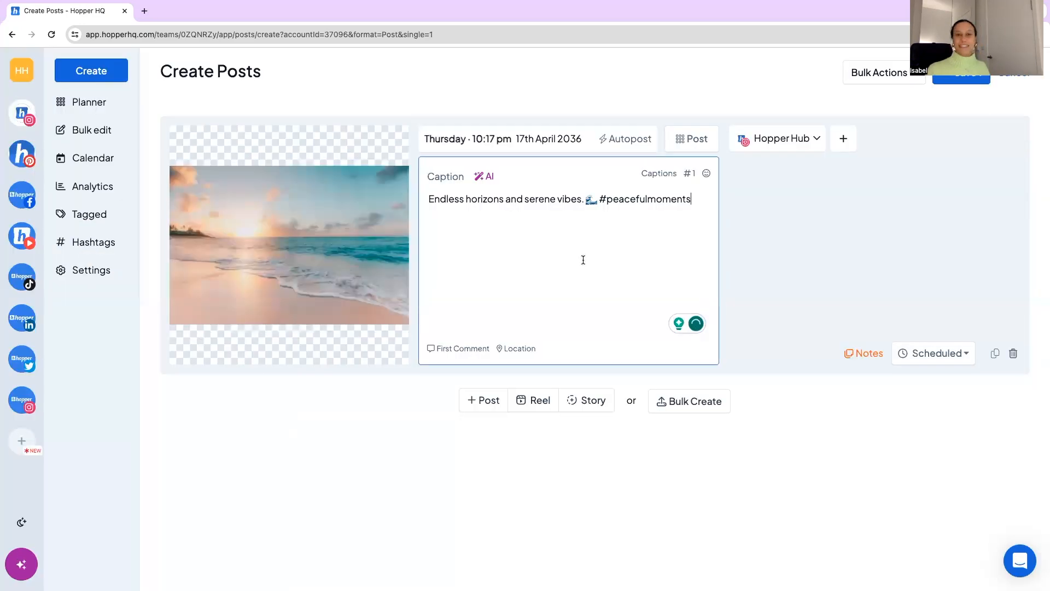
mouse_move(659, 173)
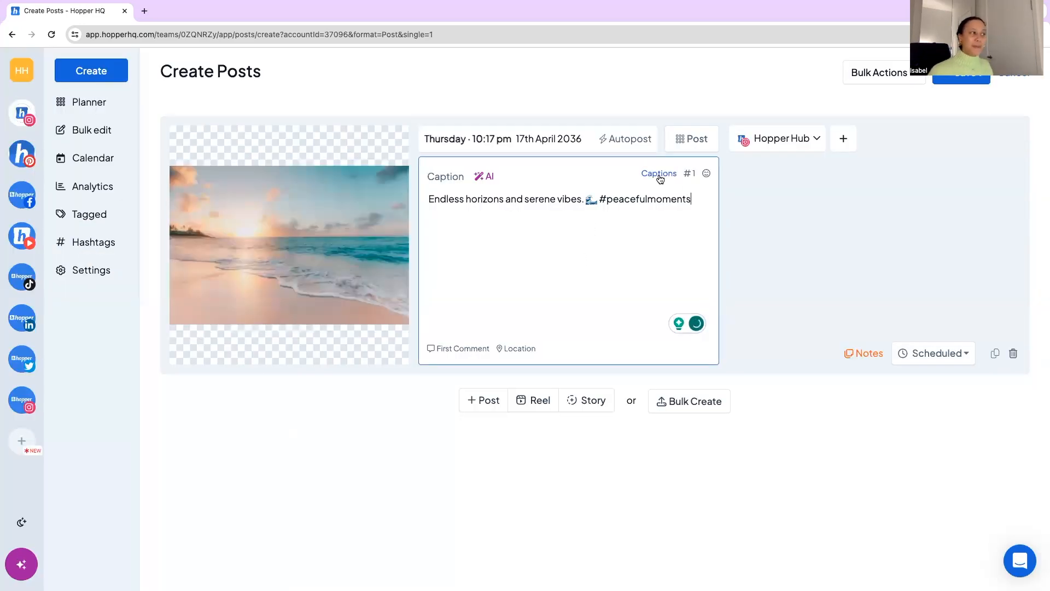
Open saved captions, cancel a new entry, and scroll through templates like Welcome and Holiday Beach.
left_click(659, 174)
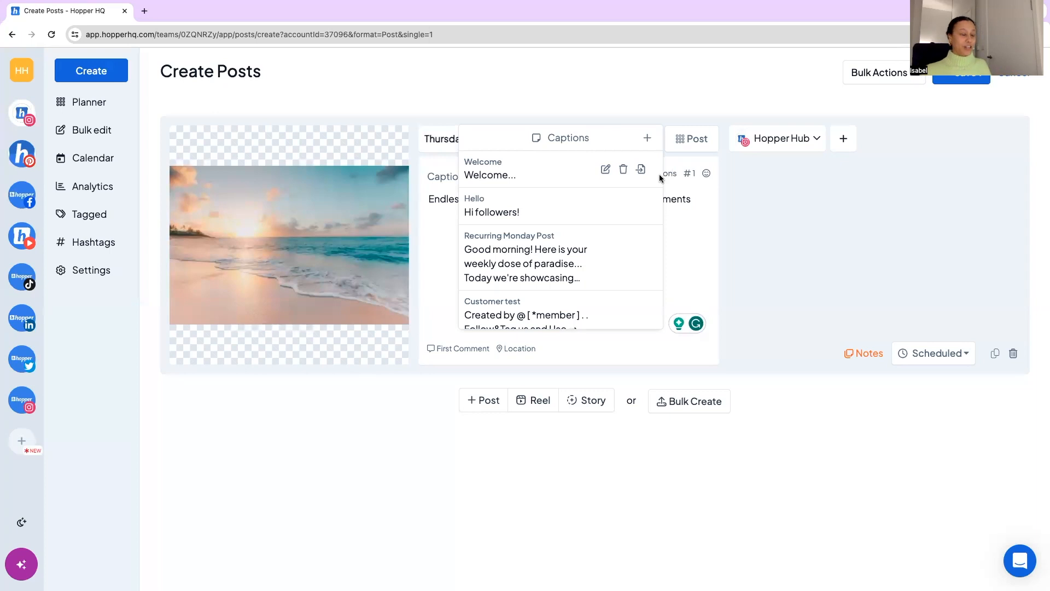
mouse_move(596, 181)
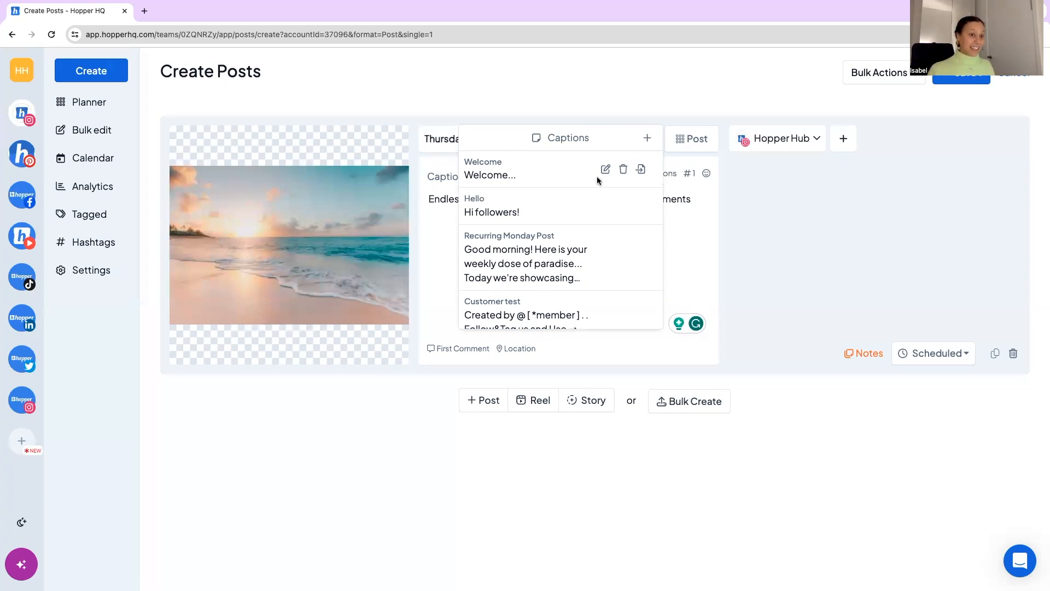
mouse_move(647, 140)
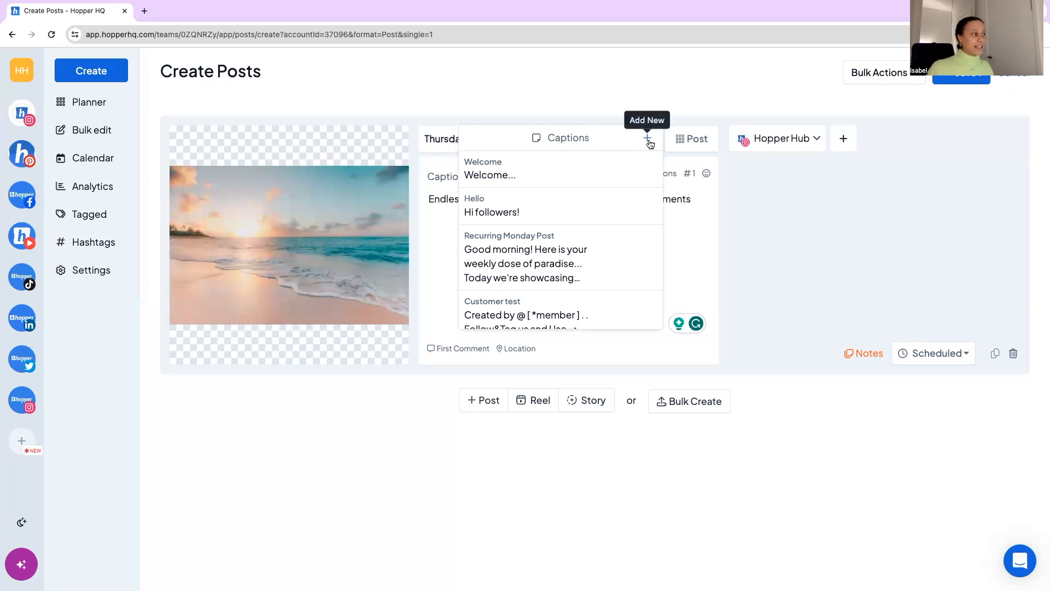
left_click(647, 138)
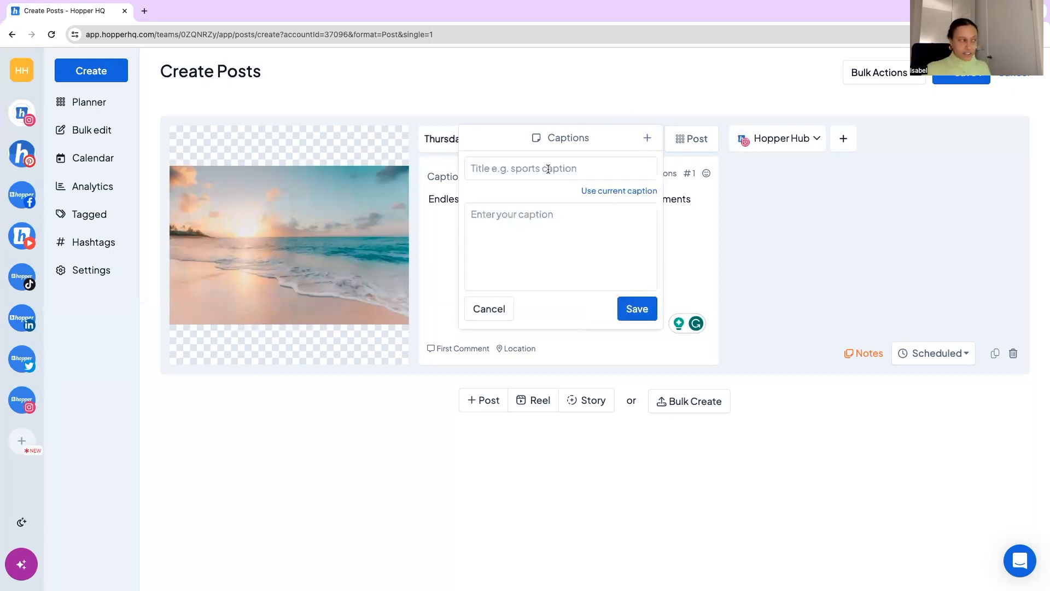
left_click(560, 168)
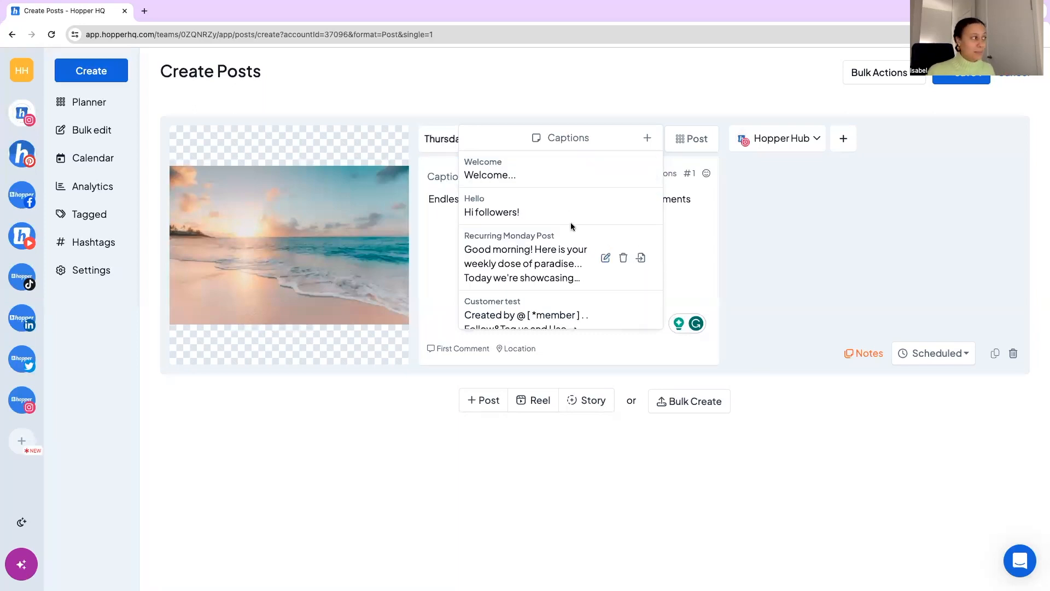
scroll("down", 3)
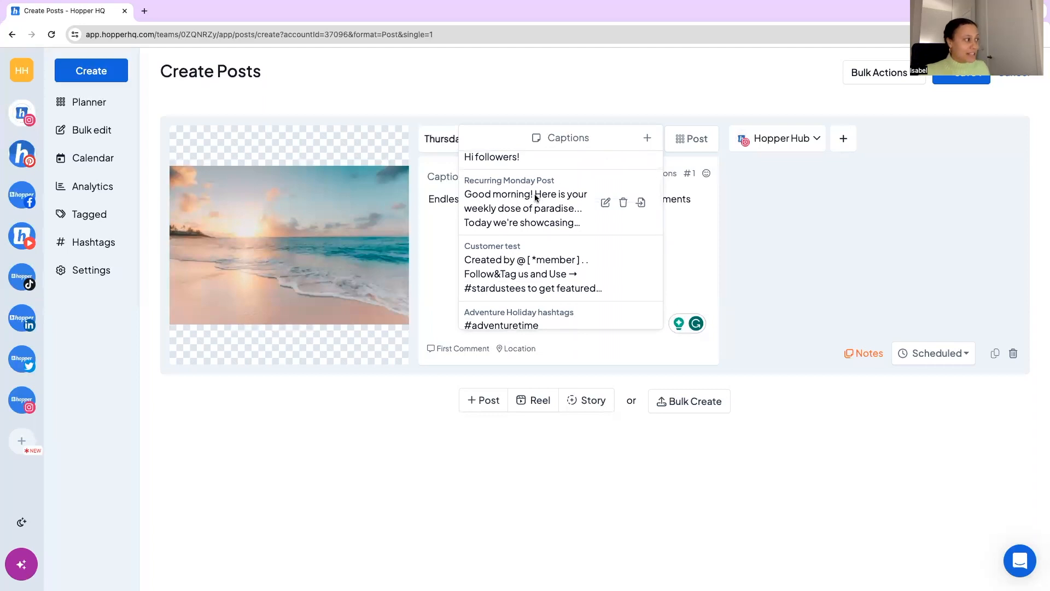
scroll("down", 3)
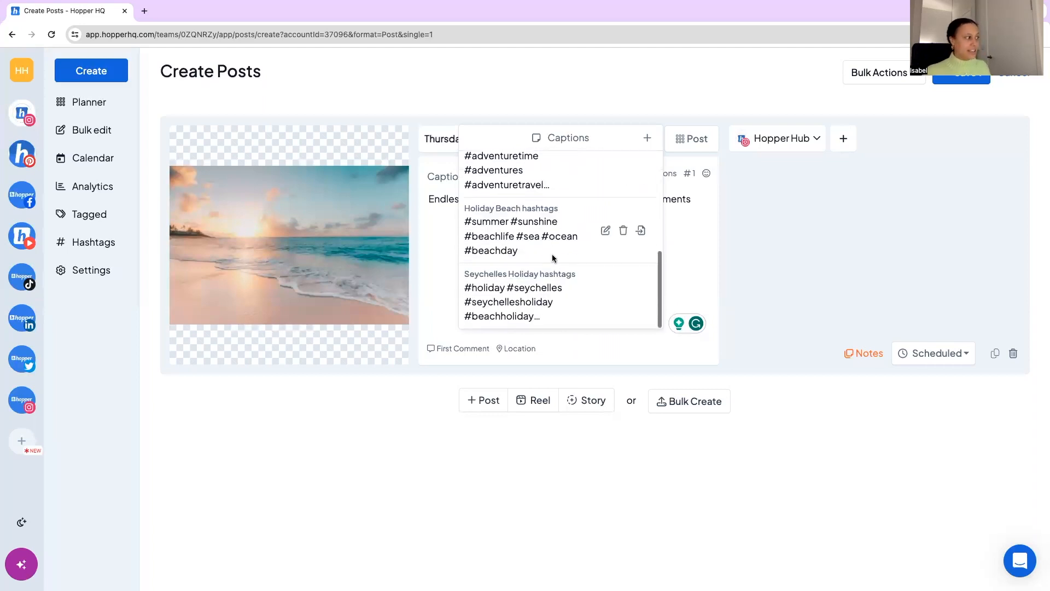
mouse_move(584, 267)
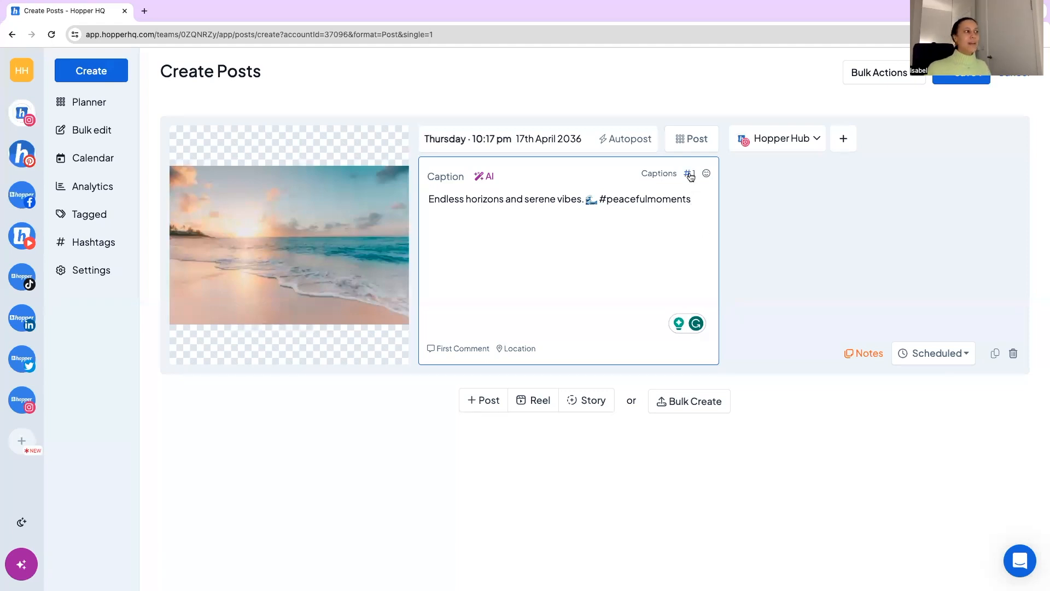
Search hashtags for 'holiday', then insert the saved My Travel Hashtag set into the caption.
left_click(689, 174)
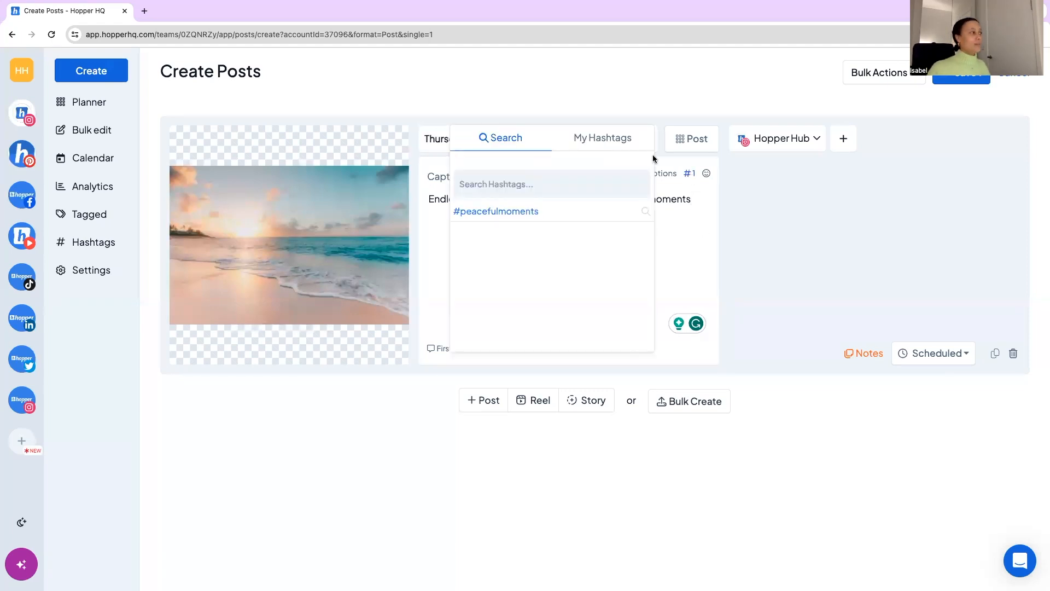
type("h")
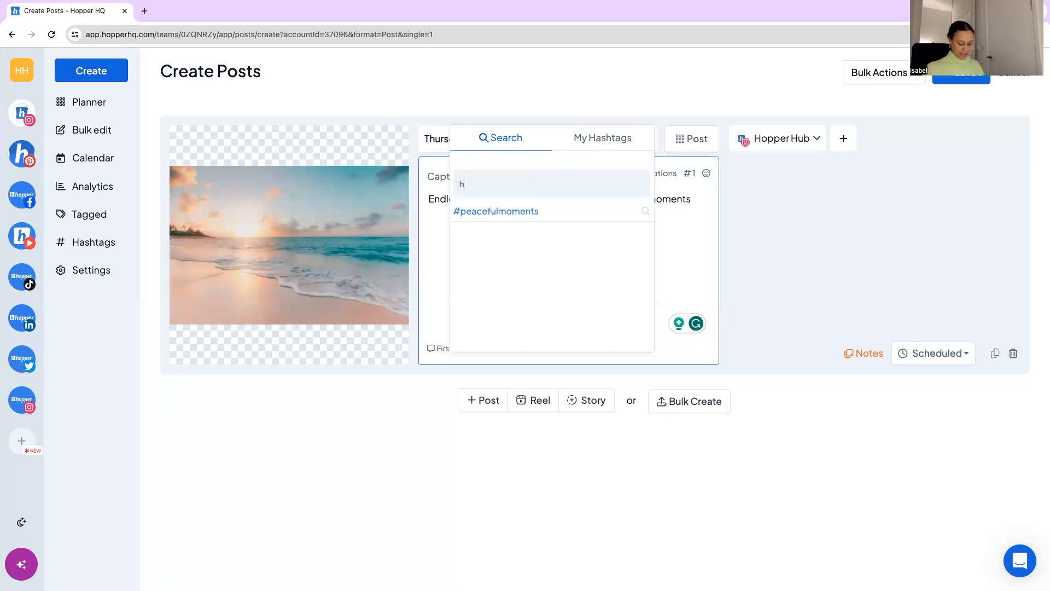
type("oliday")
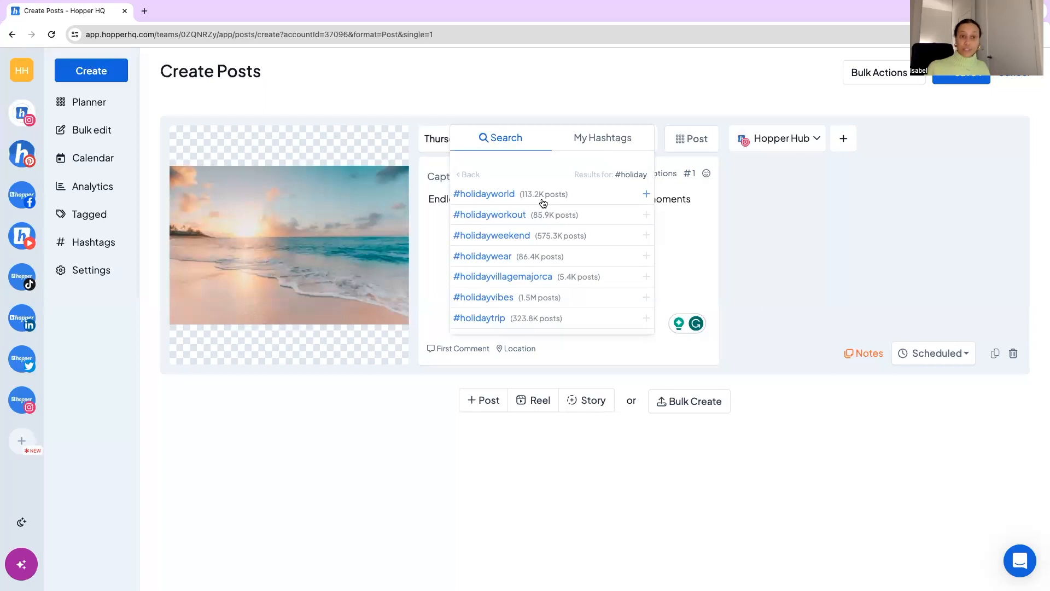
mouse_move(577, 247)
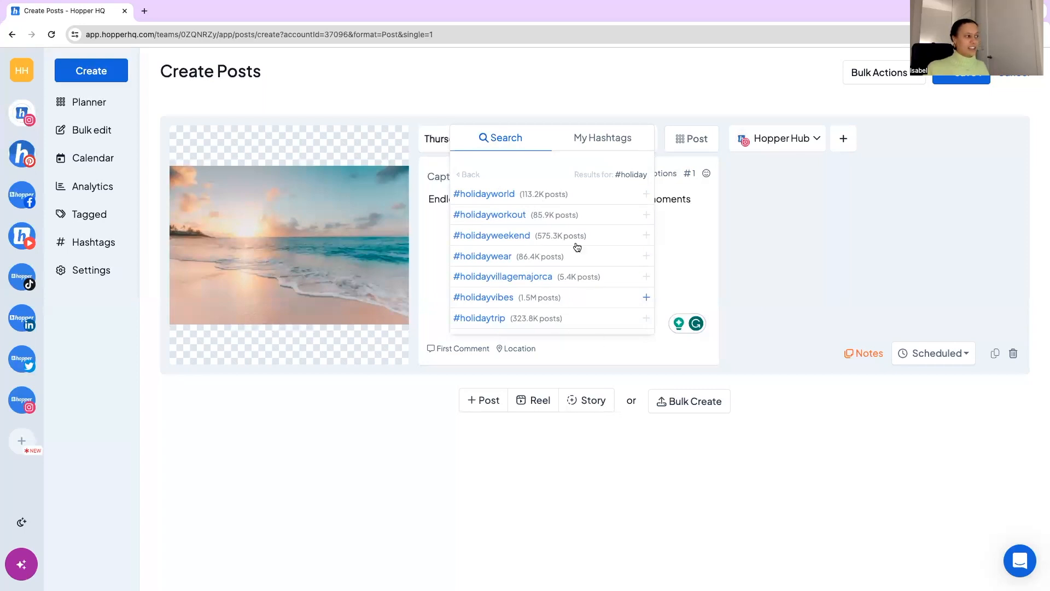
mouse_move(528, 197)
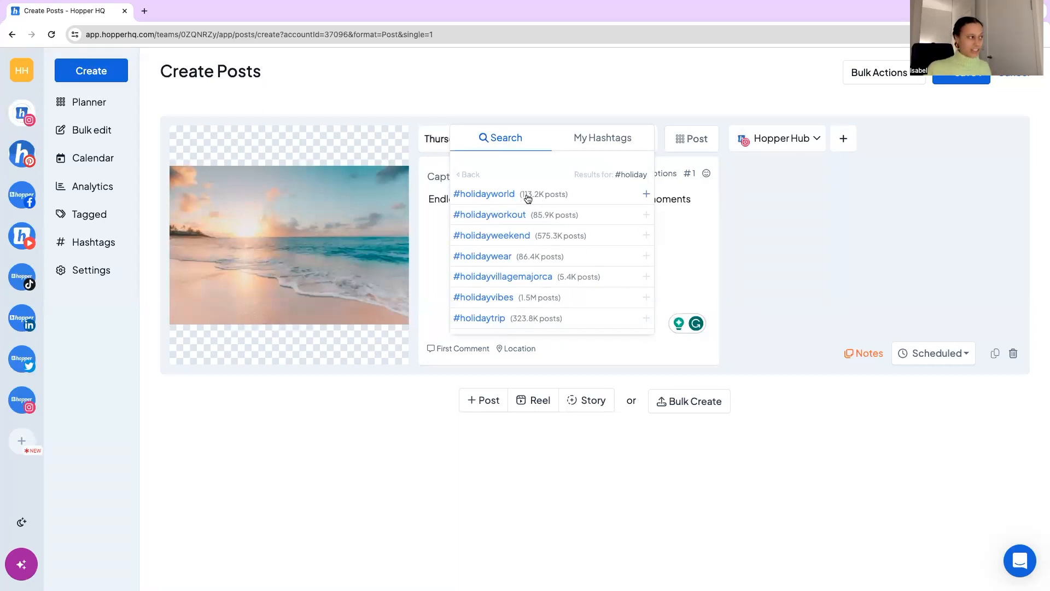
left_click(600, 138)
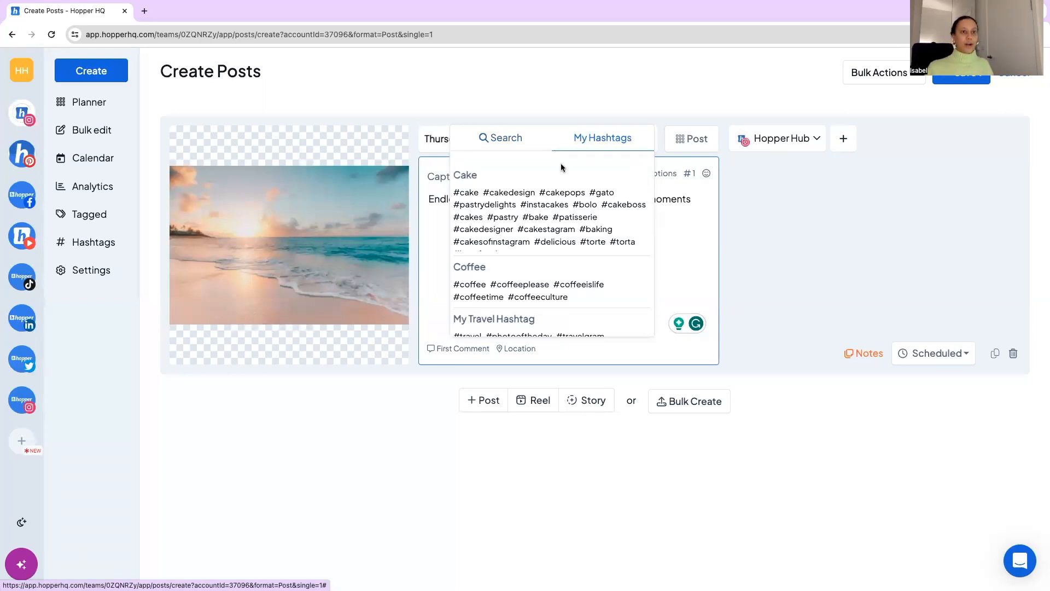
mouse_move(125, 230)
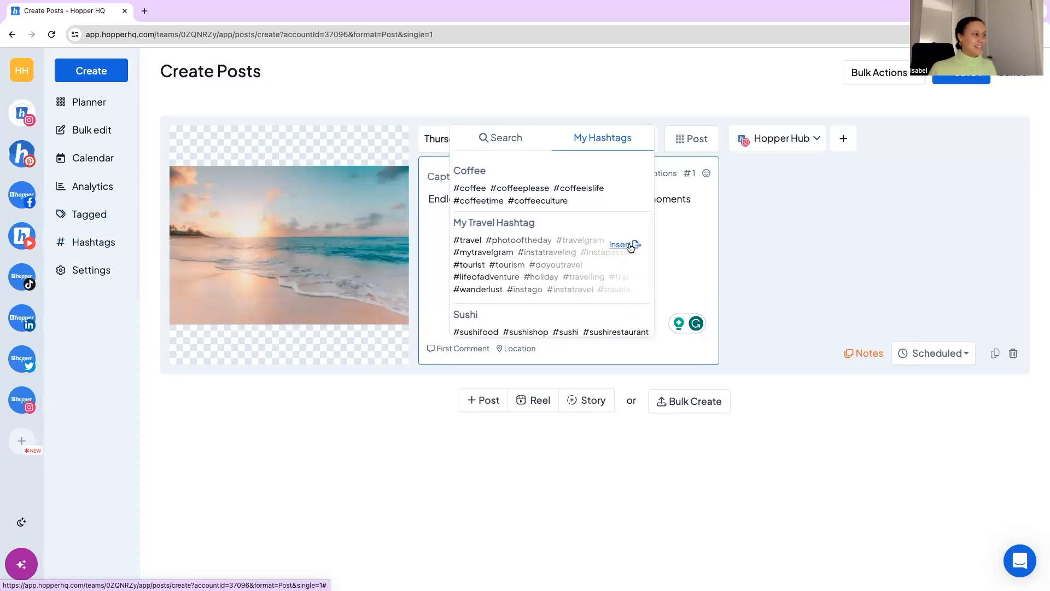
left_click(619, 245)
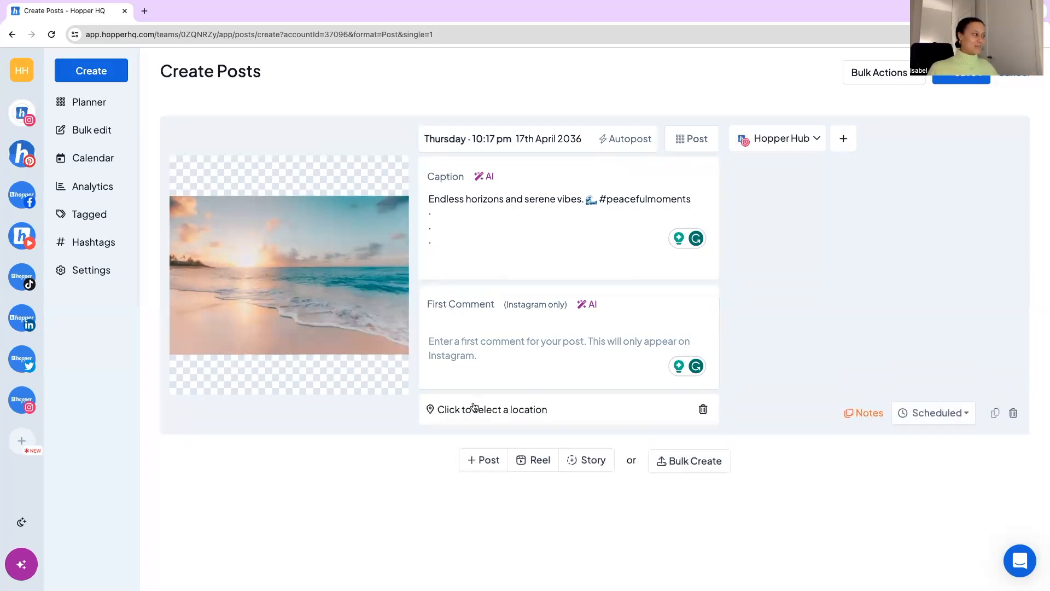
Open the location search box below the first comment field.
left_click(489, 409)
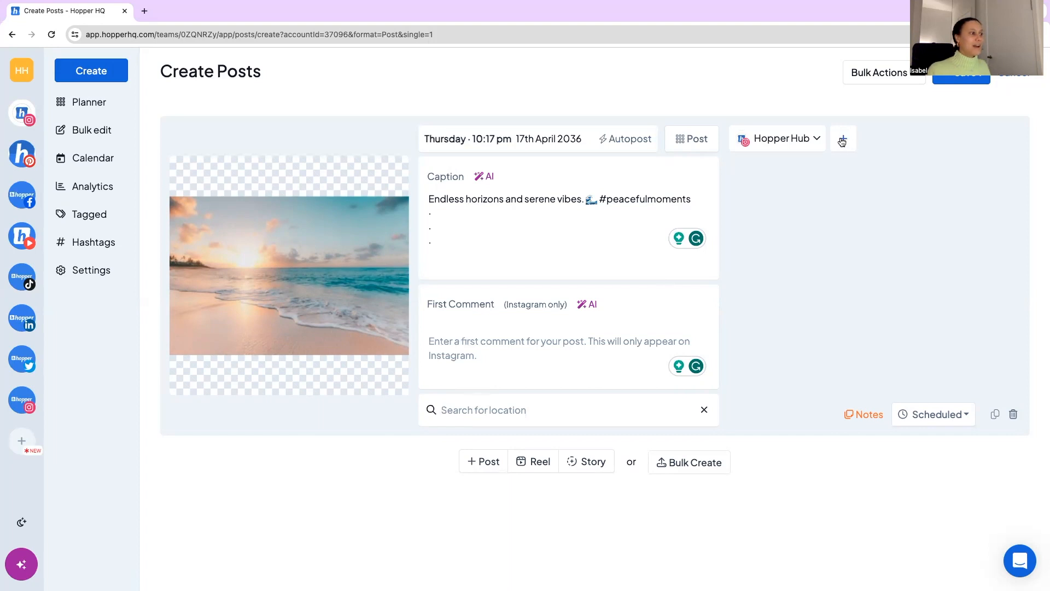
Add Facebook, Pinterest, YouTube, LinkedIn and Instagram accounts to the post, removing one account.
left_click(843, 138)
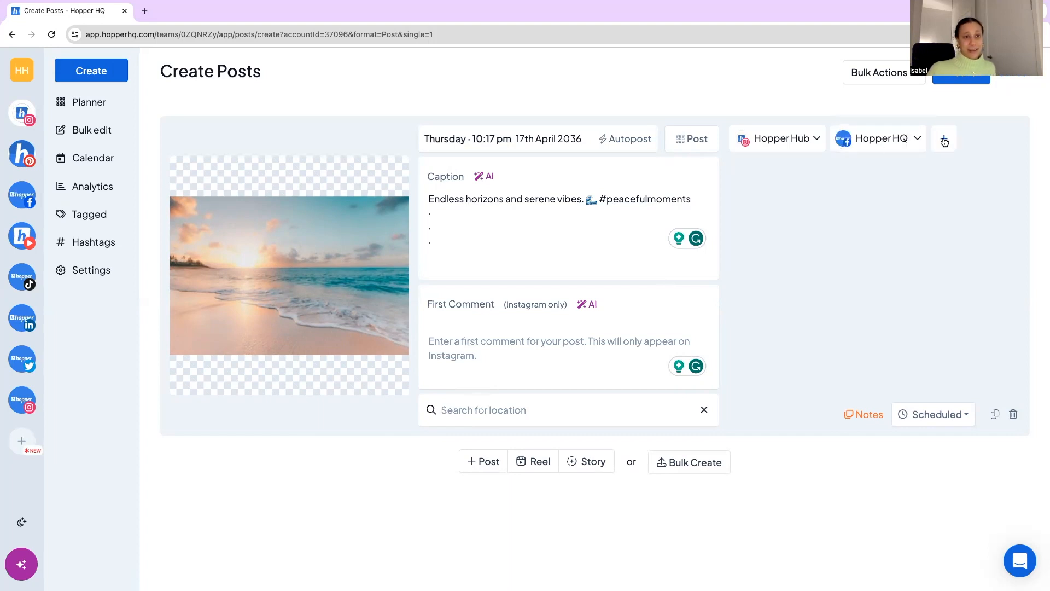
left_click(943, 138)
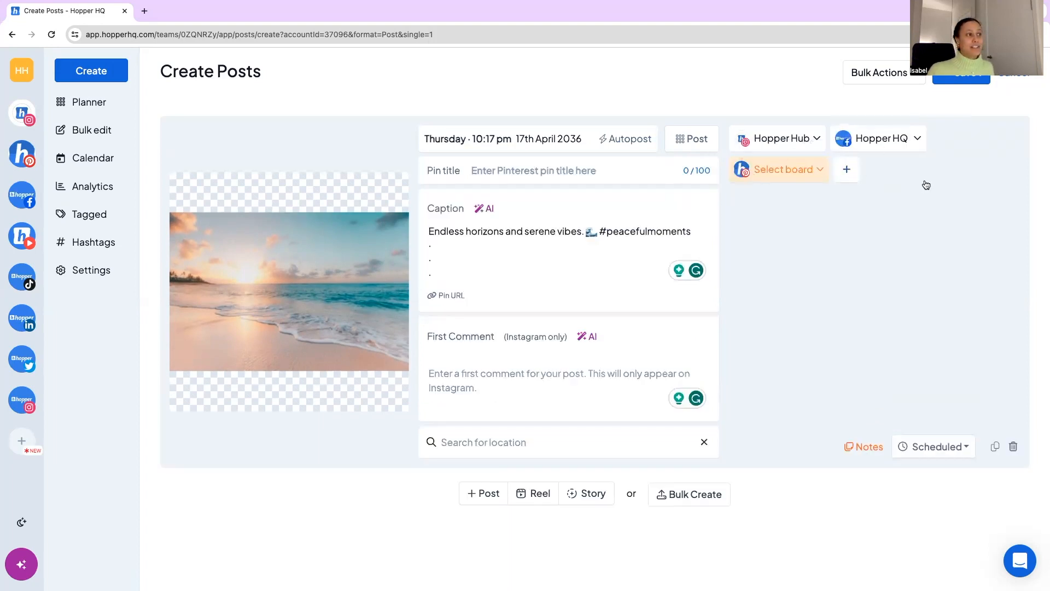
left_click(847, 170)
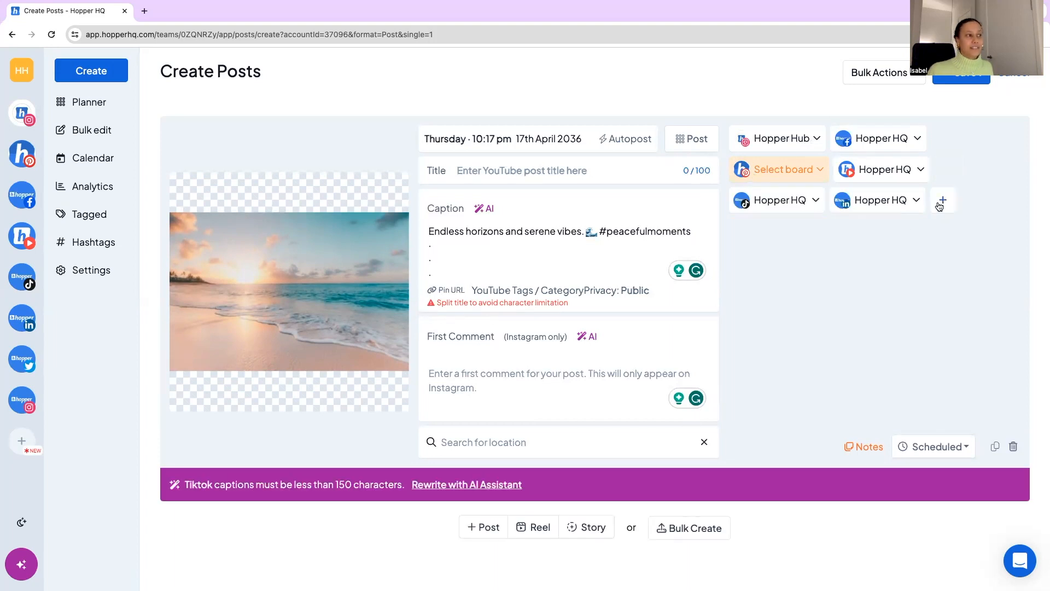
left_click(941, 200)
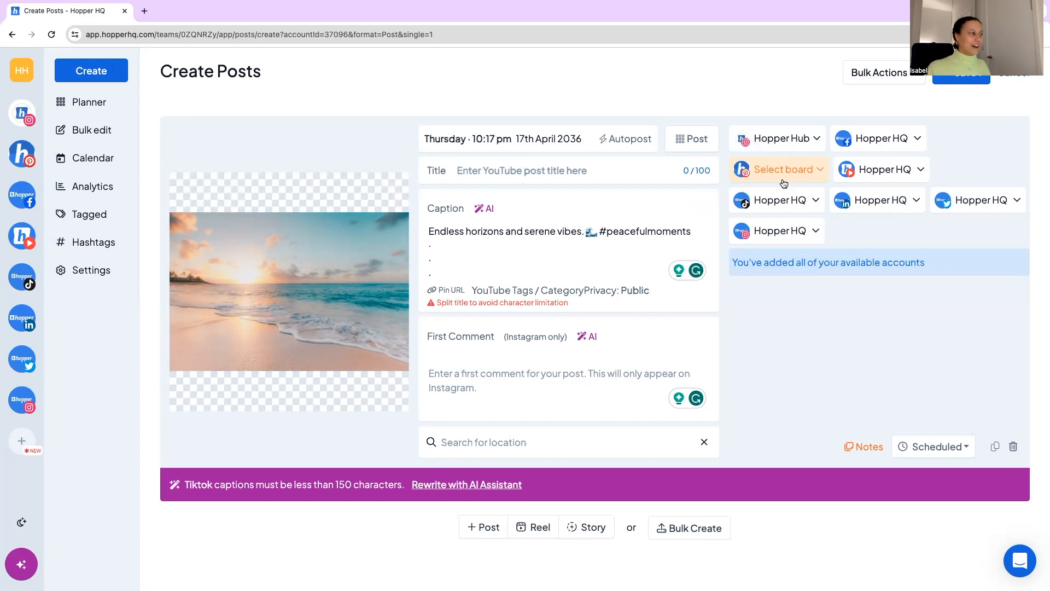
mouse_move(978, 200)
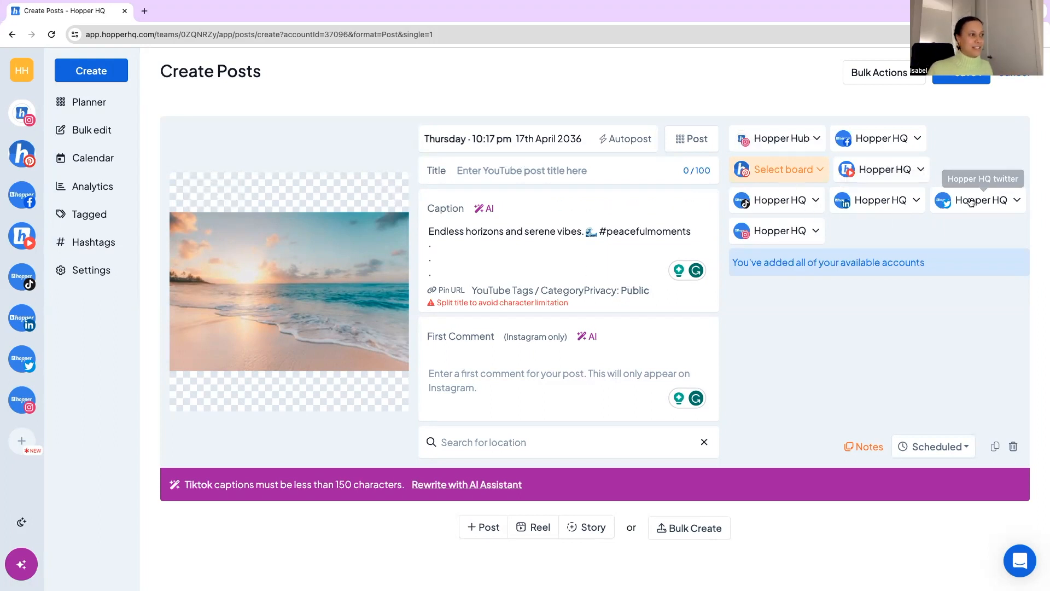
left_click(777, 199)
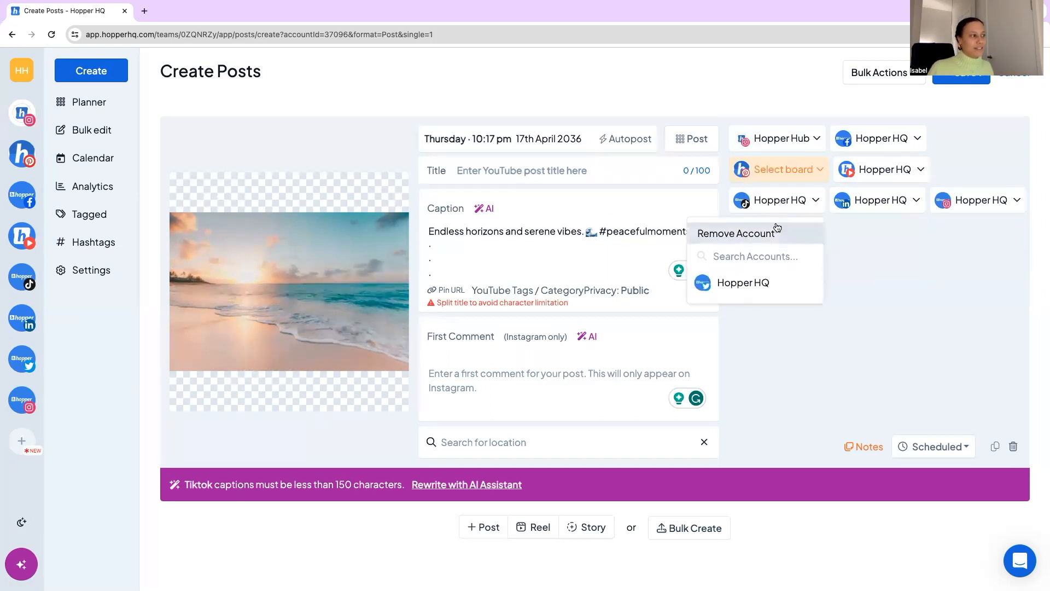
left_click(737, 233)
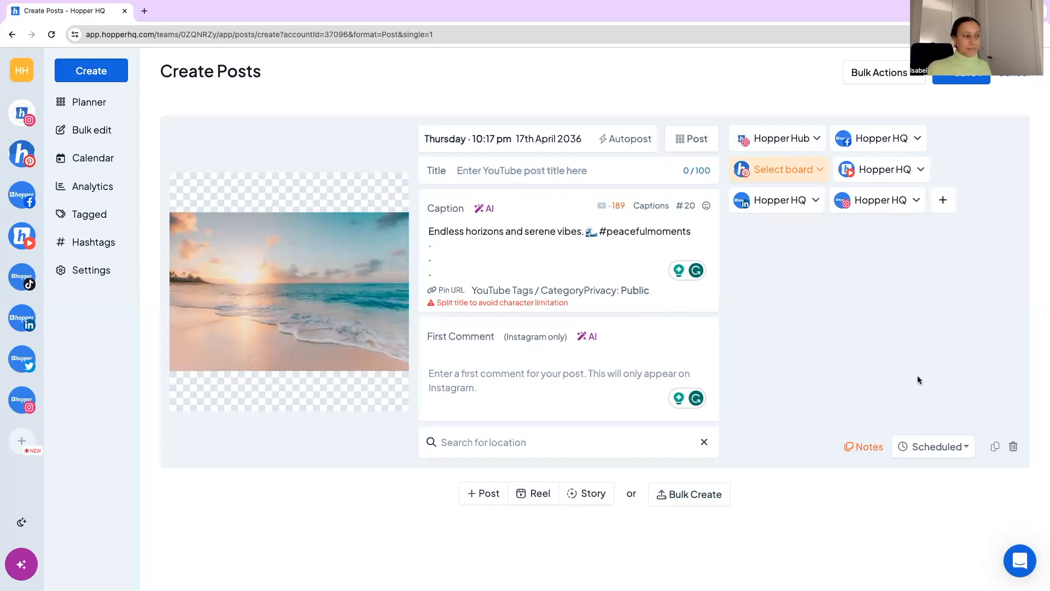
mouse_move(995, 447)
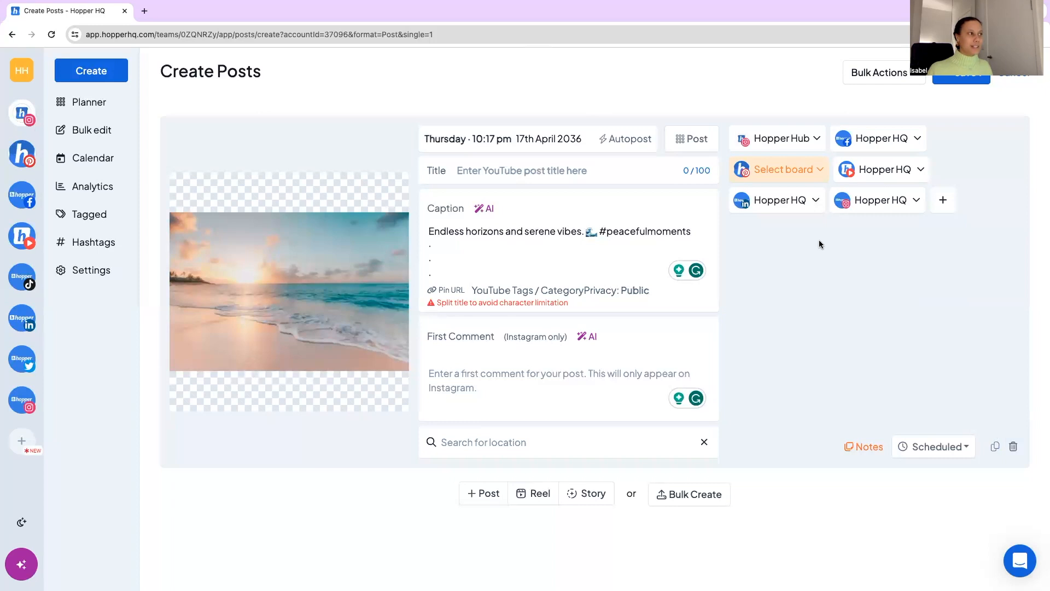
mouse_move(948, 177)
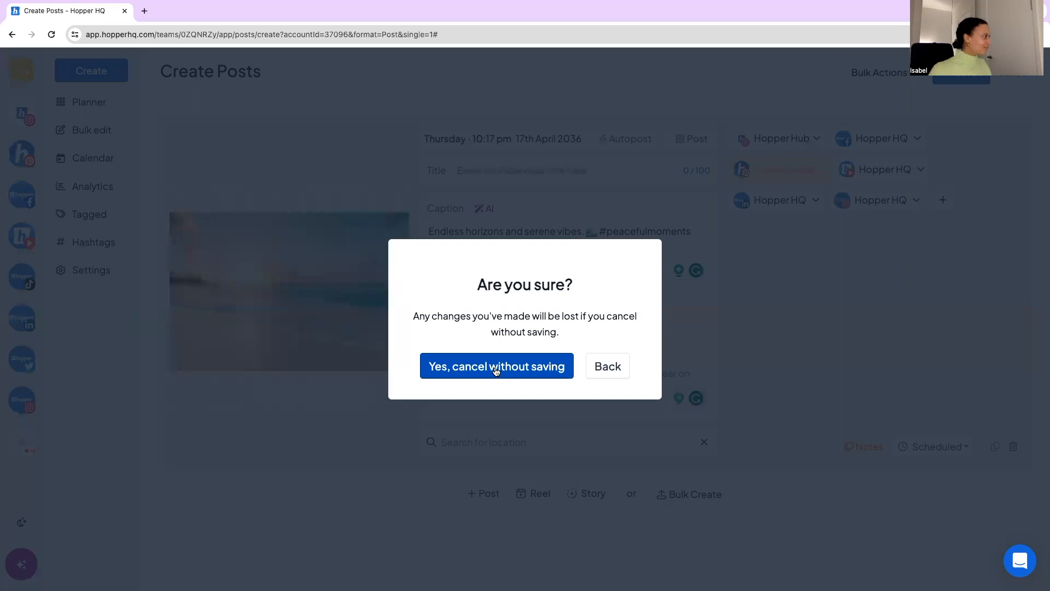
Discard the beach post without saving and view the January 2024 content calendar.
left_click(496, 366)
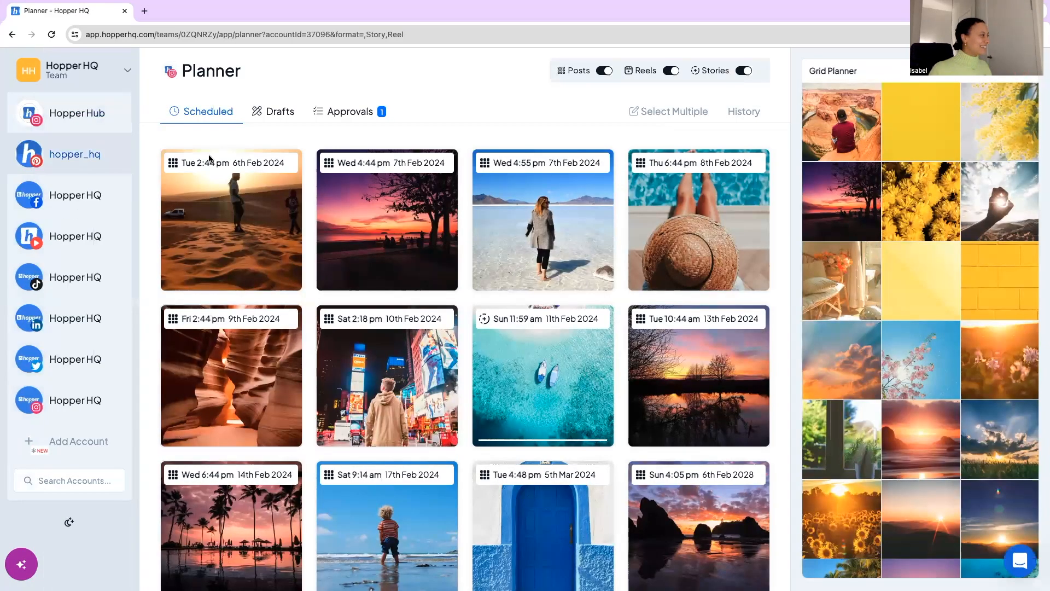
left_click(92, 157)
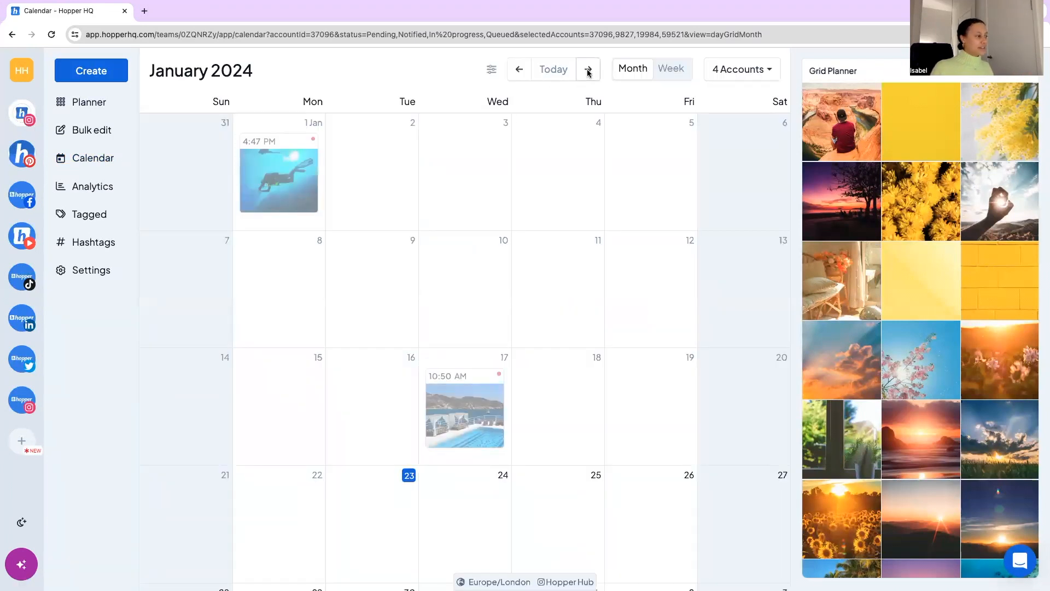
Advance the calendar to February 2024 and review its account list and content filters.
left_click(587, 69)
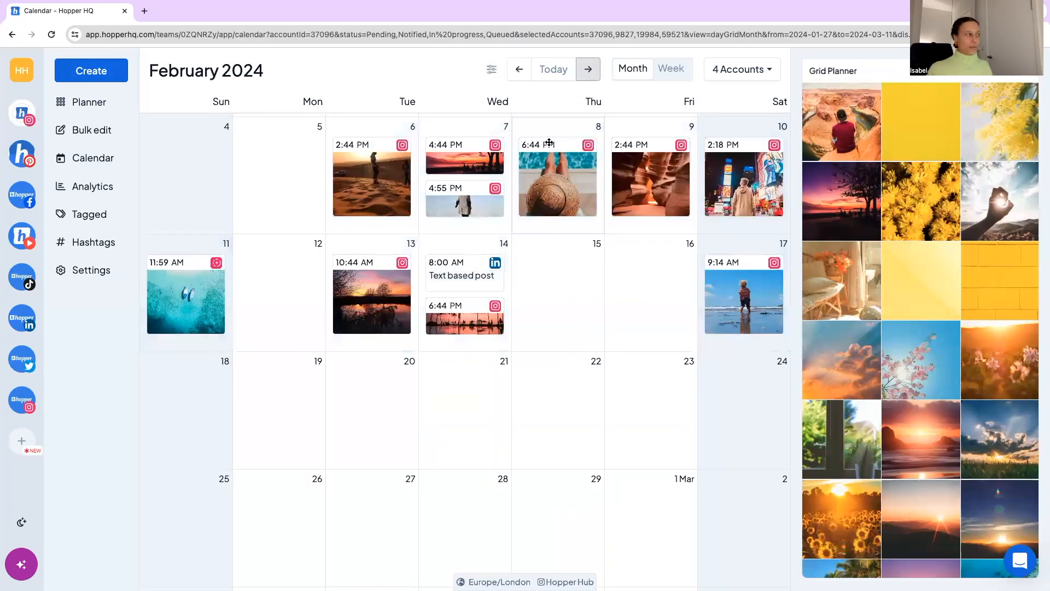
left_click(740, 69)
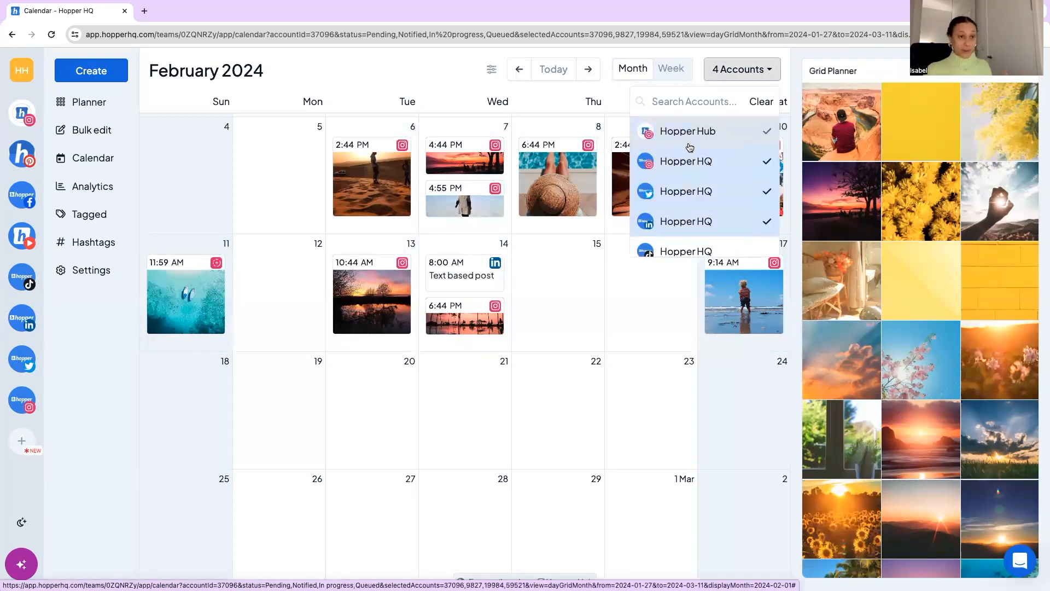
left_click(557, 292)
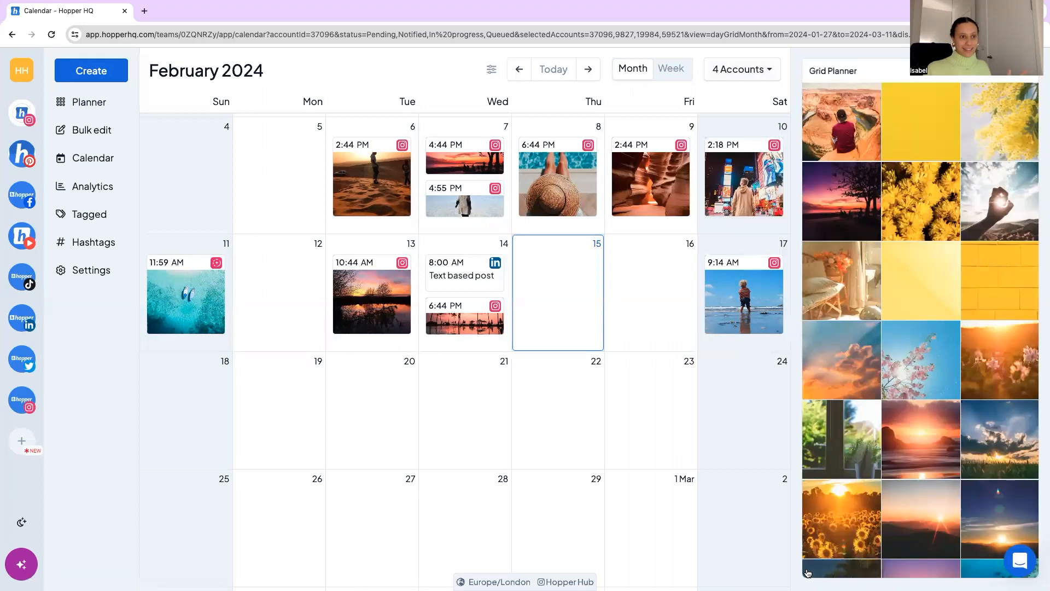
left_click(491, 69)
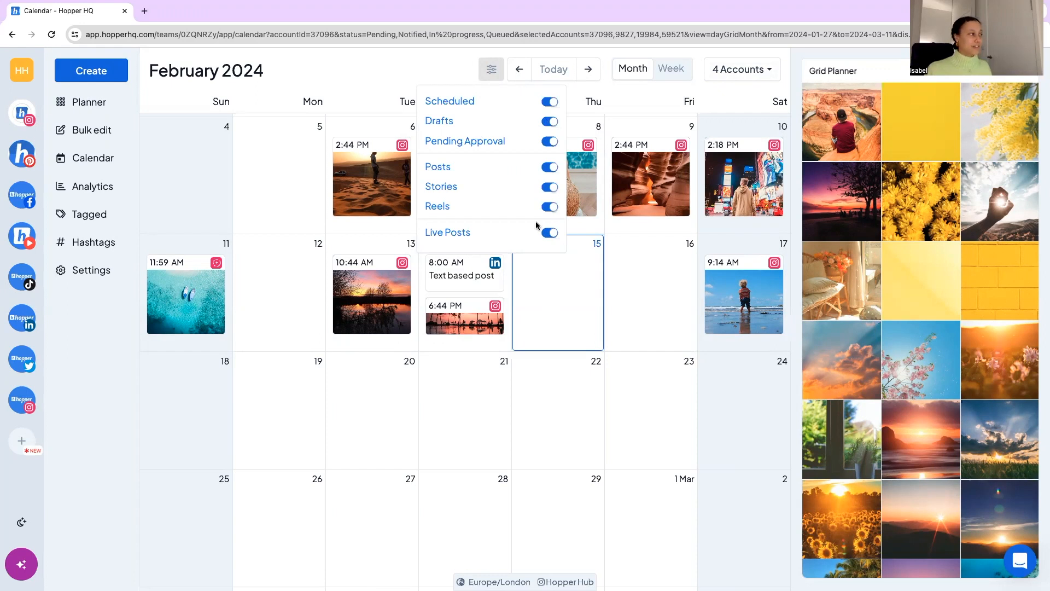
left_click(491, 69)
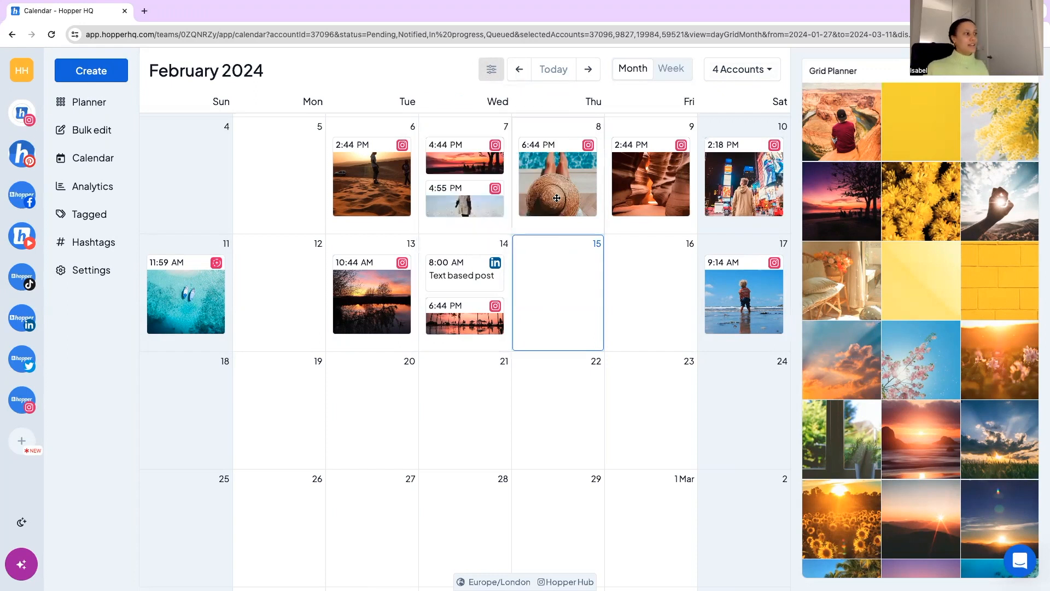
left_click(557, 182)
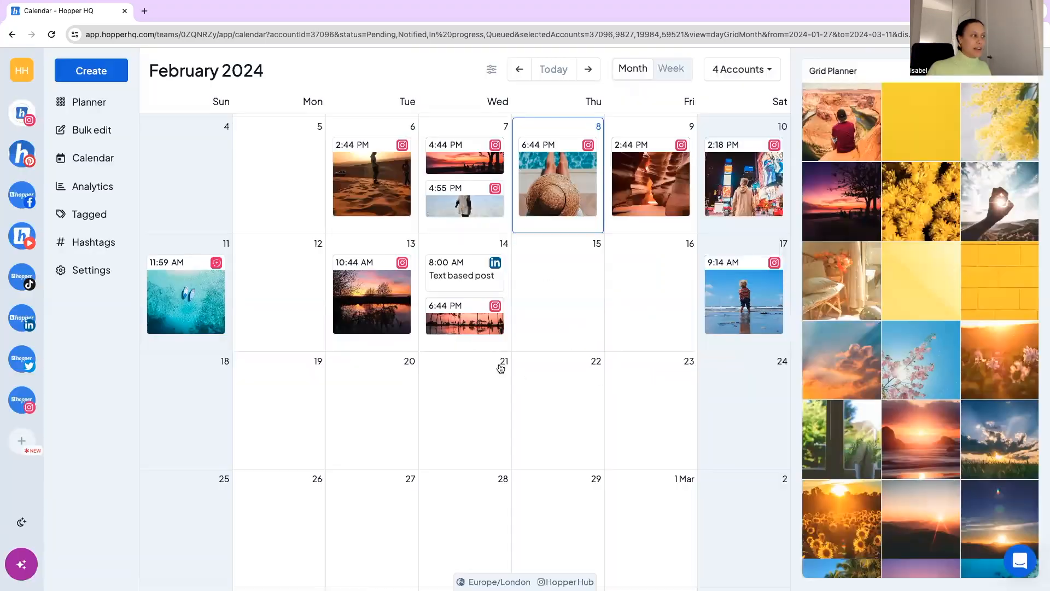
Move the 10:44 AM sunset post to 22 February and show a single account's calendar.
left_click_drag(372, 302, 546, 426)
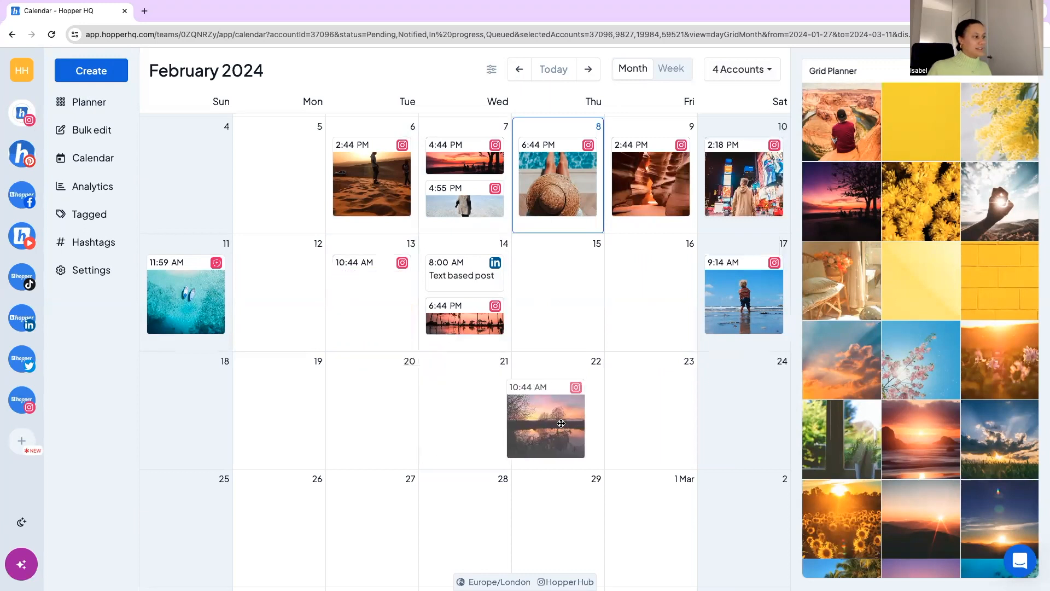
left_click_drag(545, 425, 558, 419)
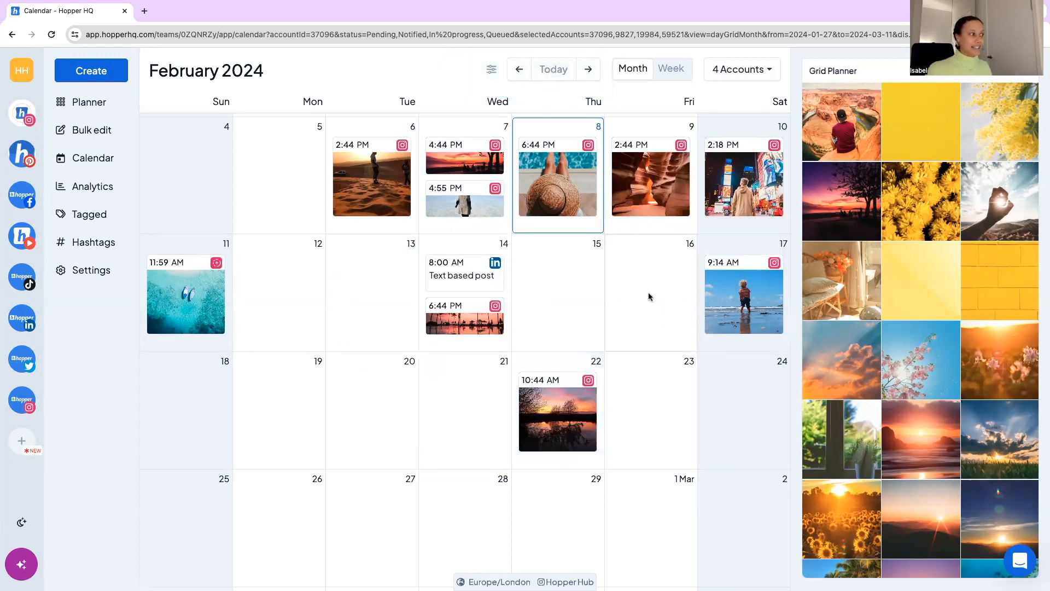
left_click(648, 292)
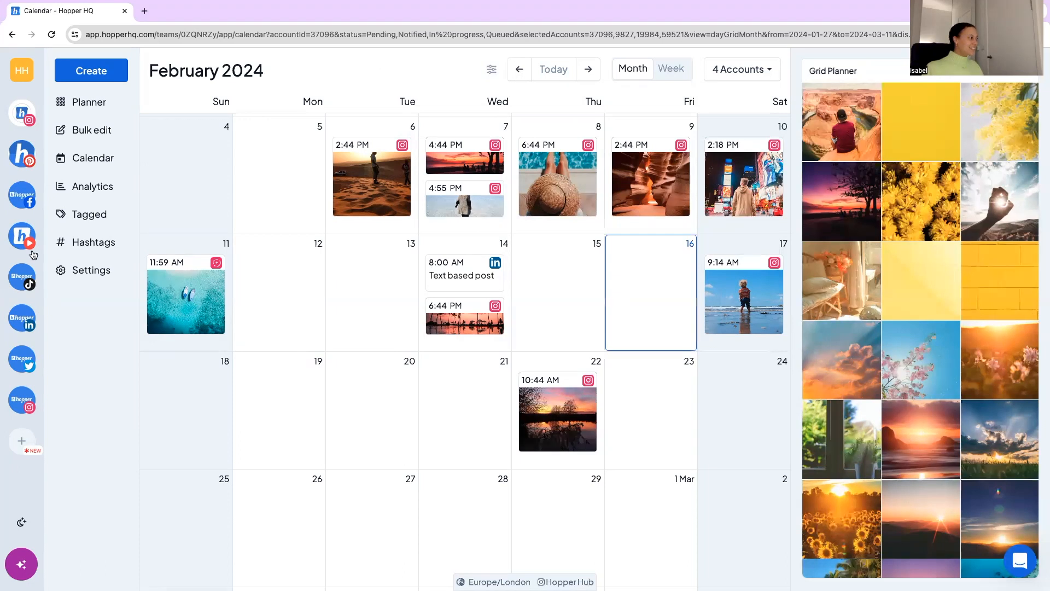
left_click(21, 70)
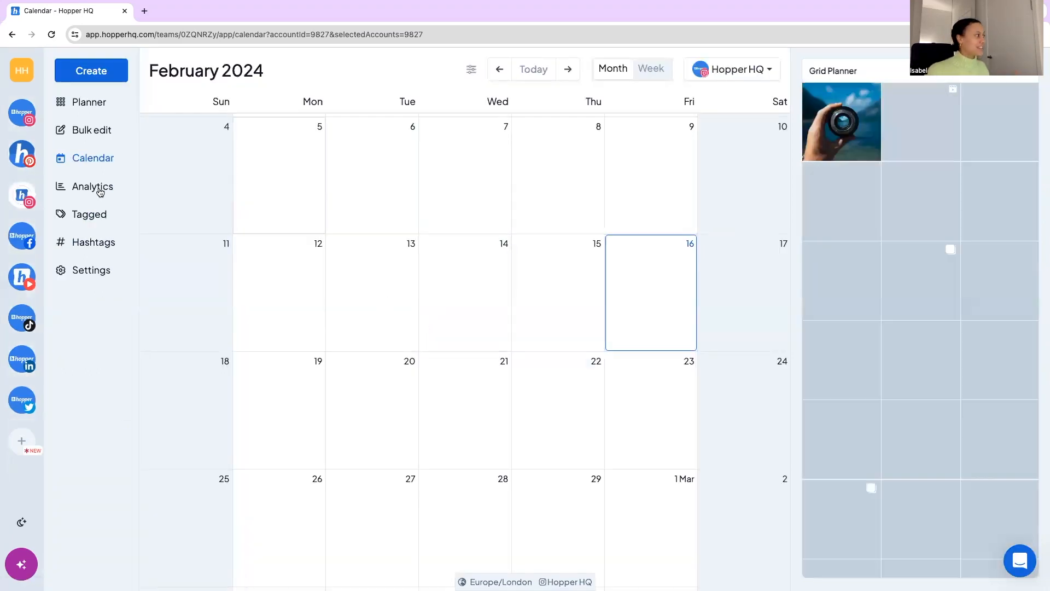
Review Post Analytics likes, impressions and reach, check Order By options, then view Best Time to Post.
left_click(92, 186)
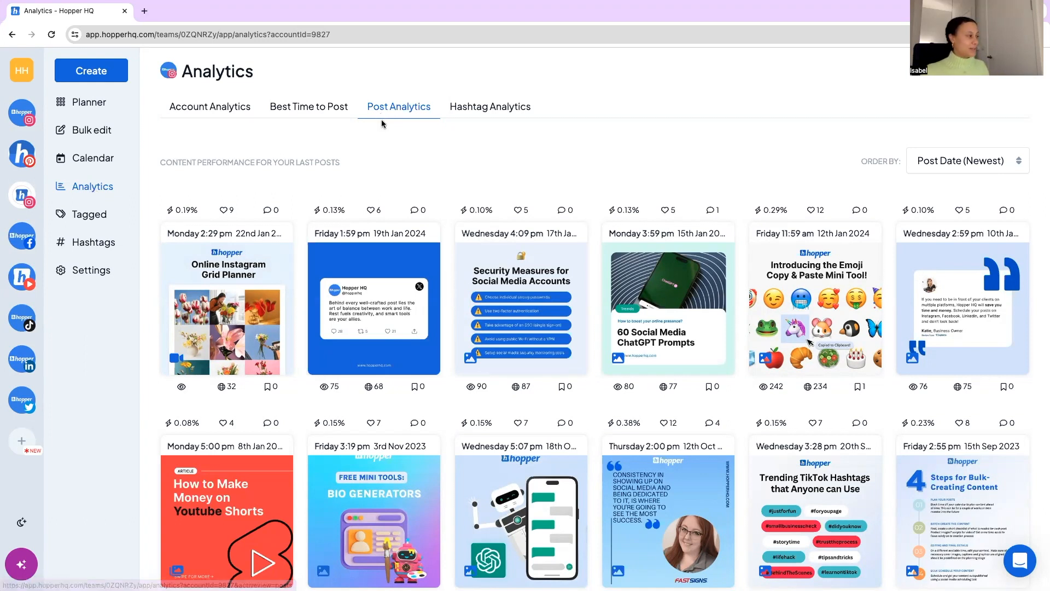
mouse_move(368, 211)
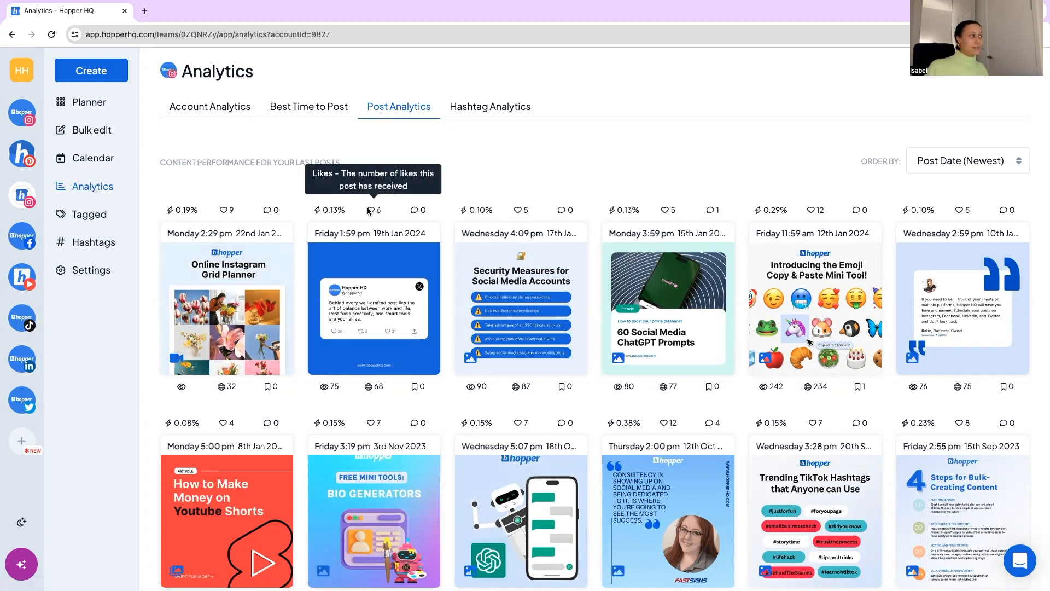
mouse_move(417, 387)
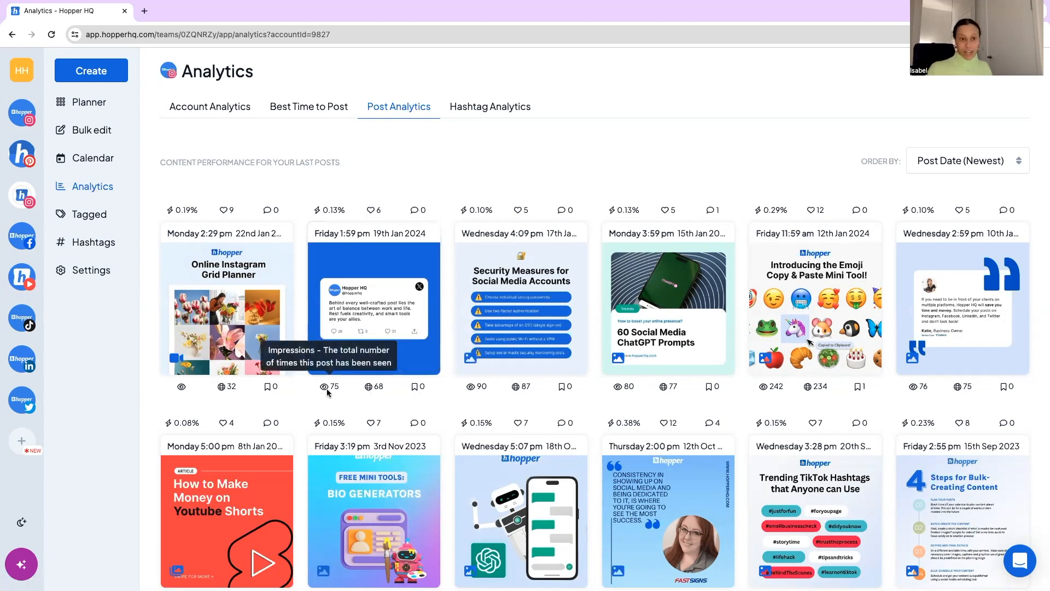
left_click(967, 160)
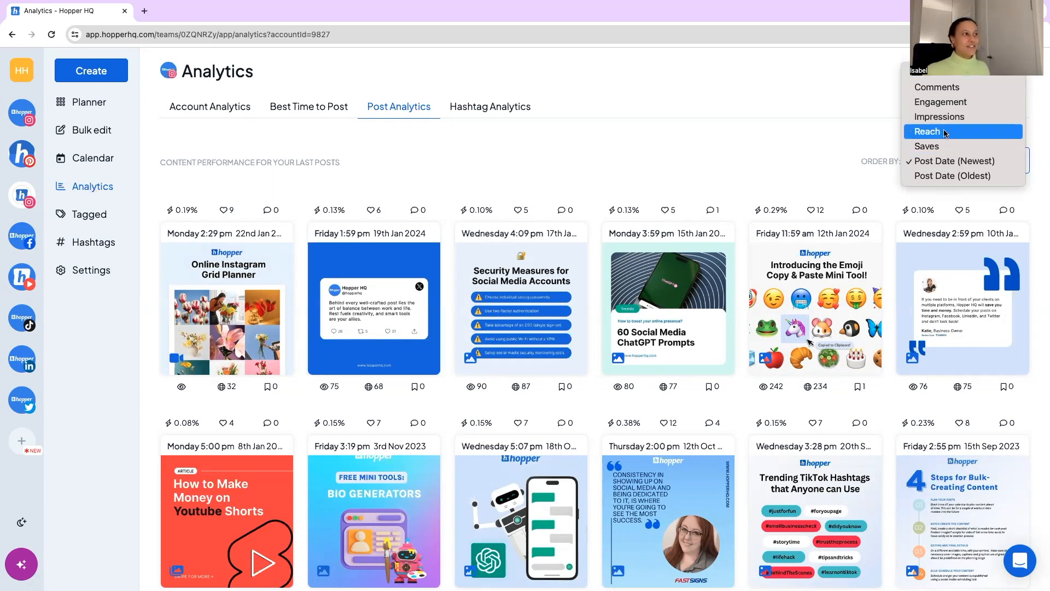
mouse_move(953, 160)
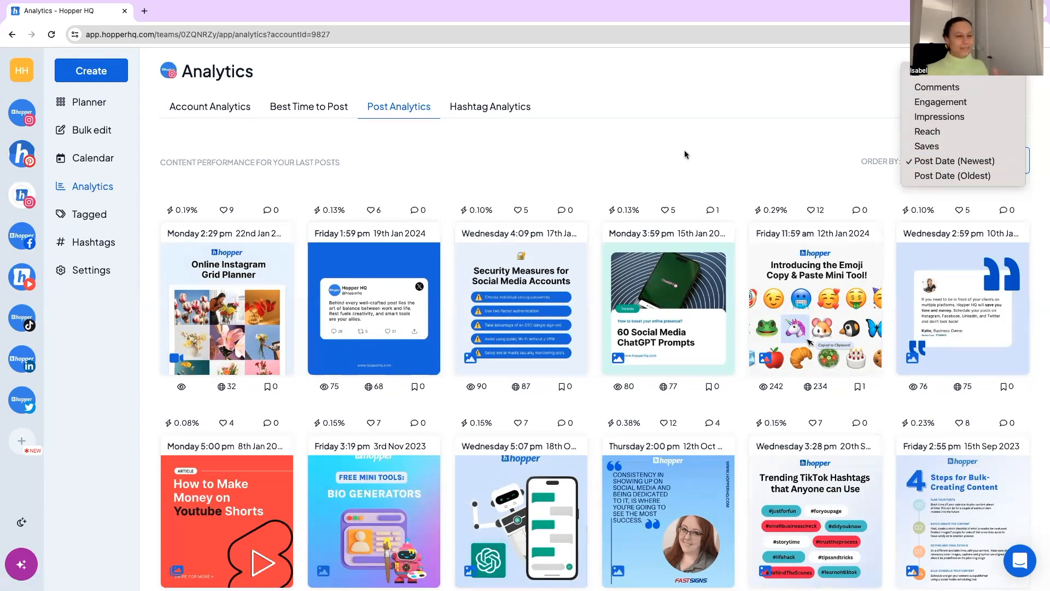
left_click(967, 161)
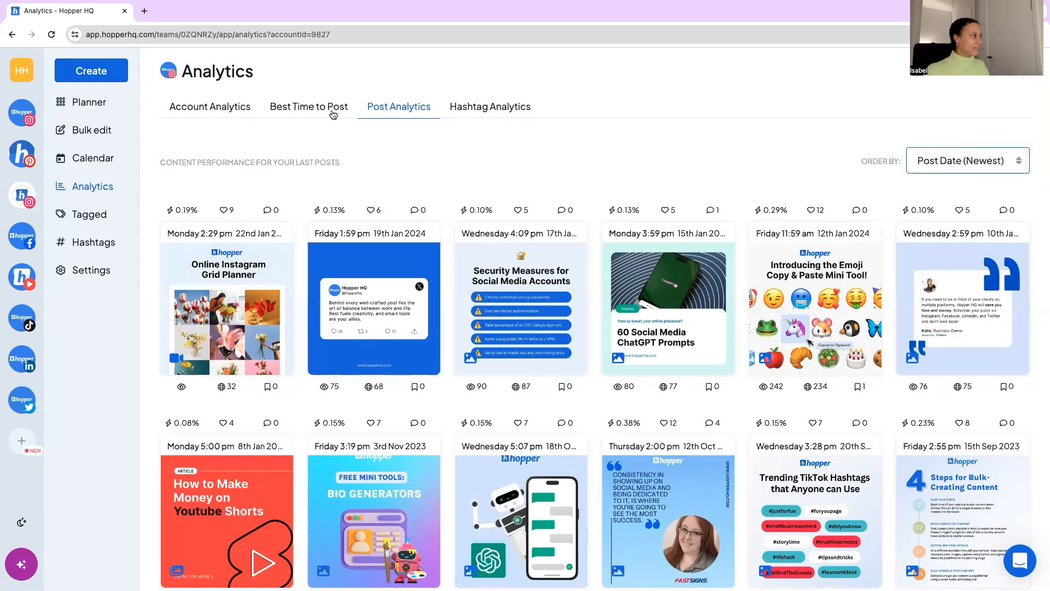
left_click(308, 107)
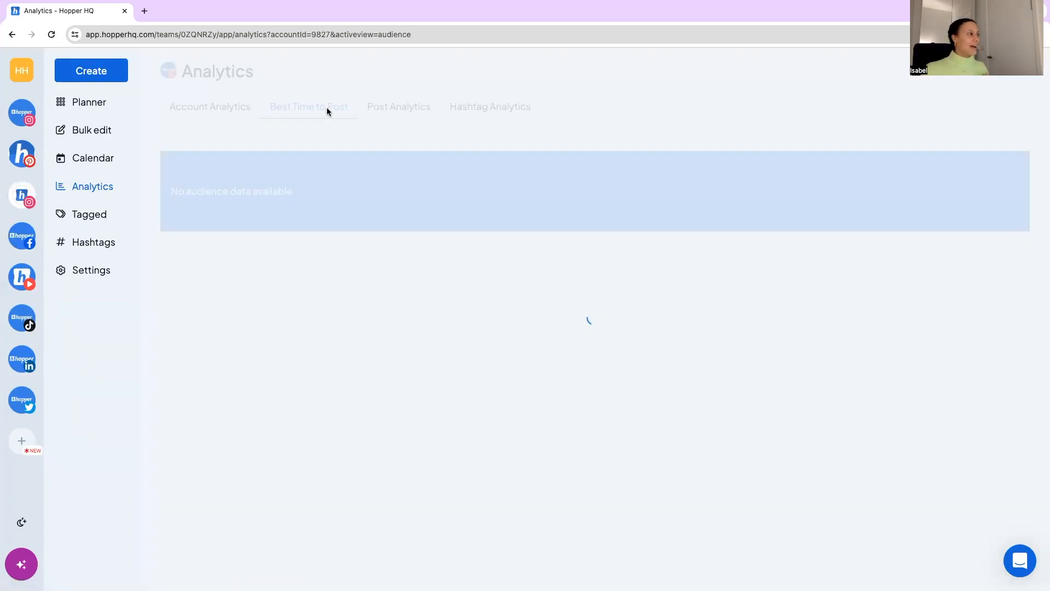
left_click(308, 106)
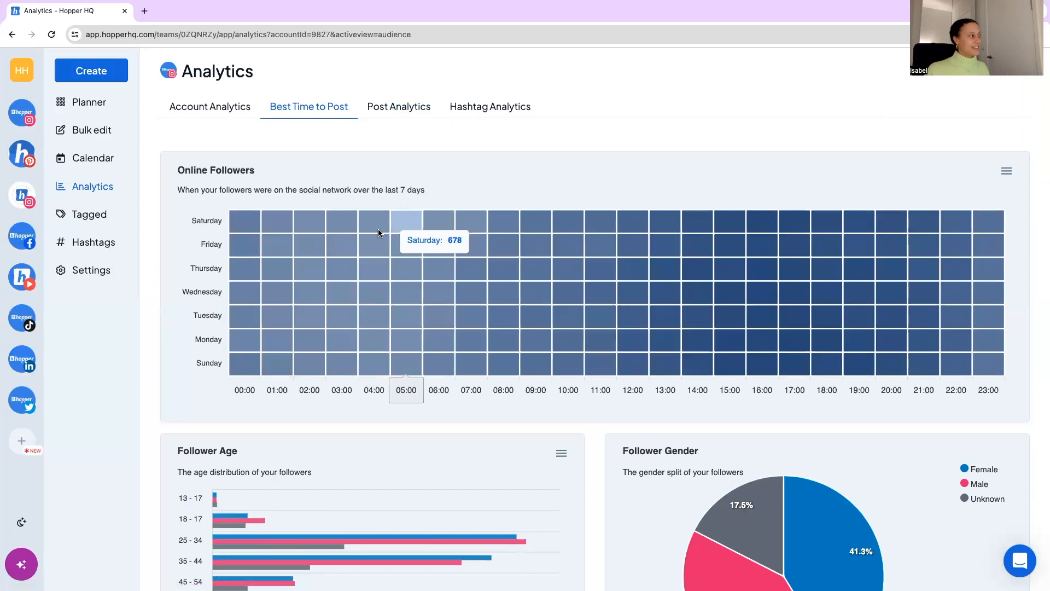
mouse_move(811, 220)
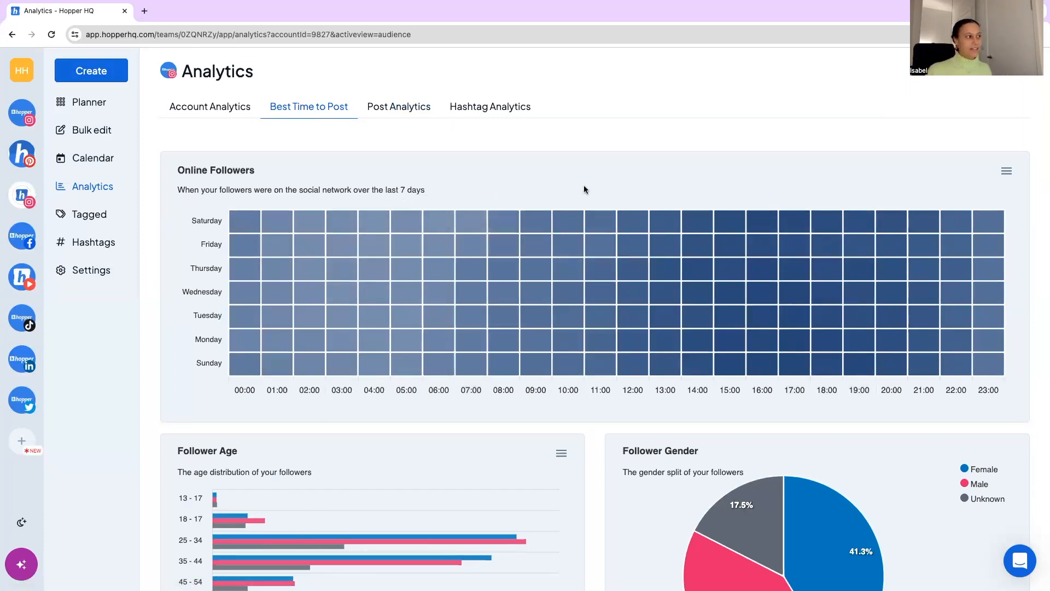
mouse_move(761, 220)
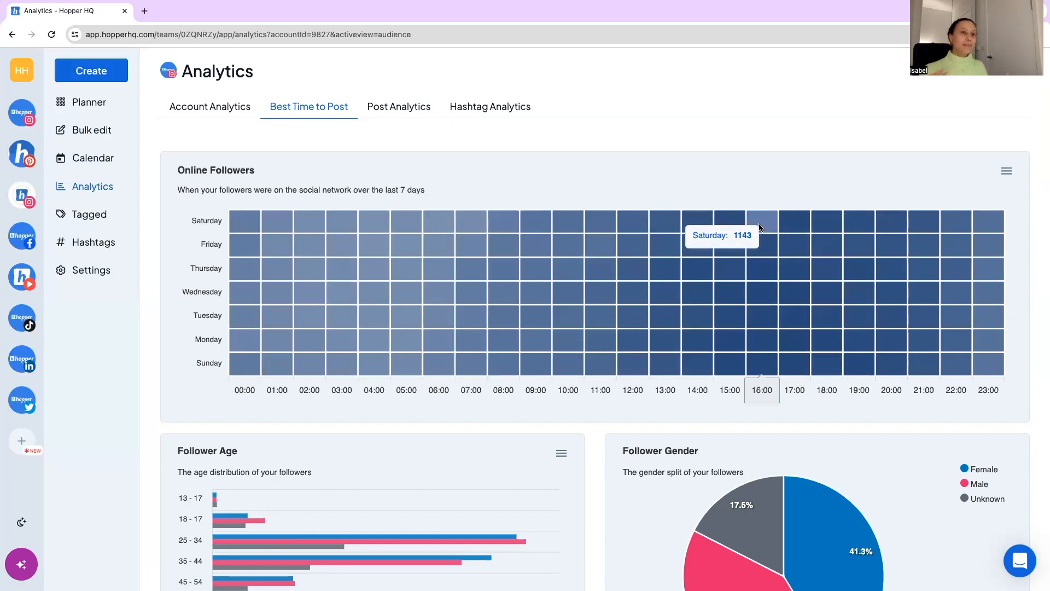
mouse_move(341, 228)
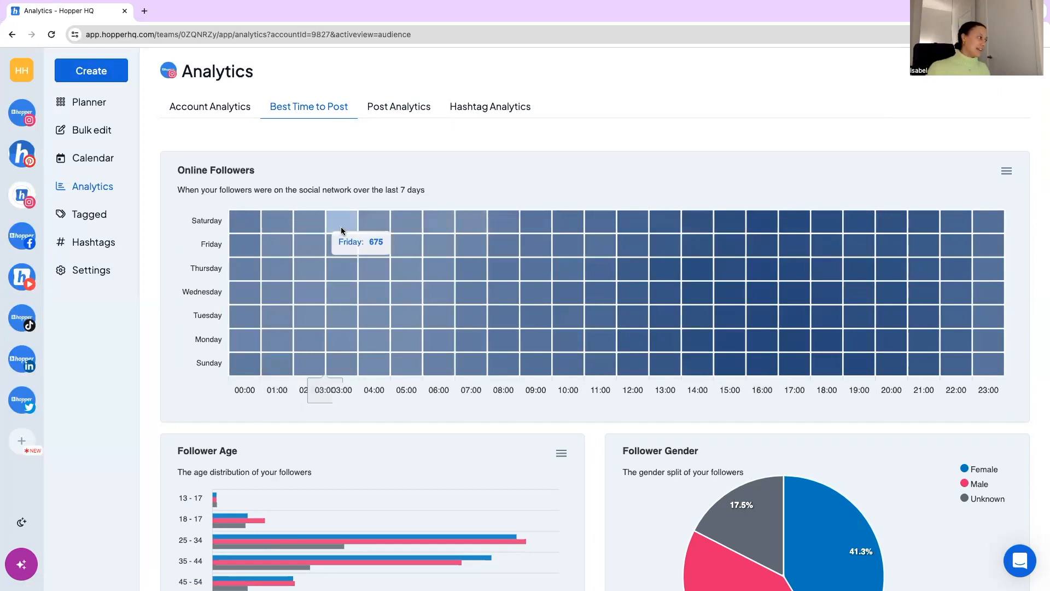
mouse_move(341, 220)
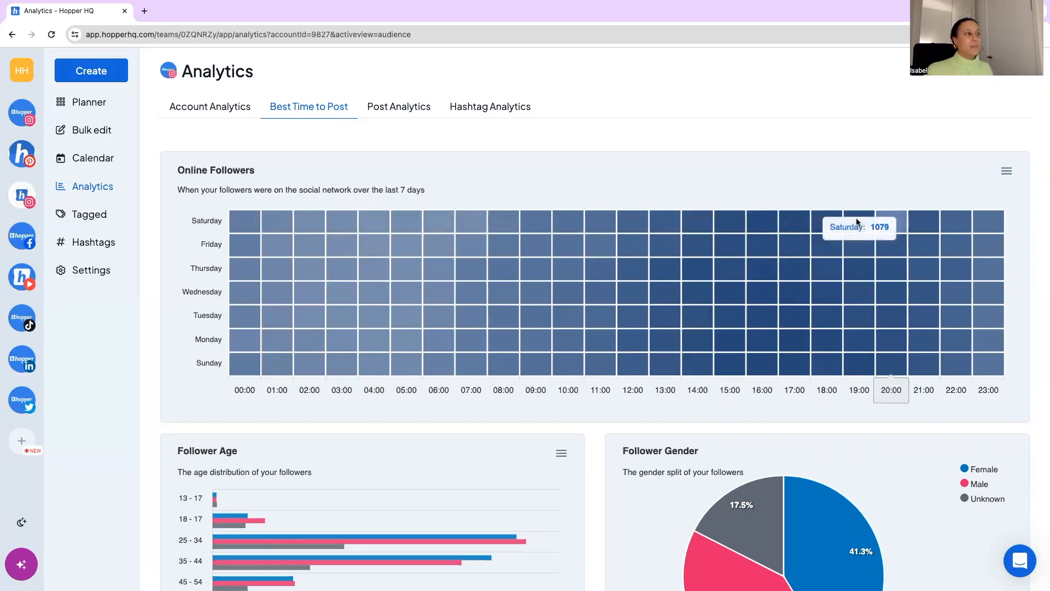
mouse_move(729, 220)
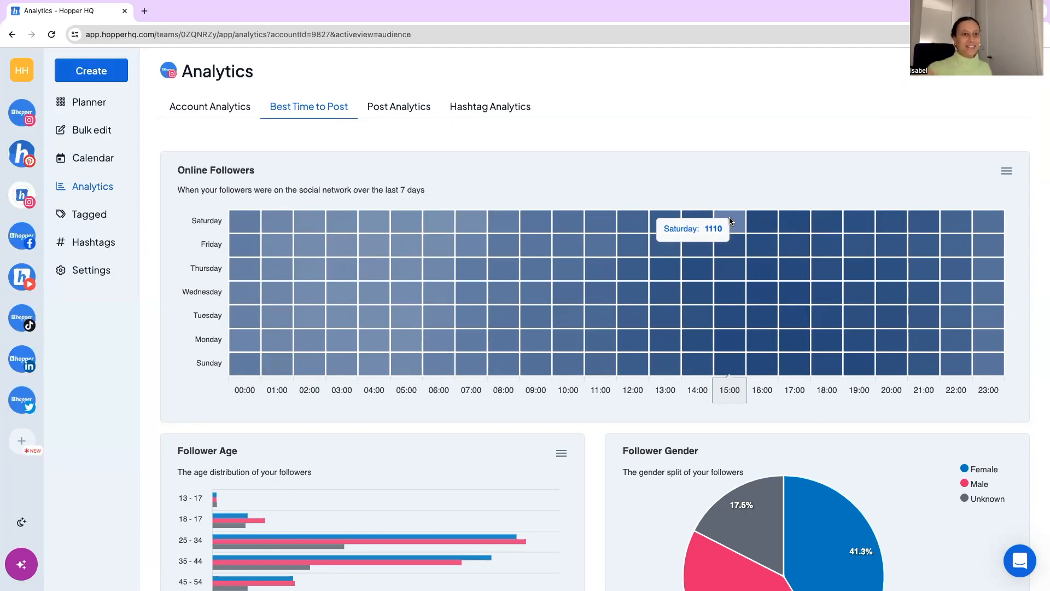
mouse_move(245, 292)
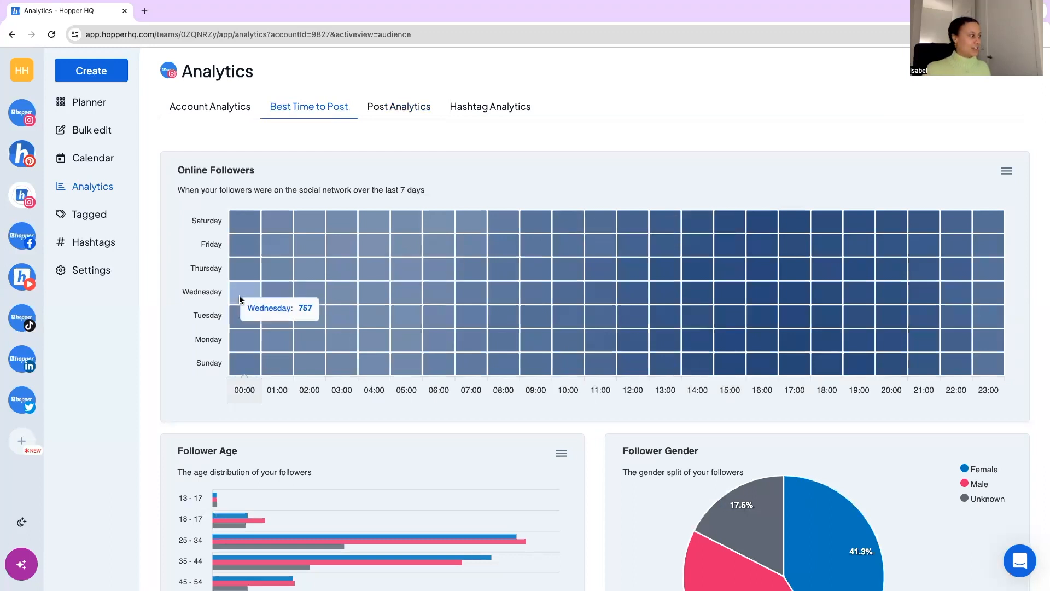
scroll("down", 3)
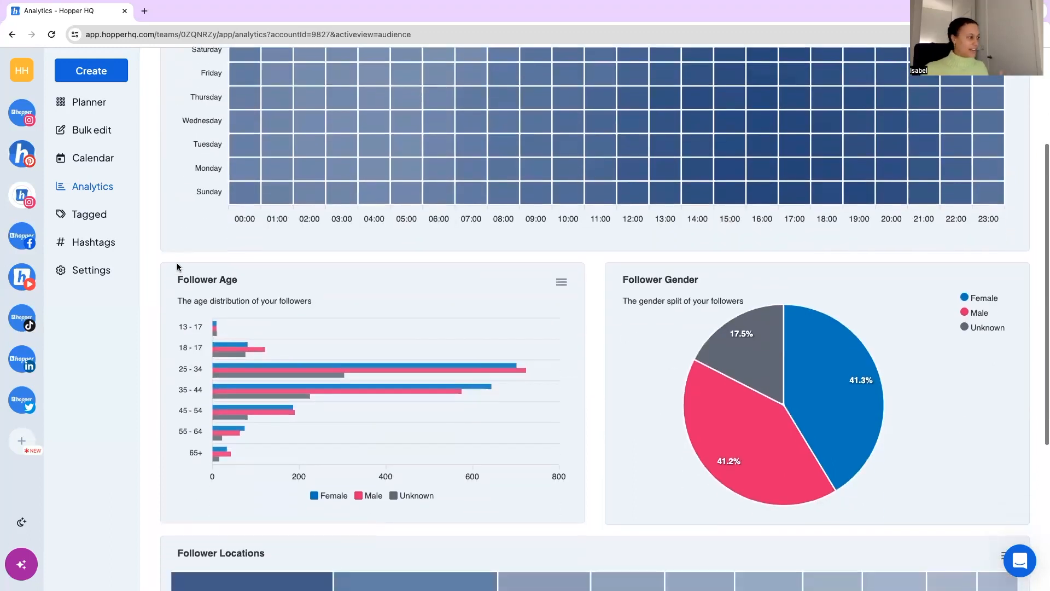
scroll("down", 3)
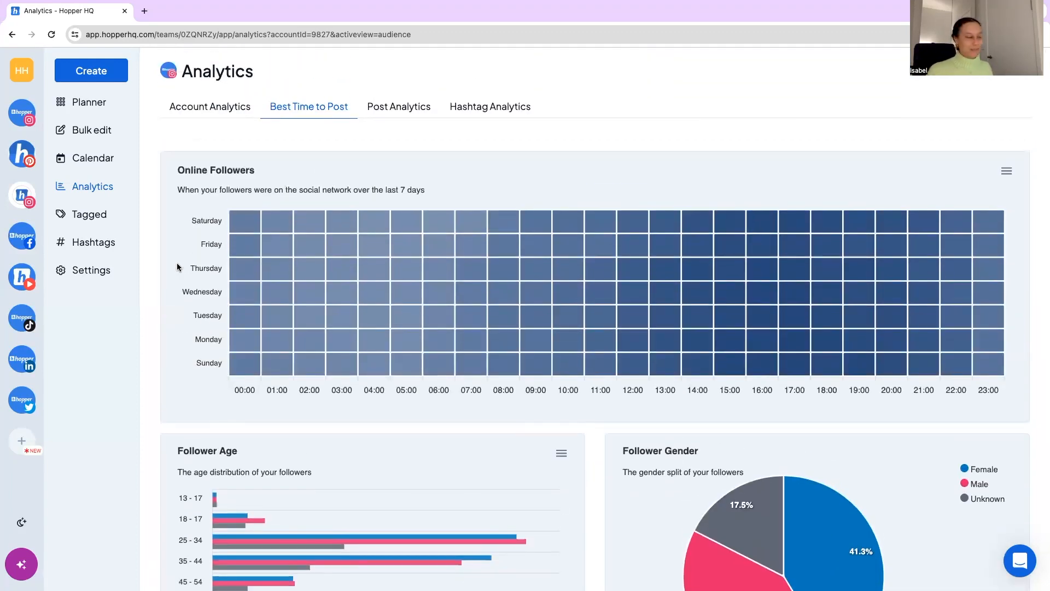
left_click(209, 107)
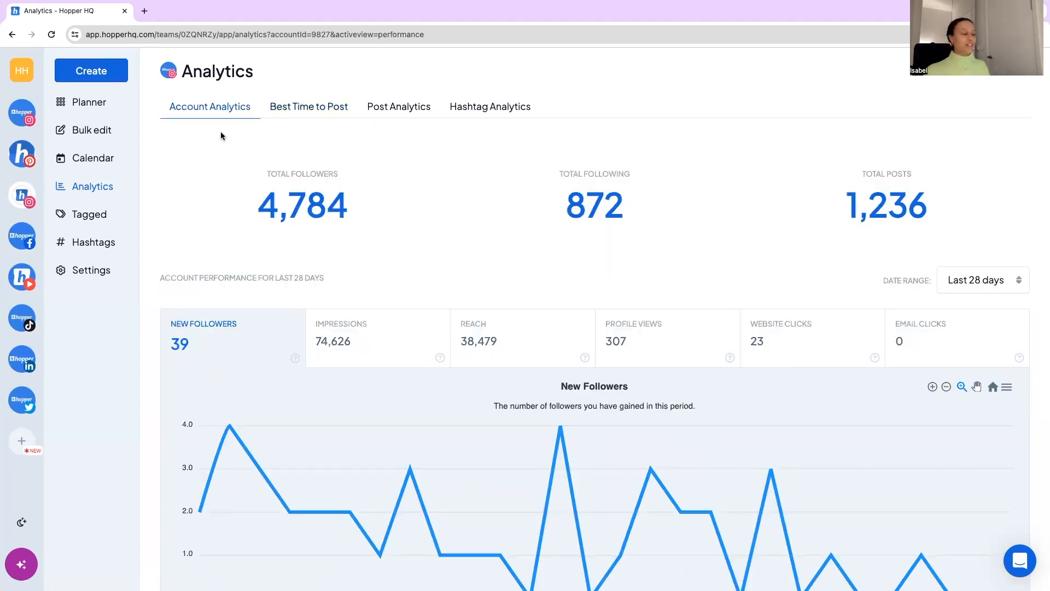
mouse_move(532, 136)
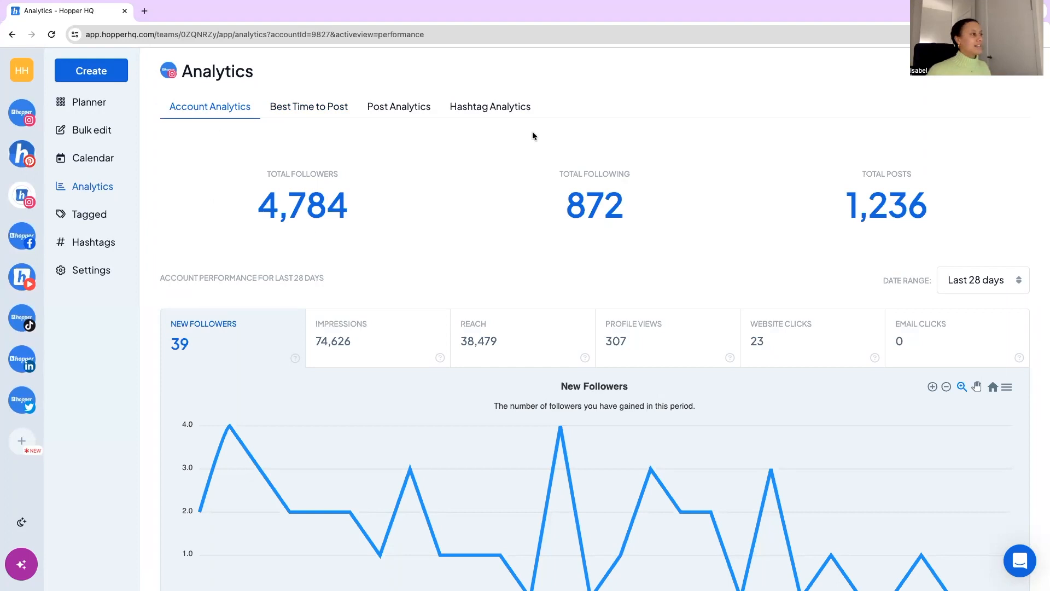
mouse_move(411, 213)
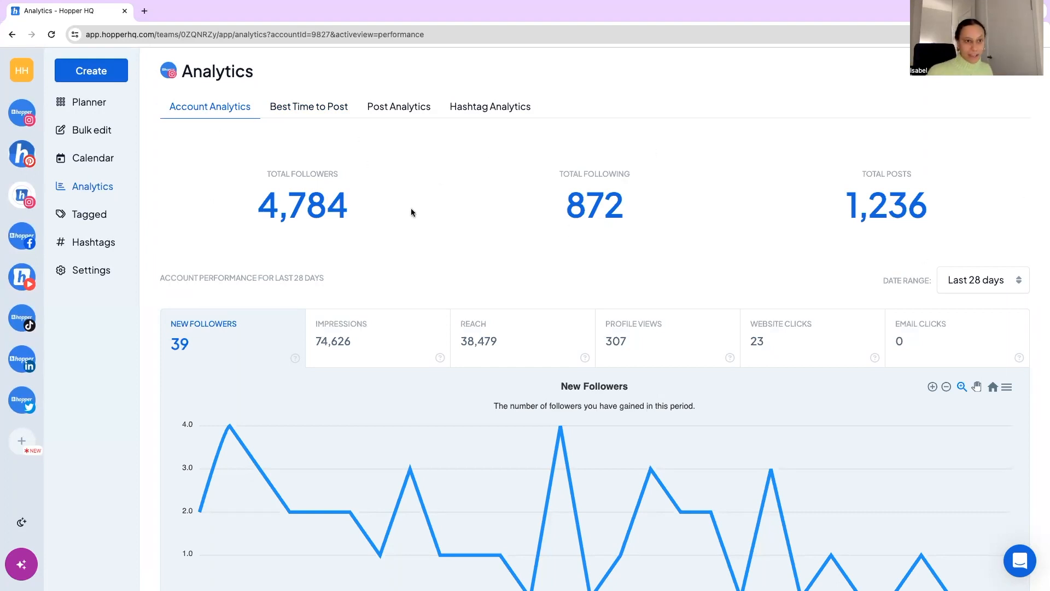
scroll("down", 3)
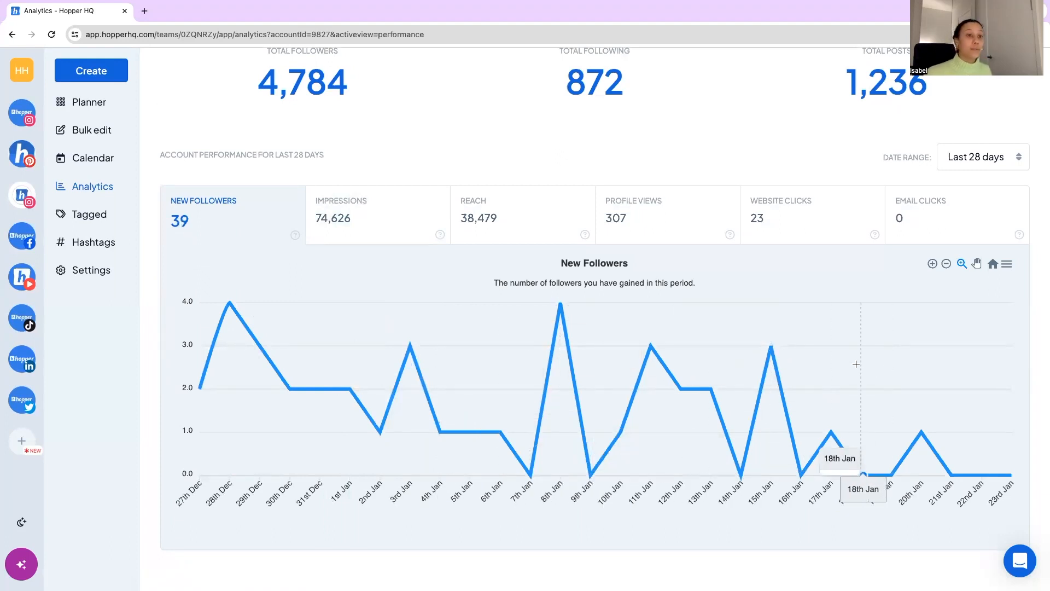
mouse_move(442, 165)
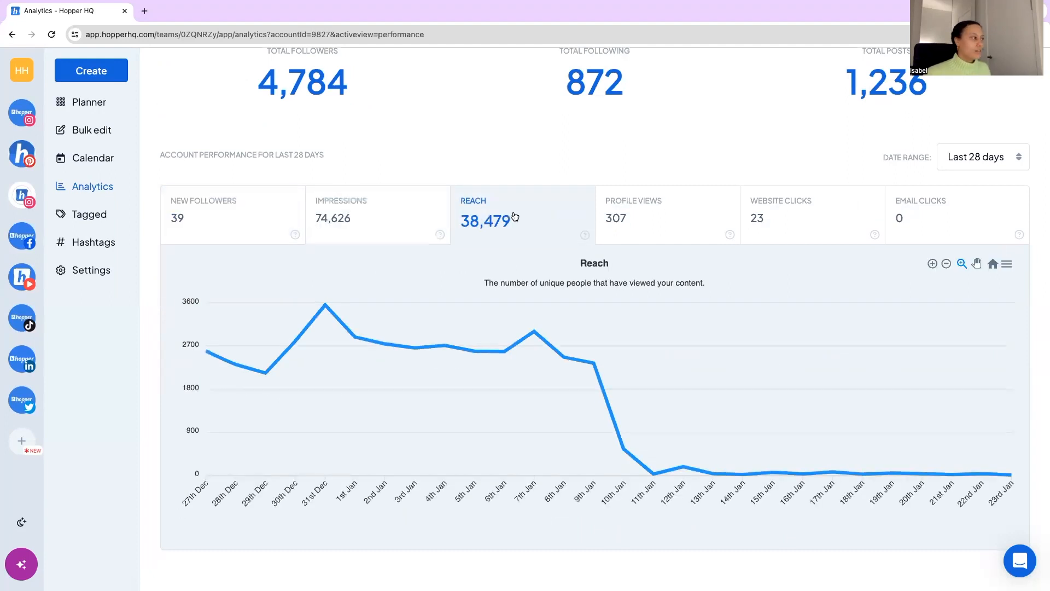
mouse_move(653, 472)
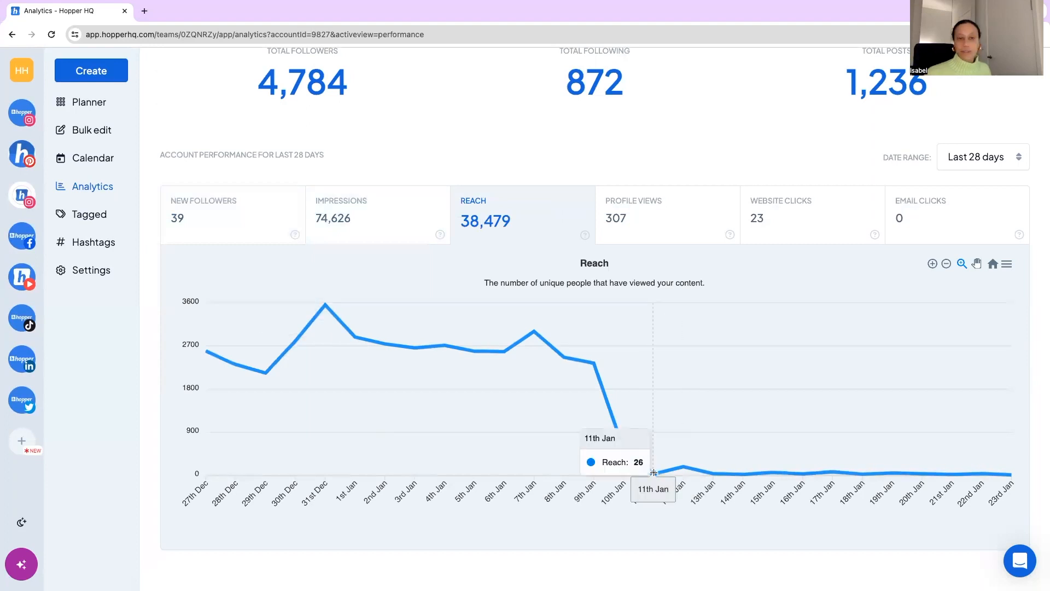
mouse_move(205, 223)
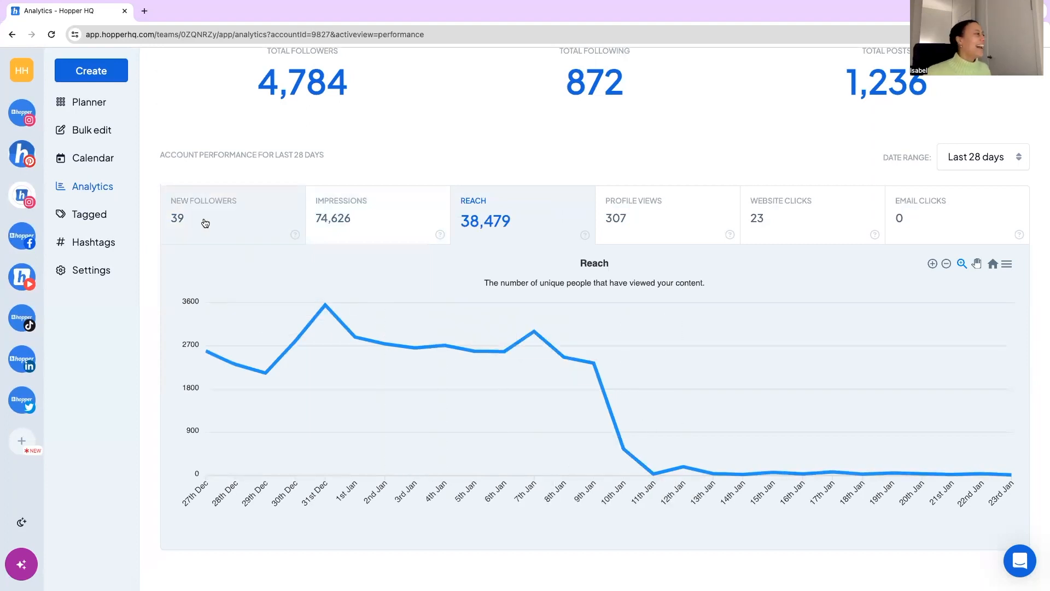
left_click(202, 214)
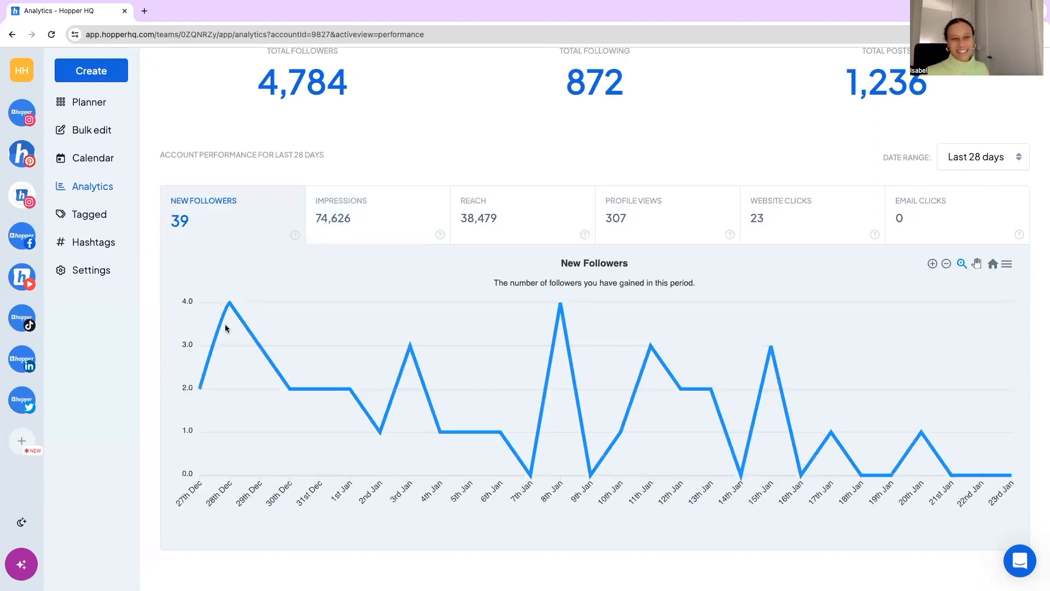
mouse_move(350, 389)
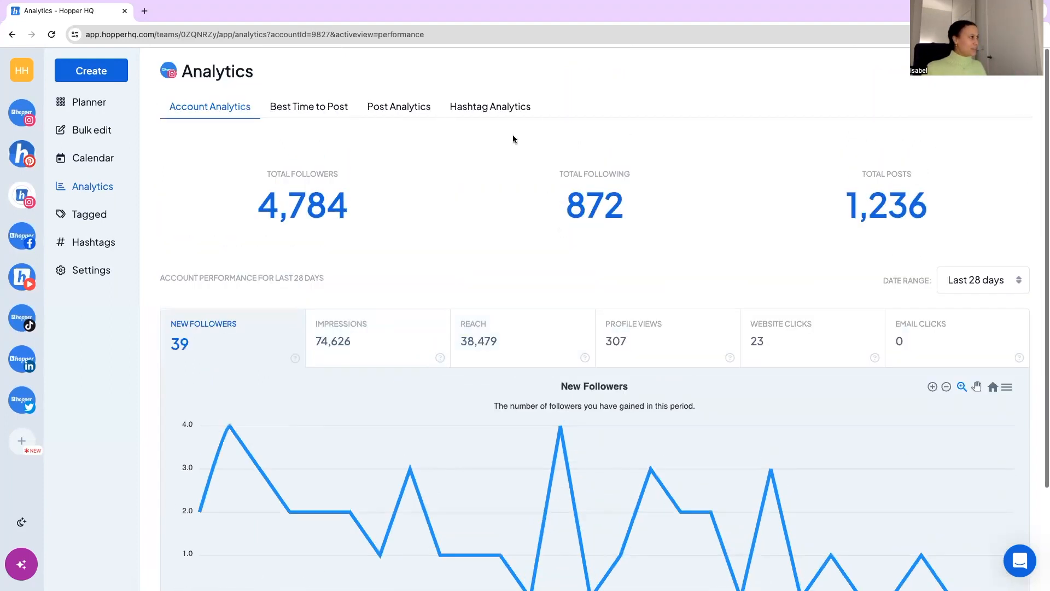
Show Hashtag Analytics ranking hashtags like #socialmediatips by engagement, likes, comments, reach and saves.
left_click(489, 107)
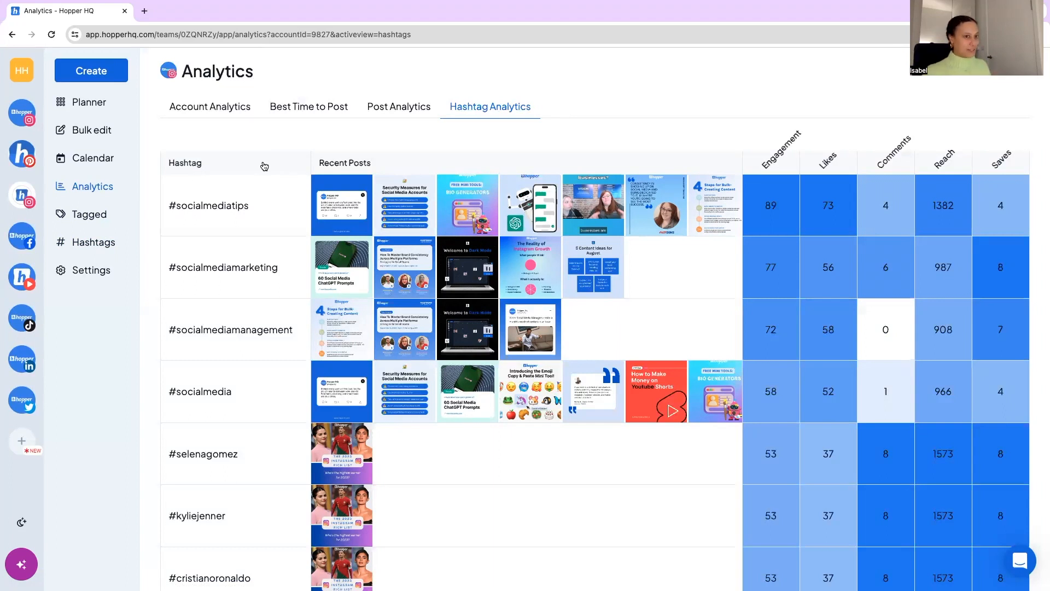
mouse_move(252, 209)
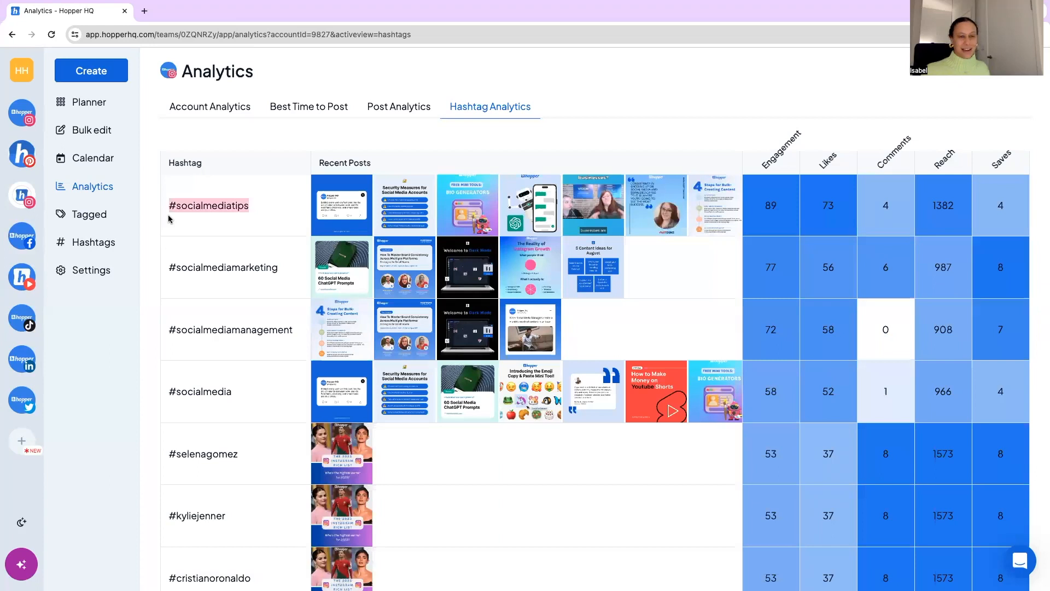
mouse_move(133, 222)
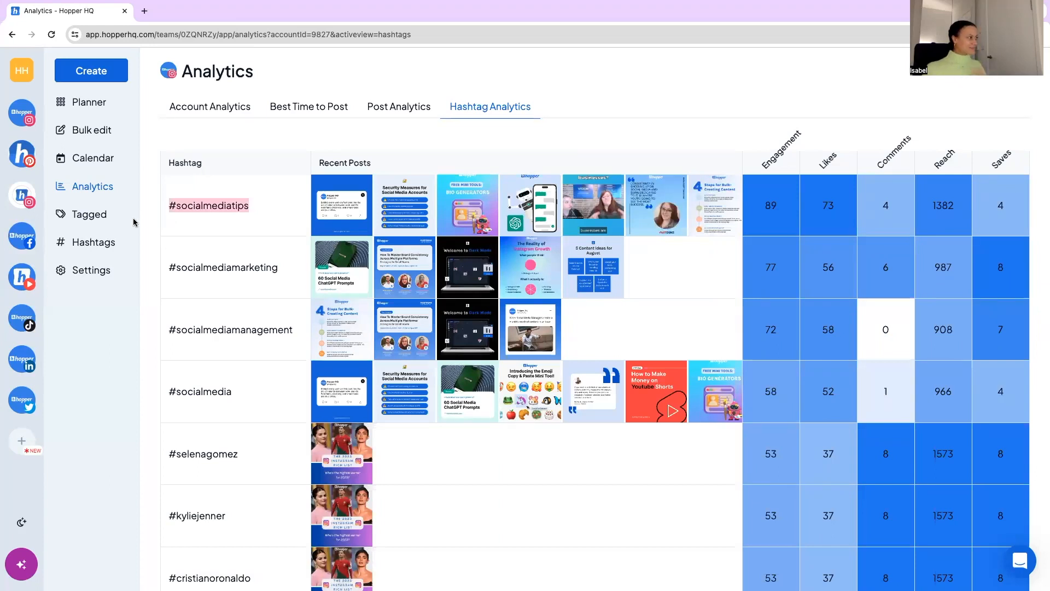
Review the account's Time Settings: Europe/London timezone and the weekly posting-time schedule.
left_click(91, 270)
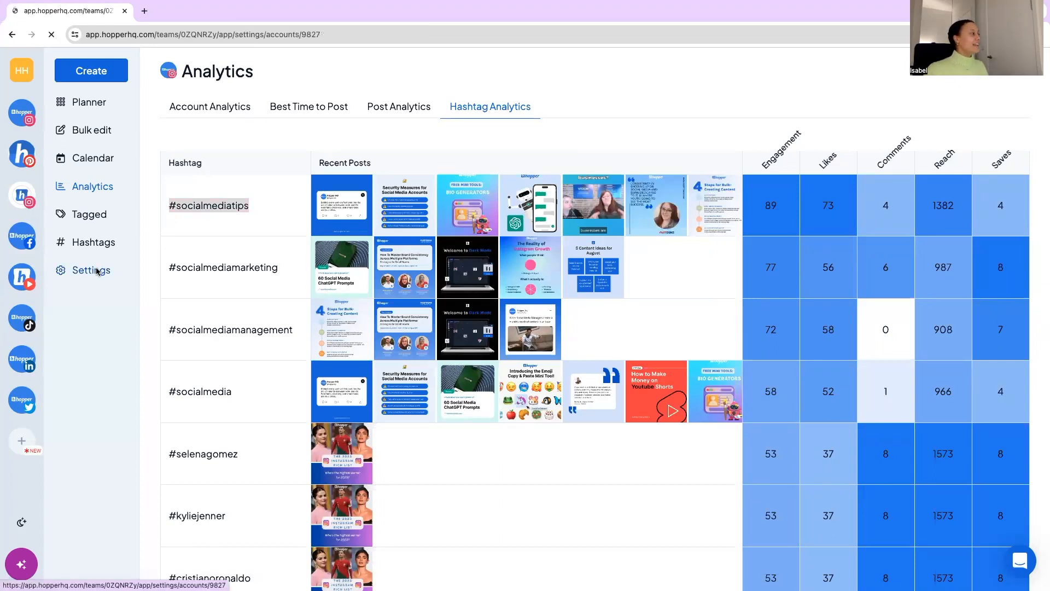
left_click(90, 270)
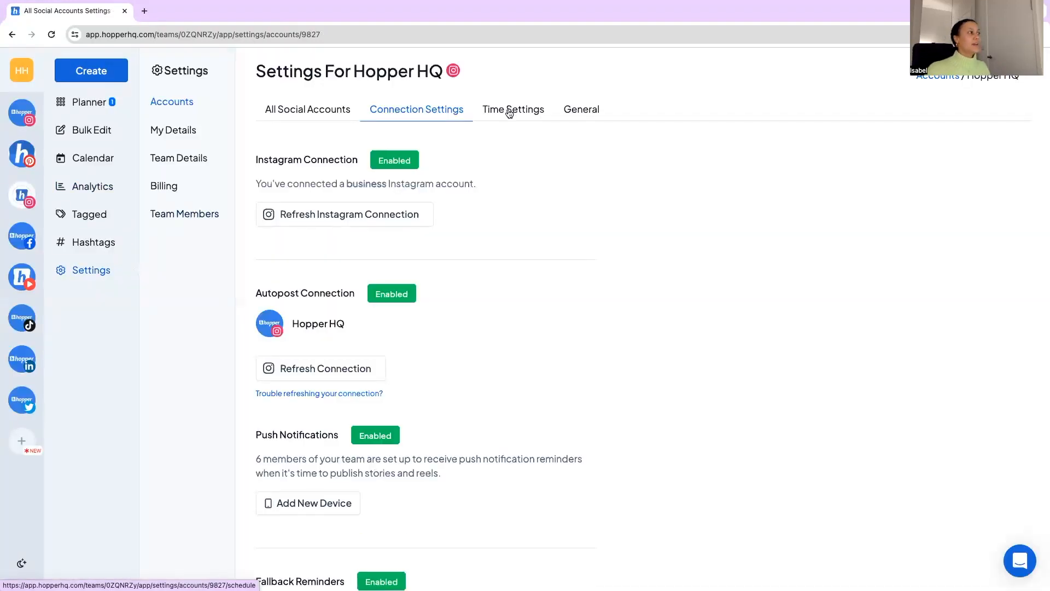
left_click(513, 109)
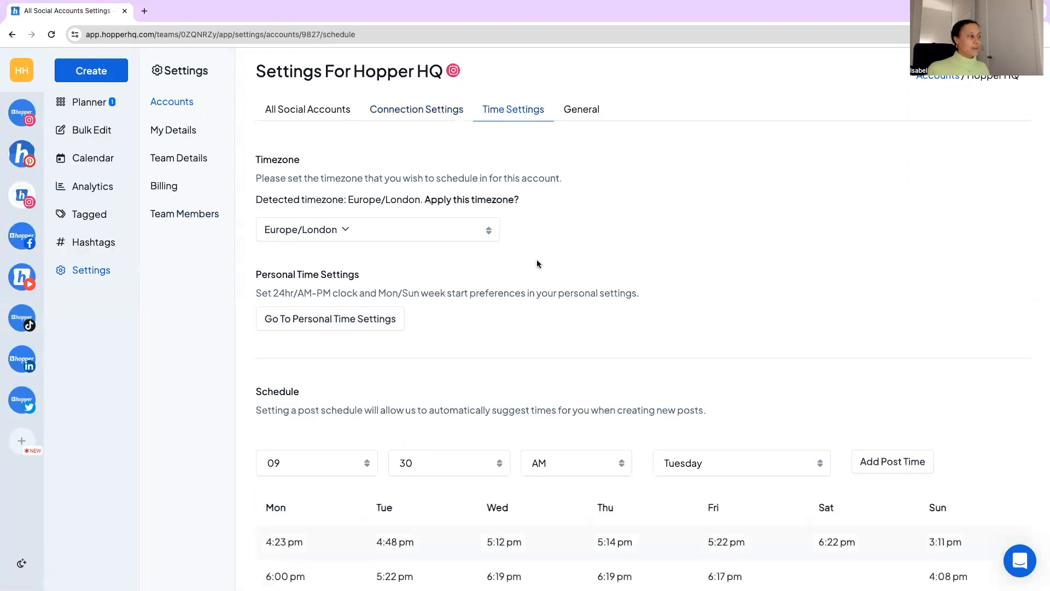
scroll("down", 3)
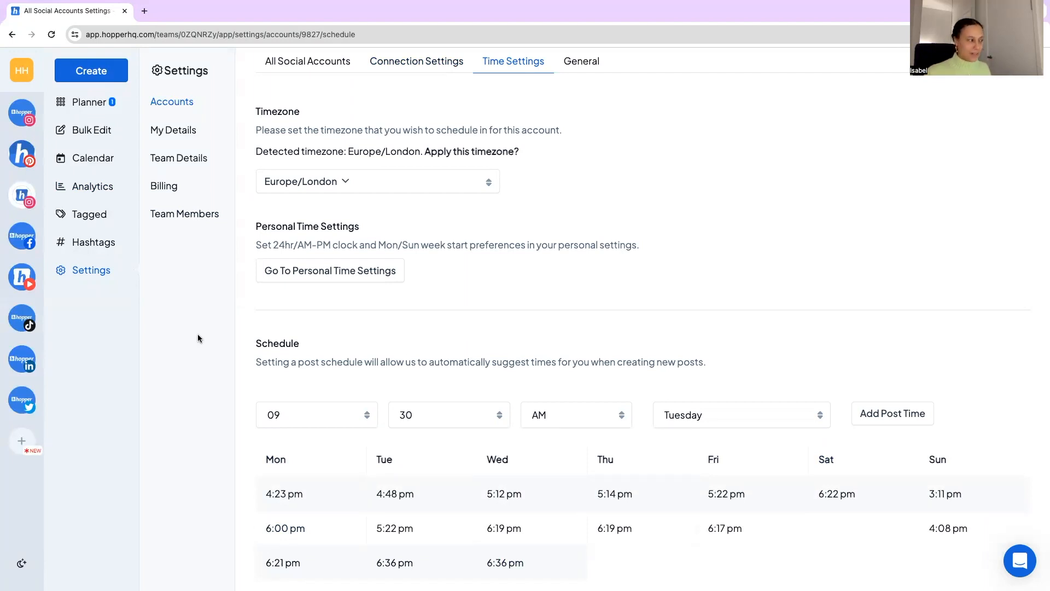
mouse_move(823, 551)
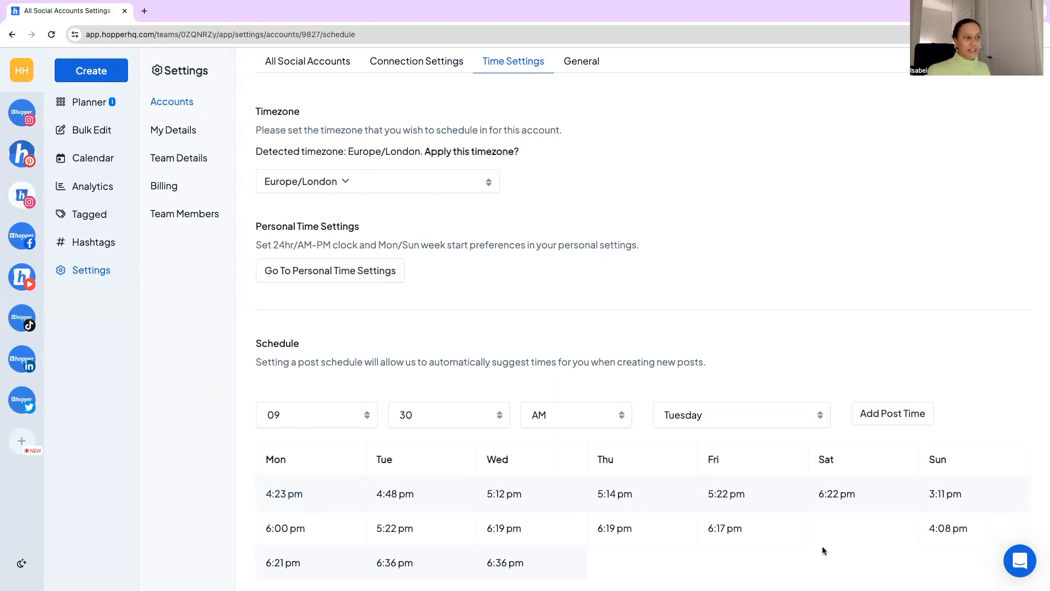
mouse_move(426, 450)
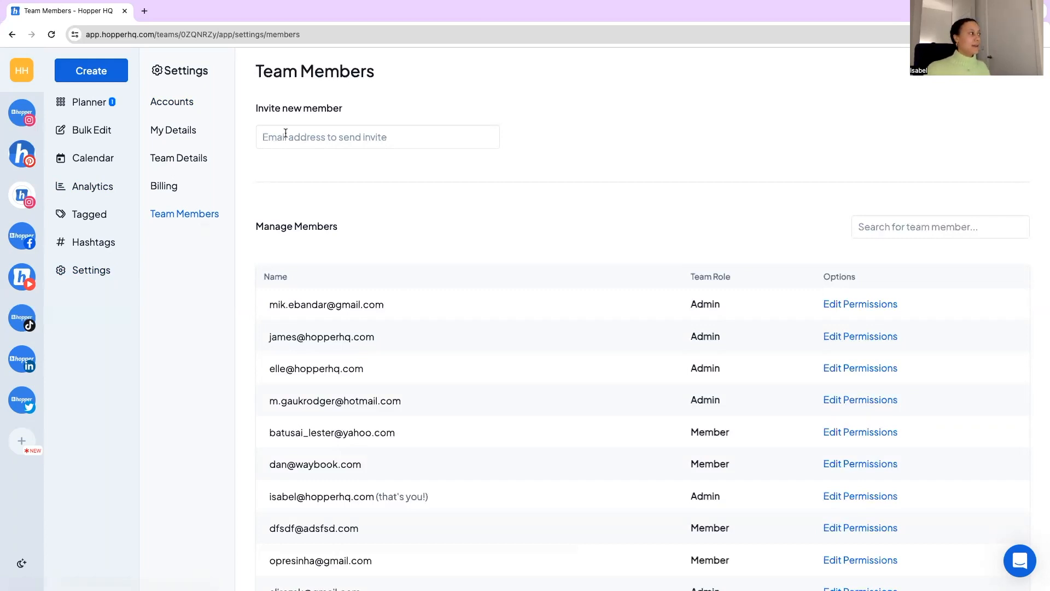
Expand the invite email field to show permission levels defaulting to Read Only.
left_click(377, 137)
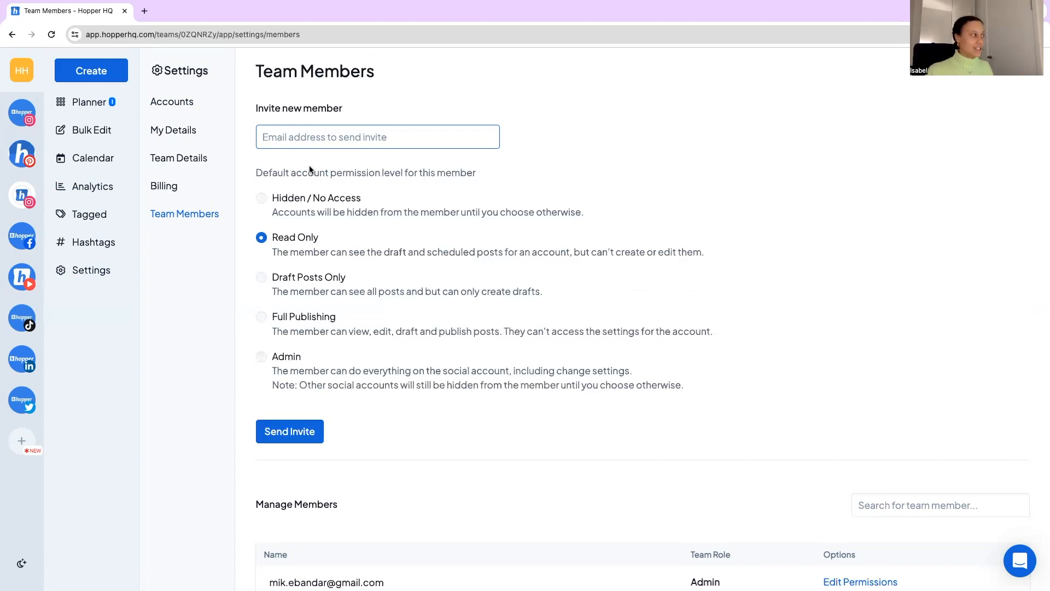
mouse_move(240, 351)
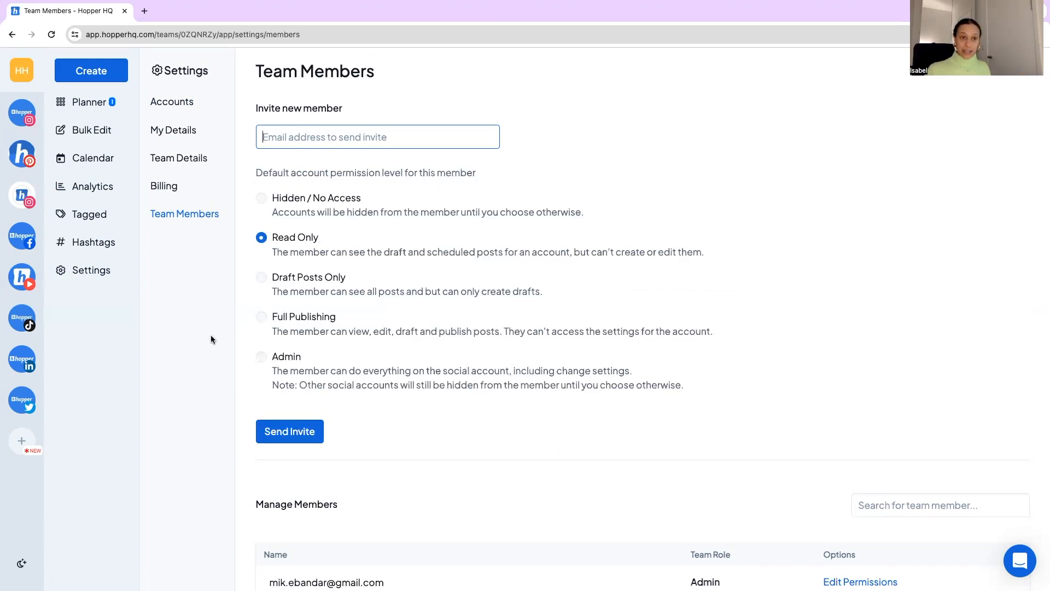
scroll("down", 3)
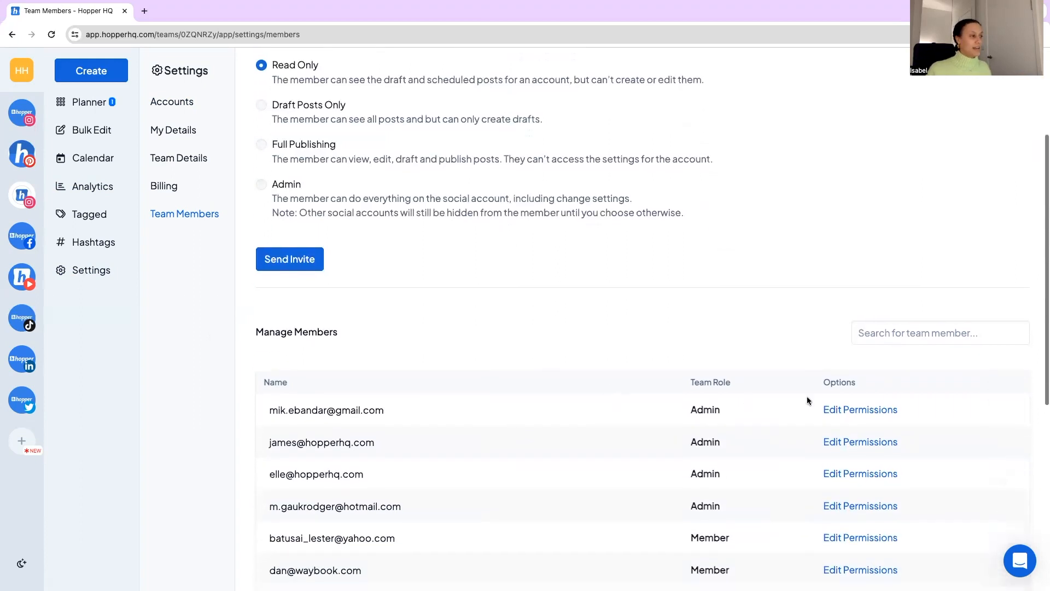
Edit the first member's permissions, trying No Access and Drafting before restoring Admin access.
left_click(860, 409)
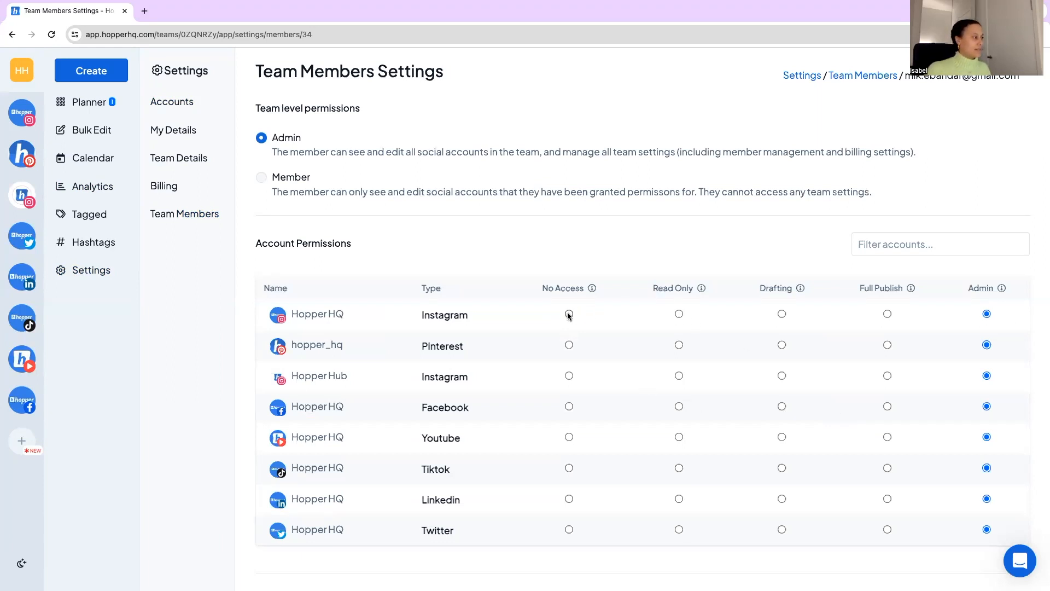
left_click(569, 344)
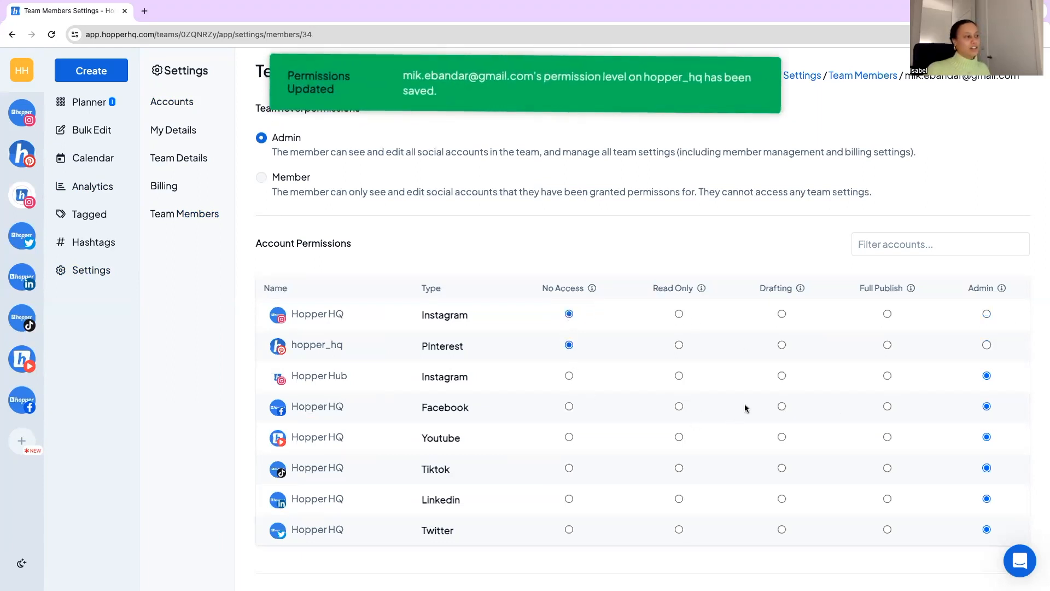
left_click(781, 375)
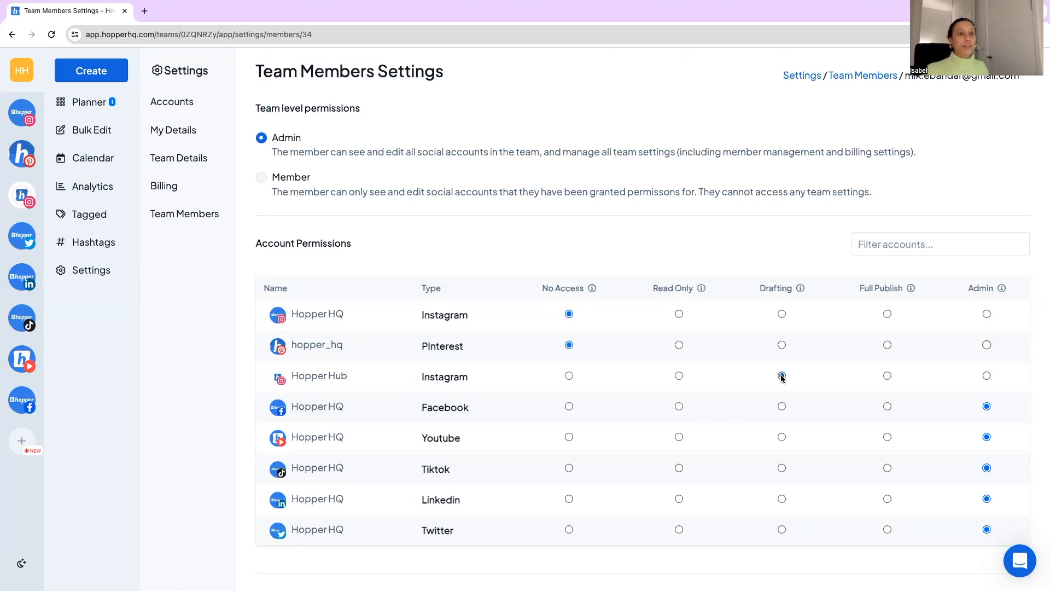
left_click(986, 375)
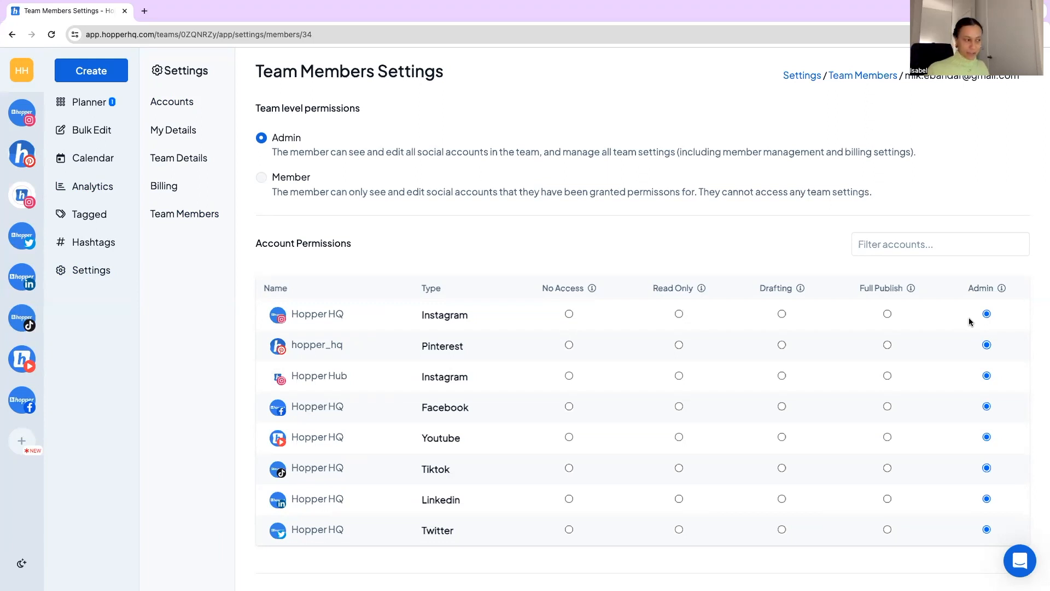
left_click(888, 313)
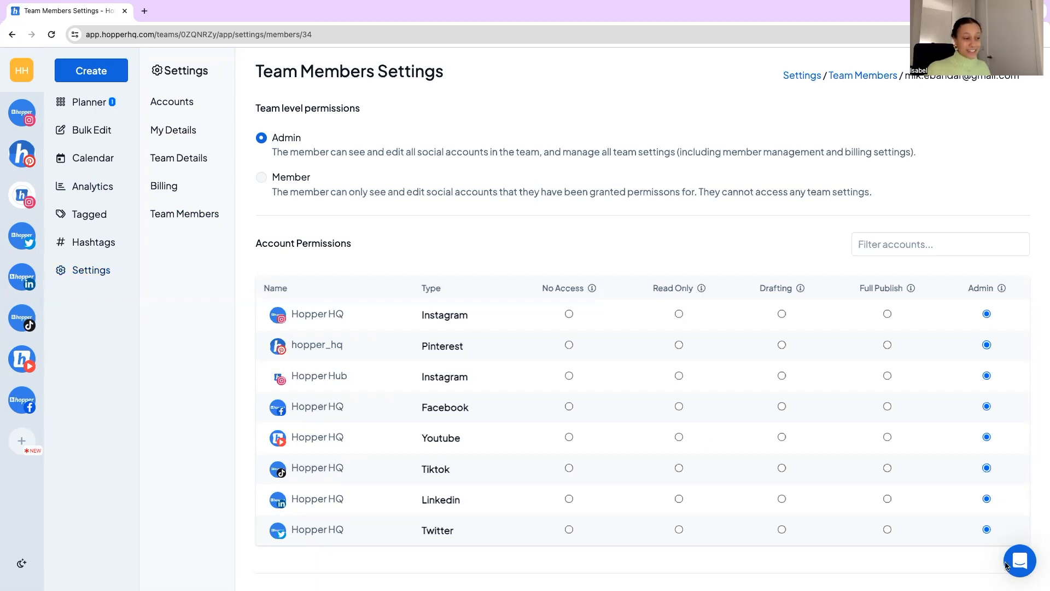
Open the Intercom help messenger from the bottom-right chat bubble.
left_click(1019, 560)
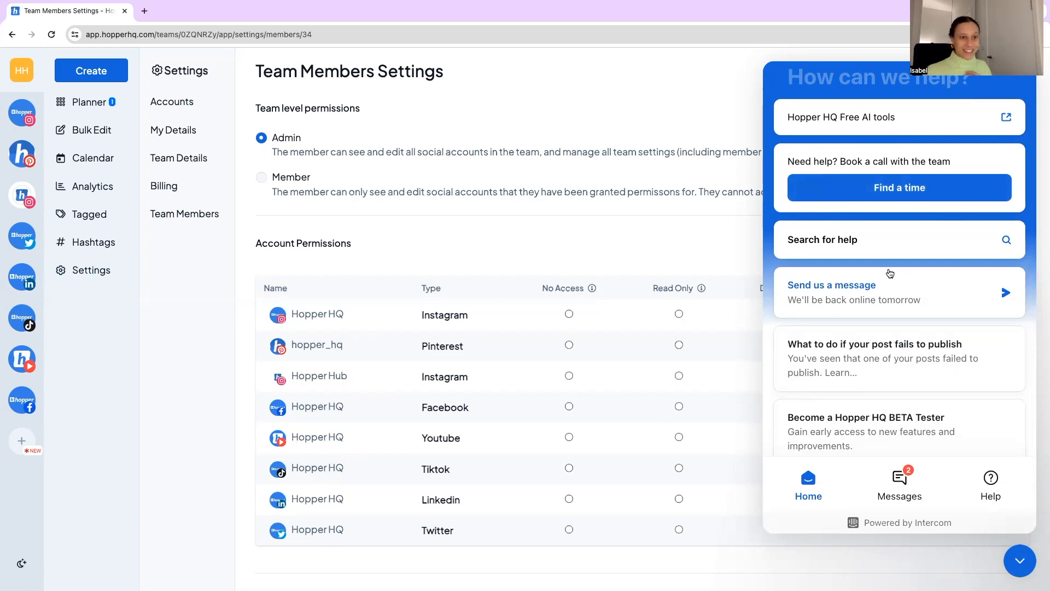
mouse_move(890, 268)
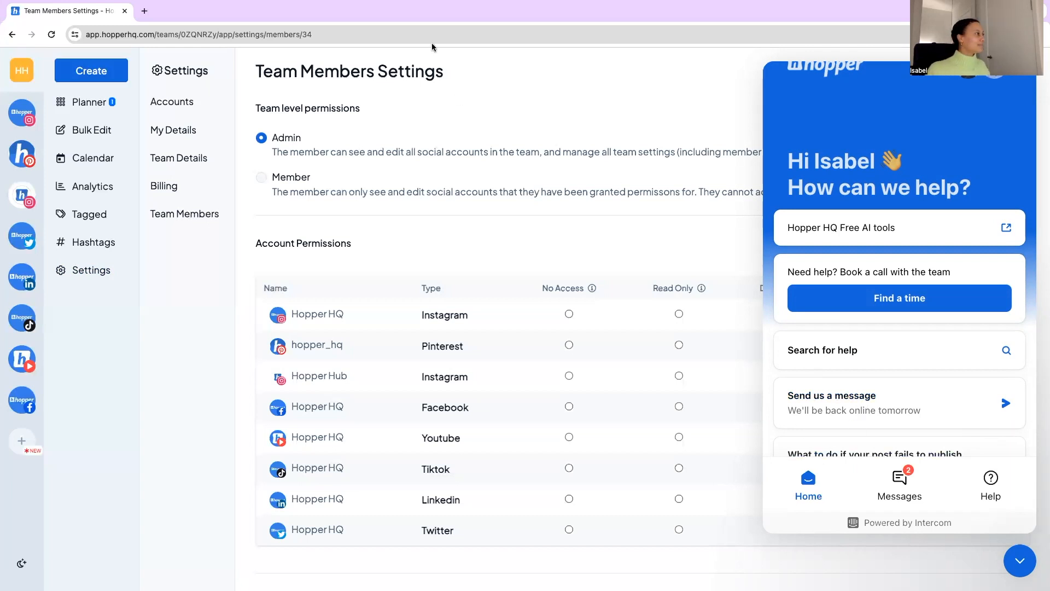
mouse_move(448, 34)
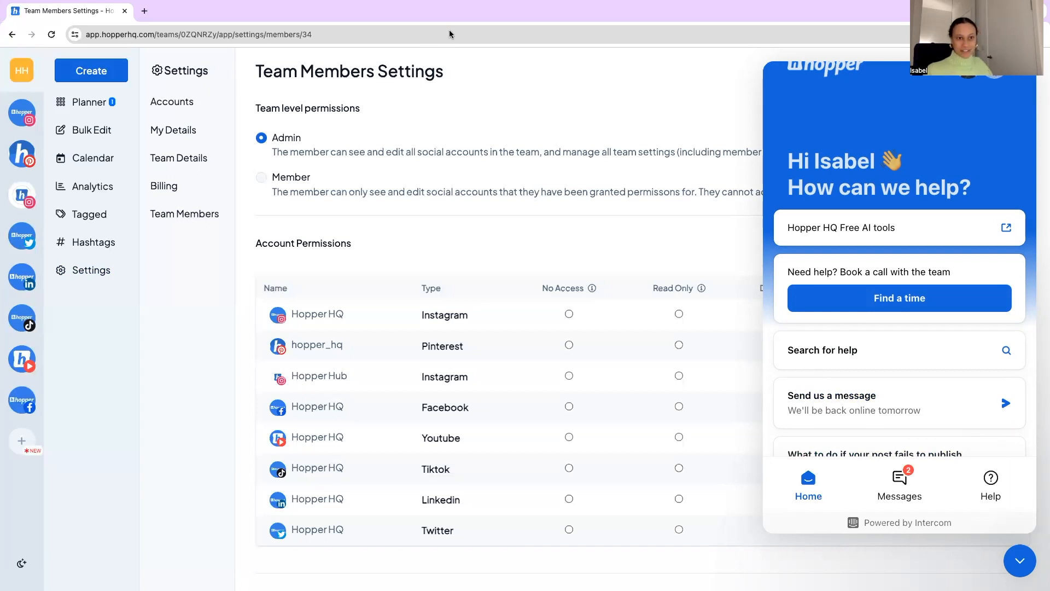